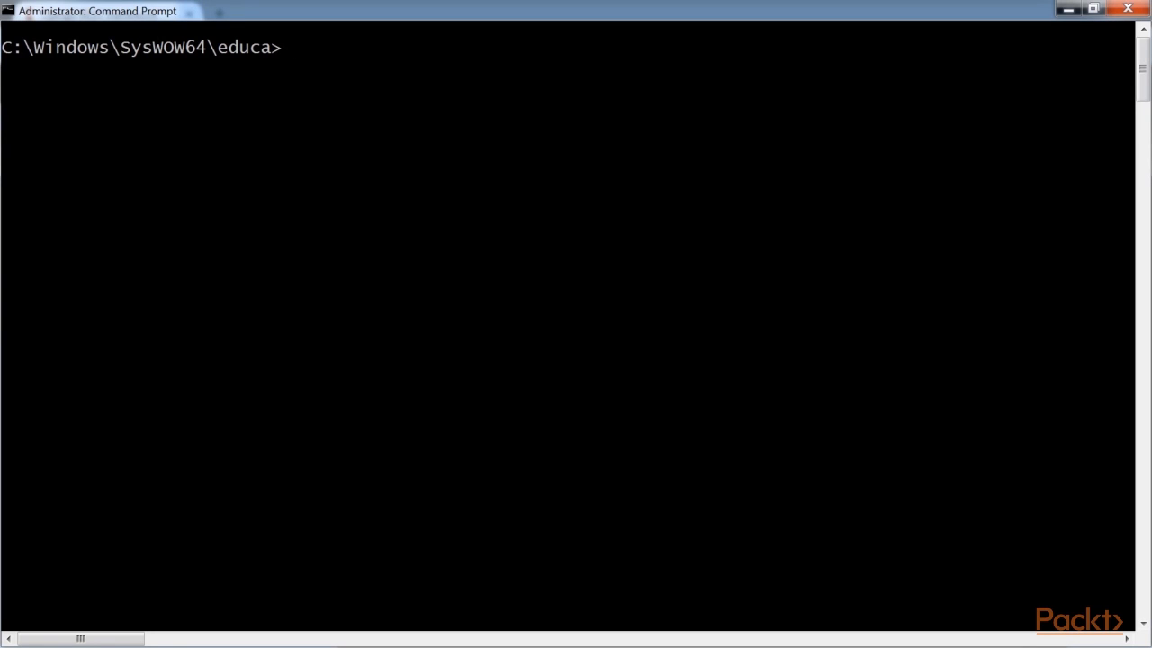
Run pip install djangorestframework==3.2.3 at the educa project prompt
text(pip install djangorestfram)
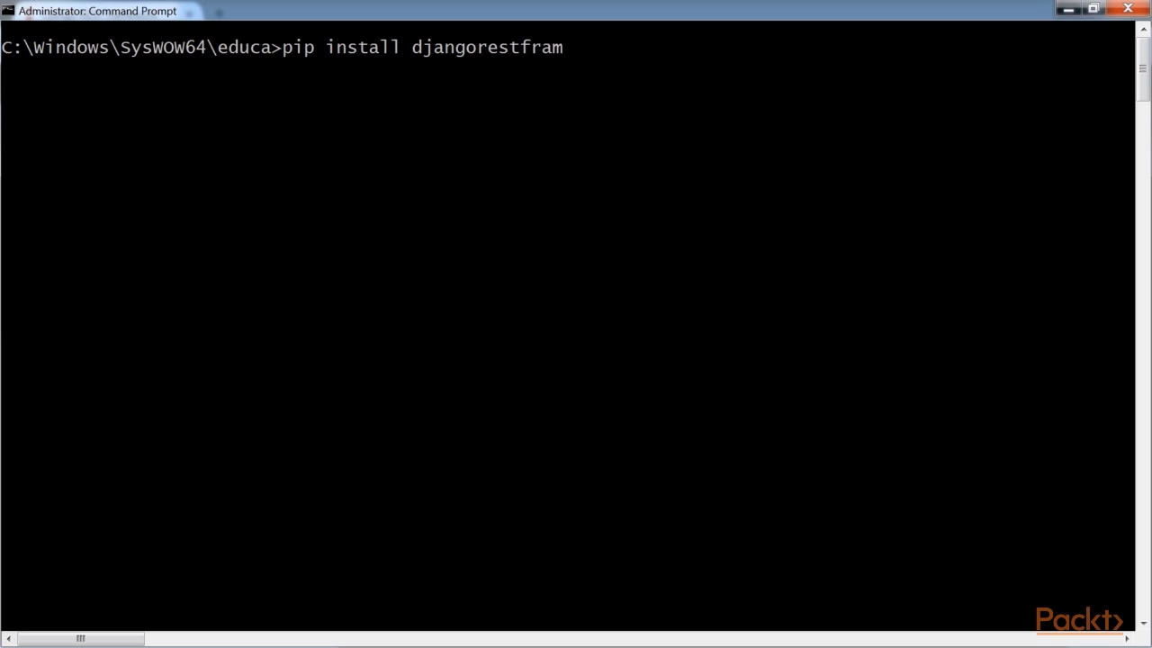
text(ework==3.2.3)
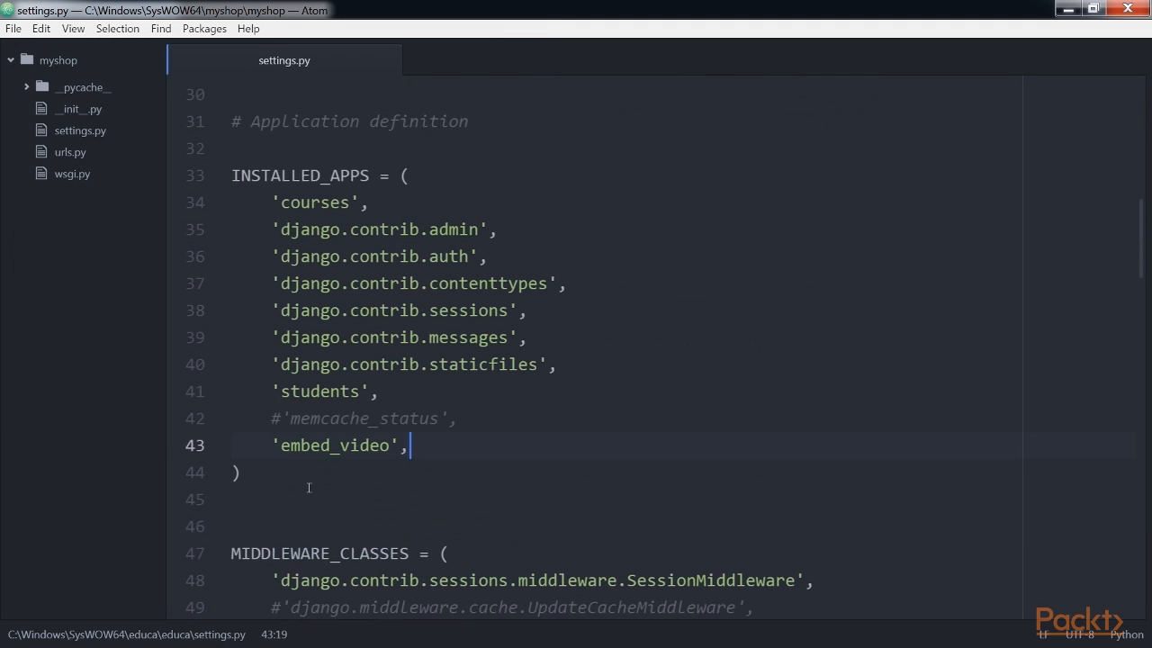
Add 'rest_framework' to INSTALLED_APPS and move to the bottom of settings.py
text('rest_fram')
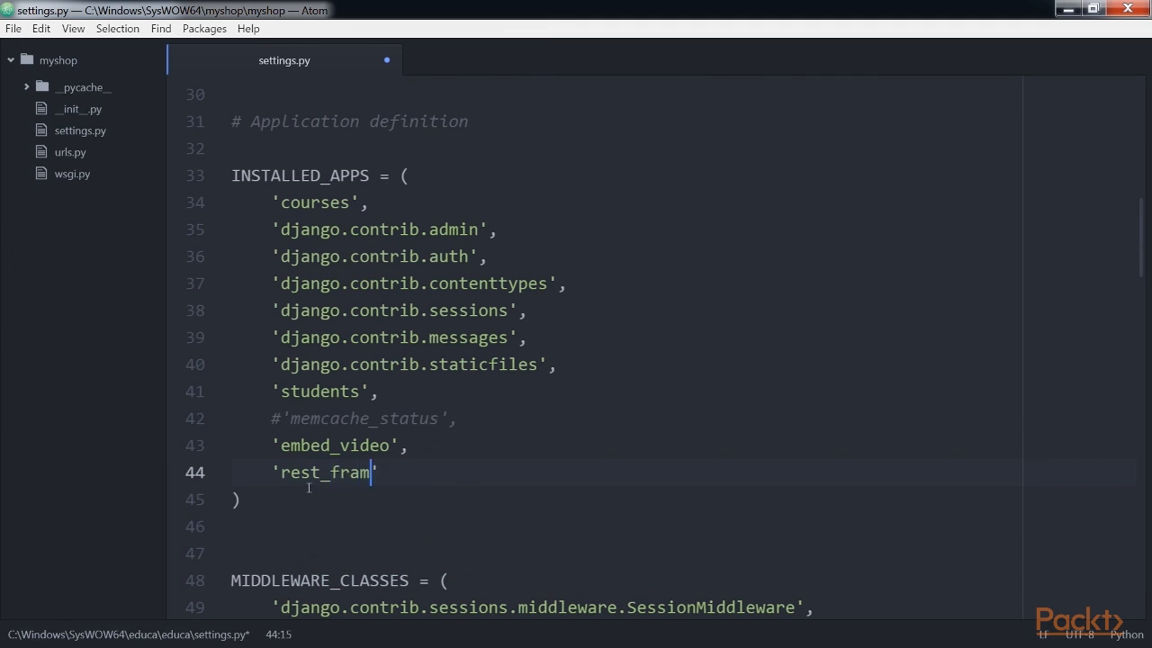
text(ework',)
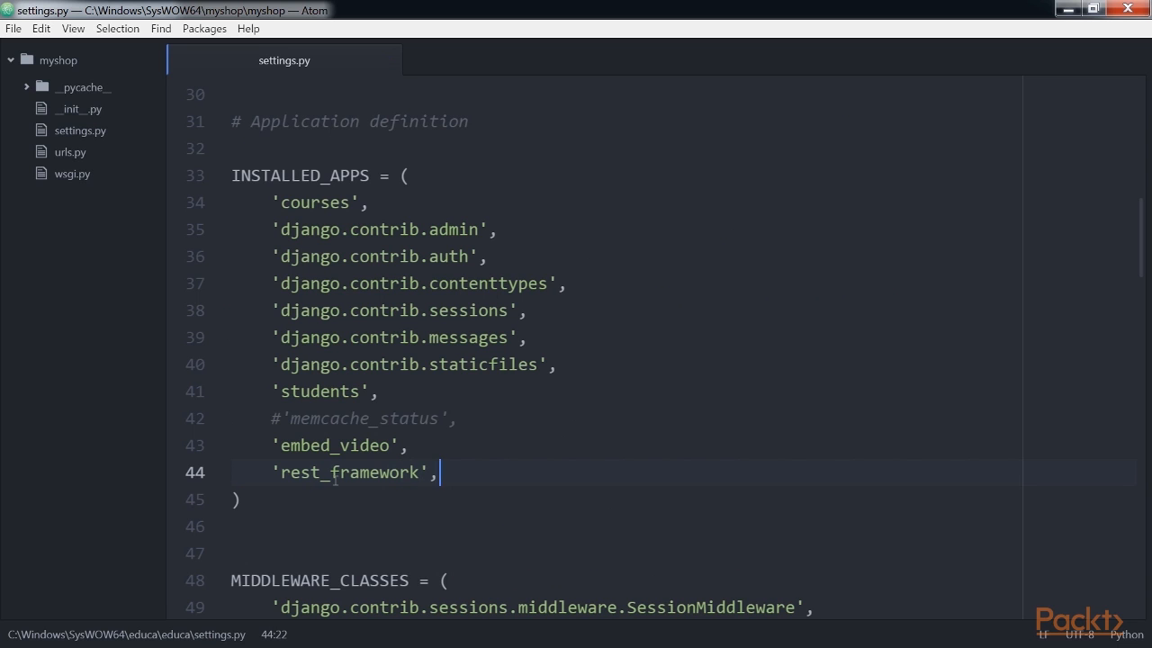
scroll(down, 3)
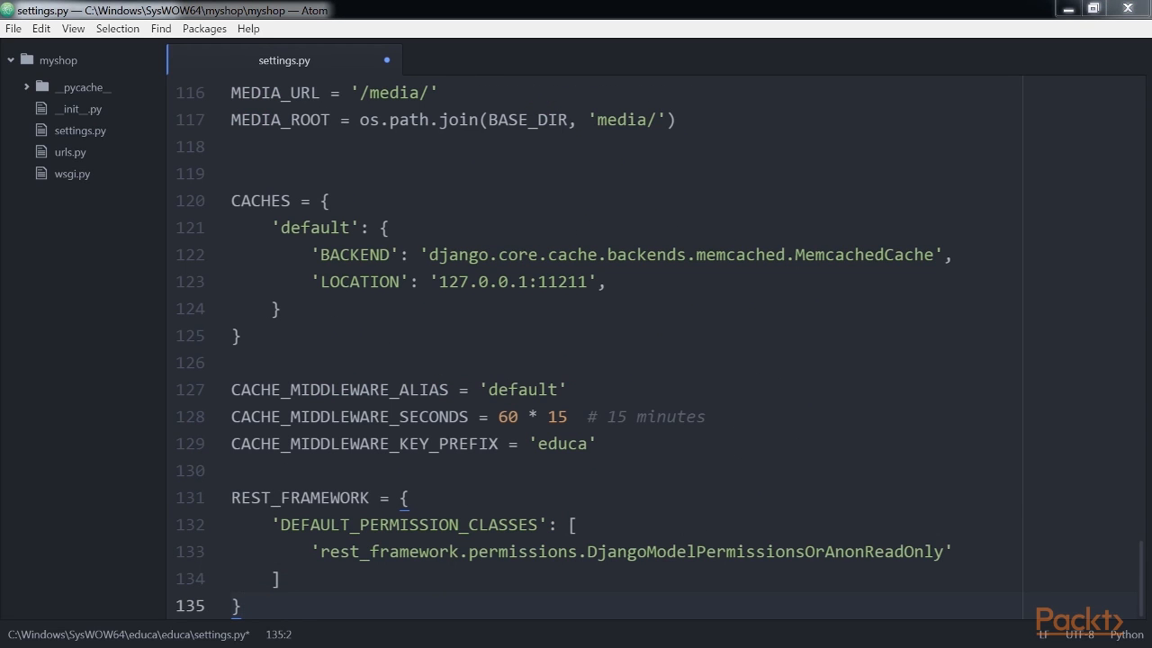
mouse_move(163, 456)
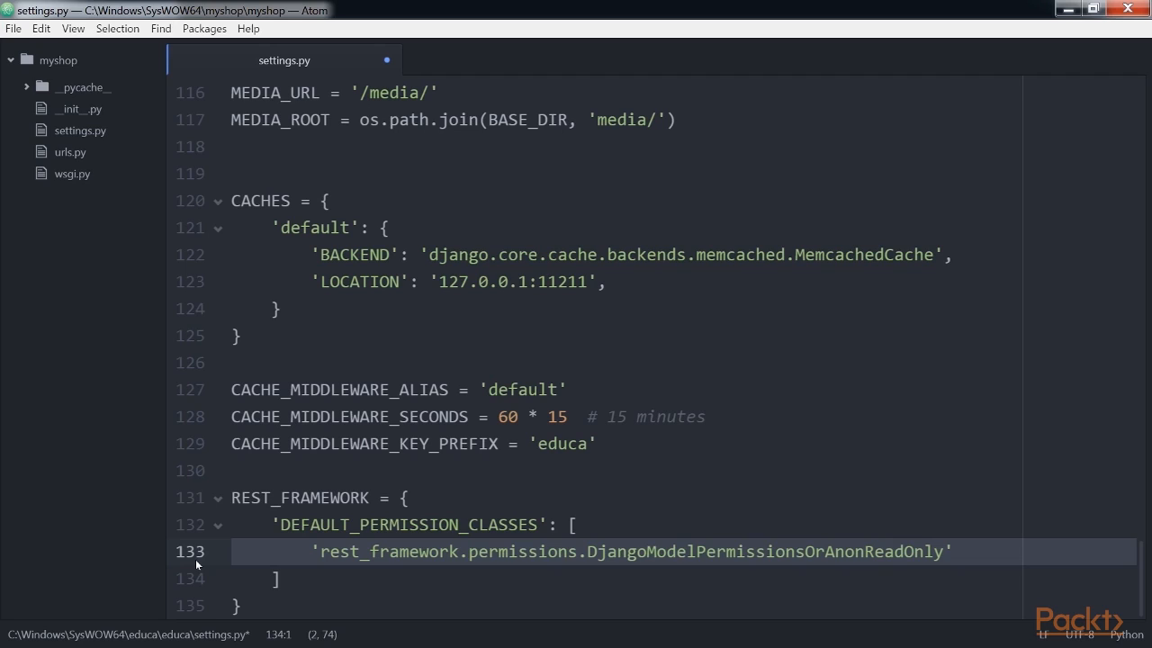
mouse_move(192, 567)
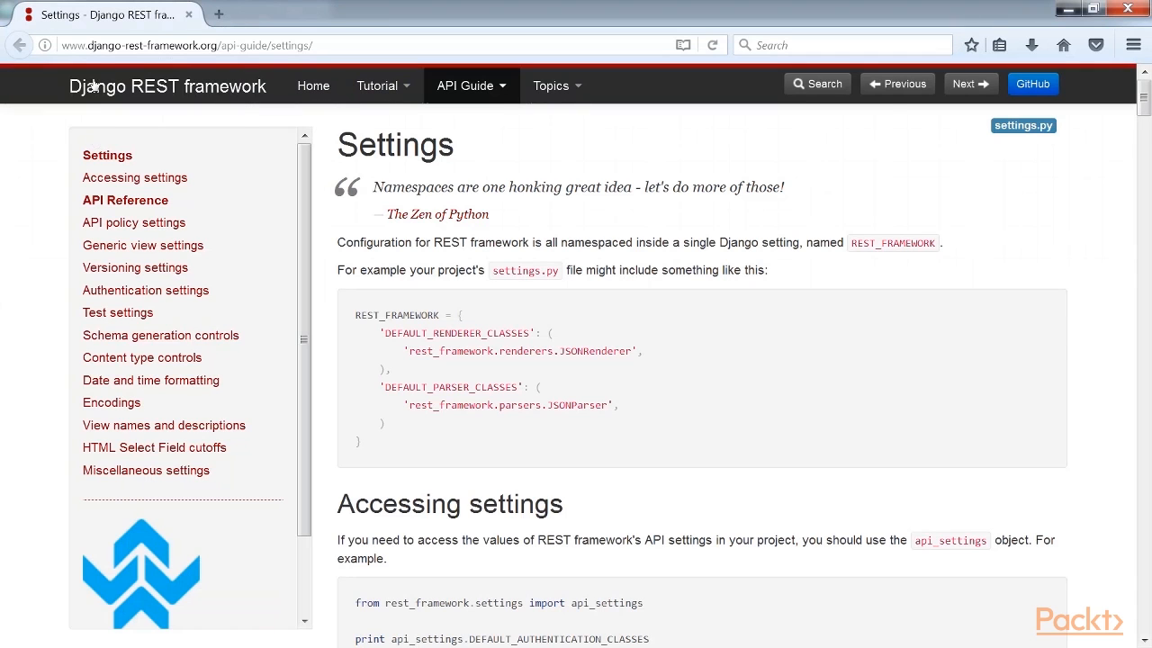
mouse_move(85, 185)
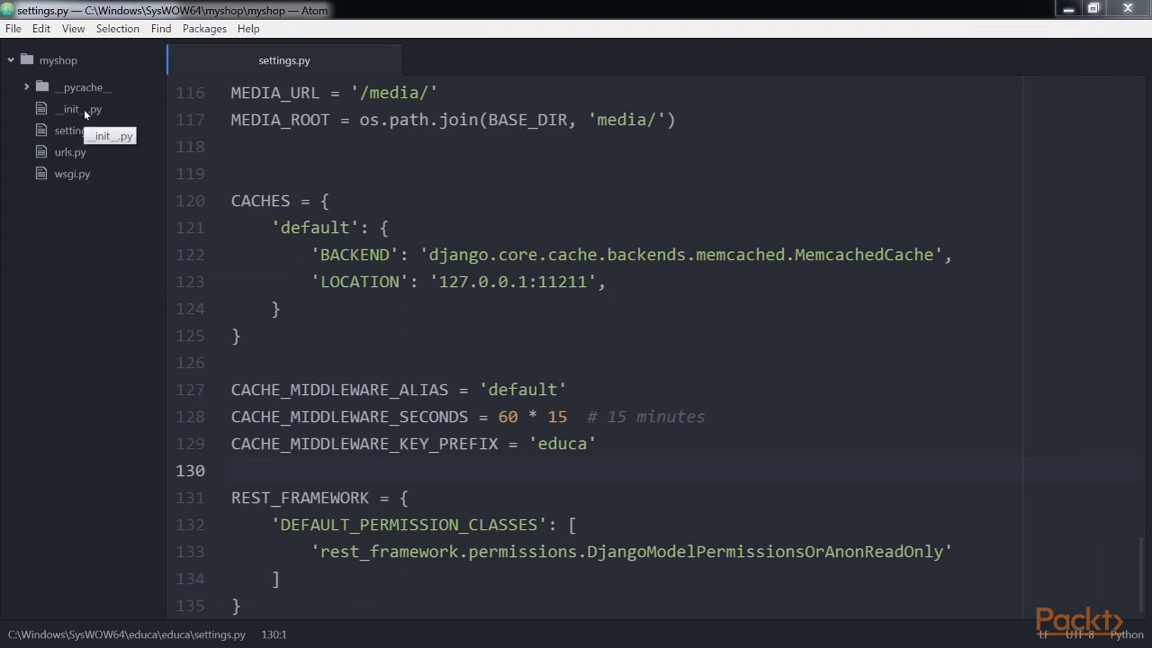
mouse_move(298, 463)
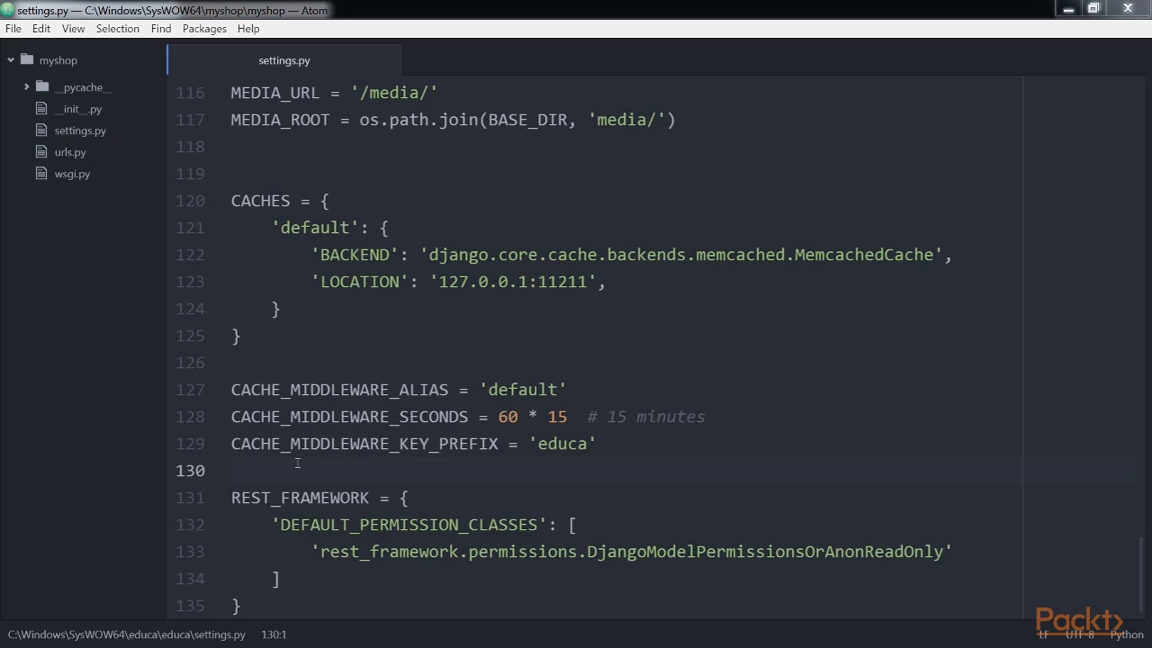
Create a new file and save it as serializers.py in educa/courses/api
key(ctrl+n)
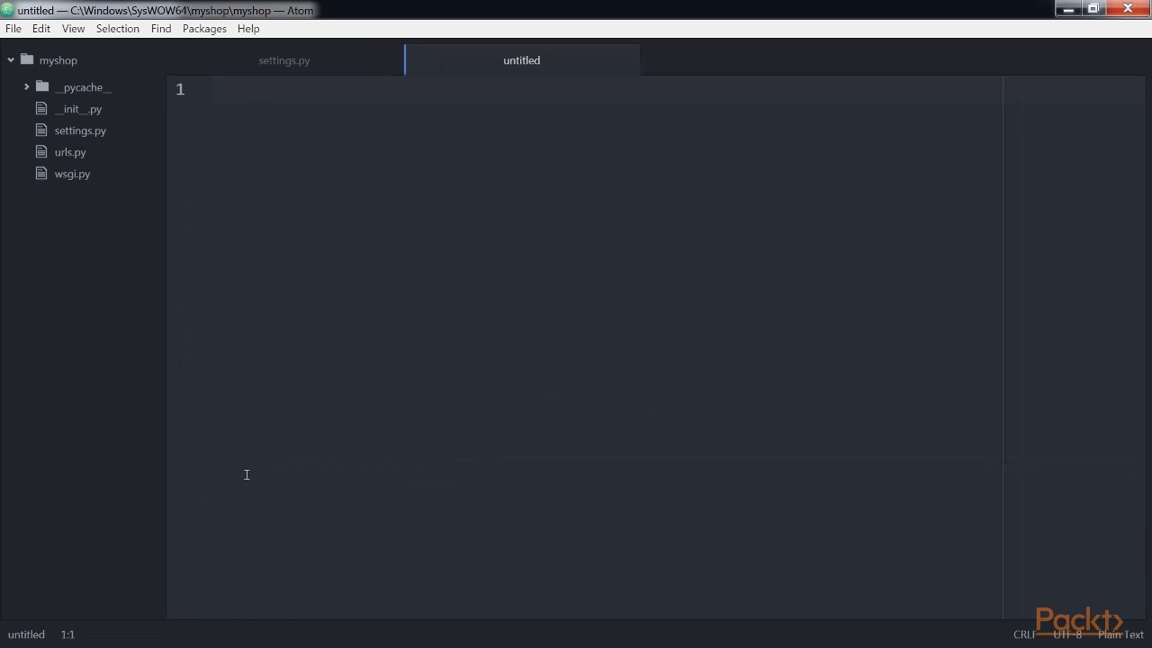
key(ctrl+s)
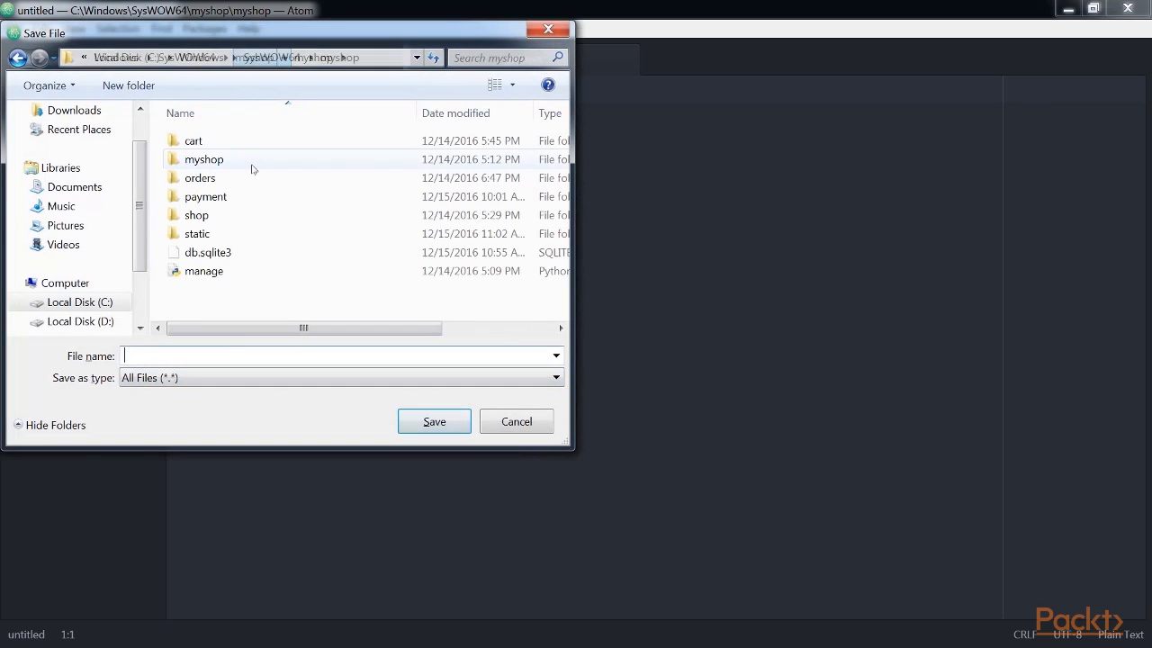
double_click(203, 158)
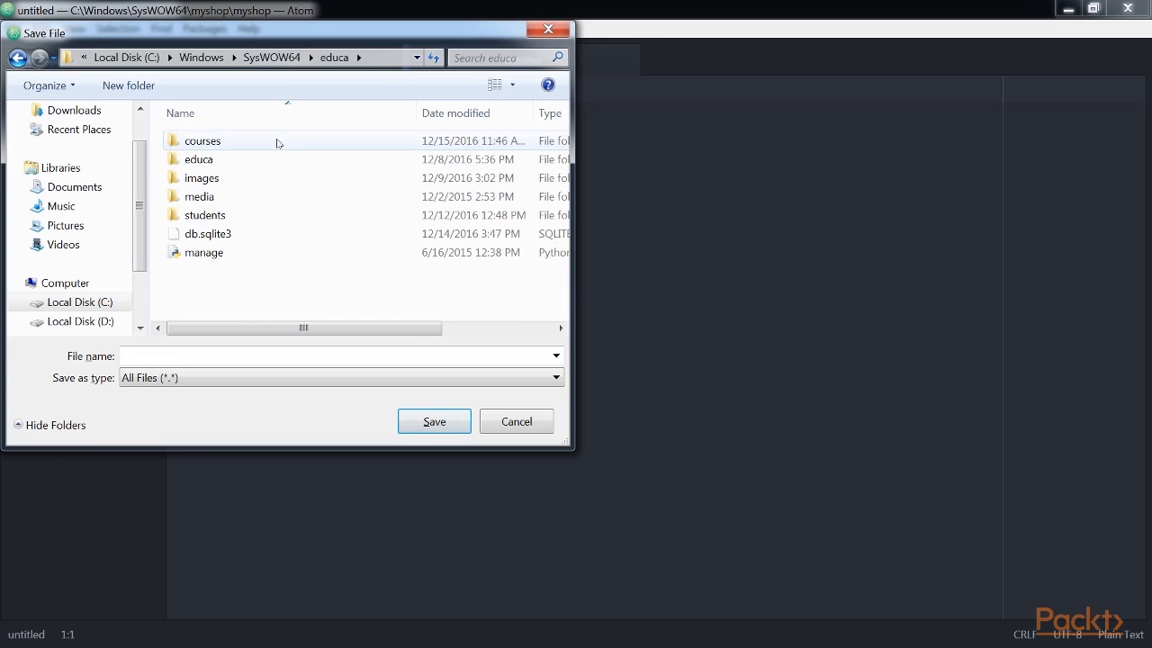
text(seria)
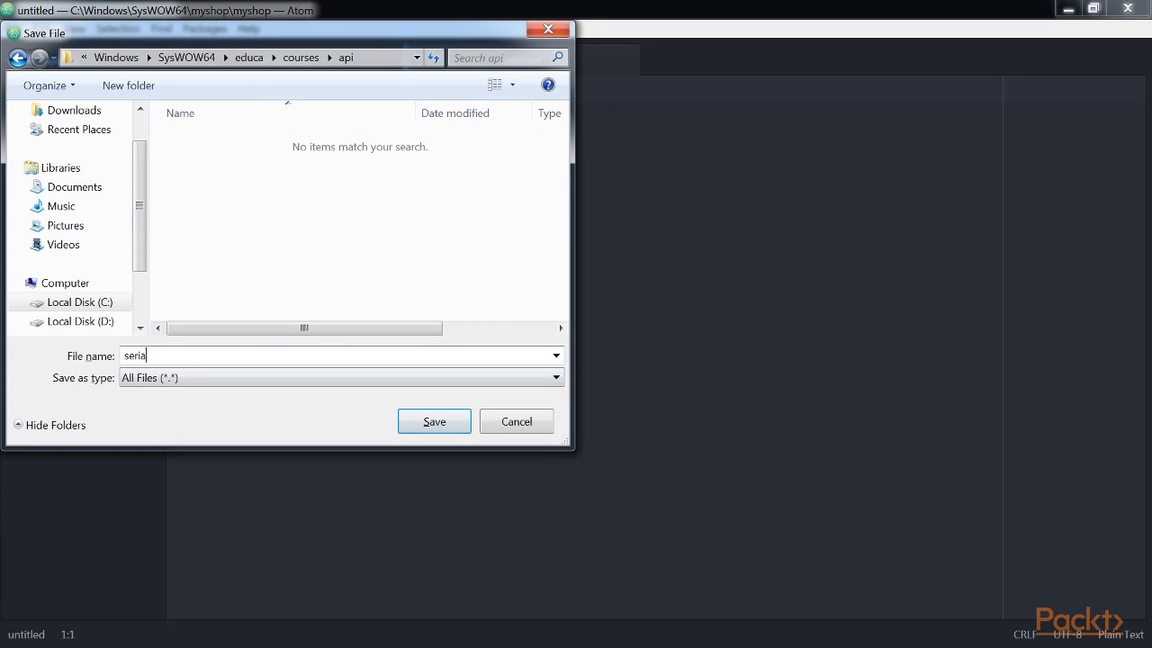
click(434, 421)
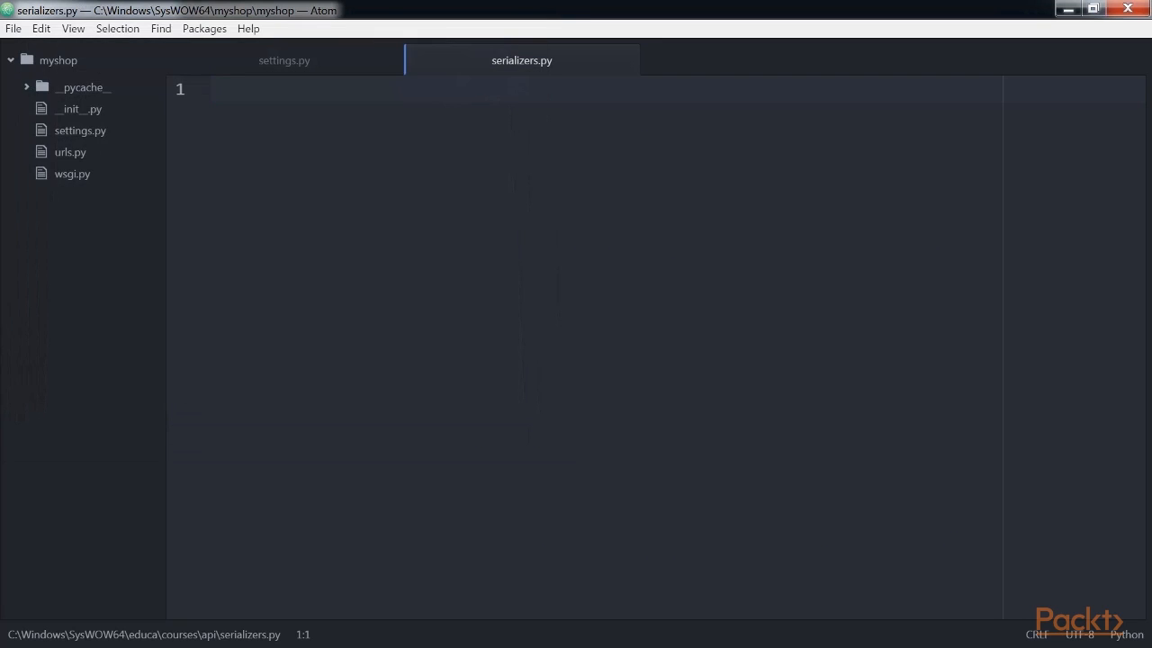
Import serializers and Subject, and define SubjectSerializer with fields id, title and slug
click(349, 377)
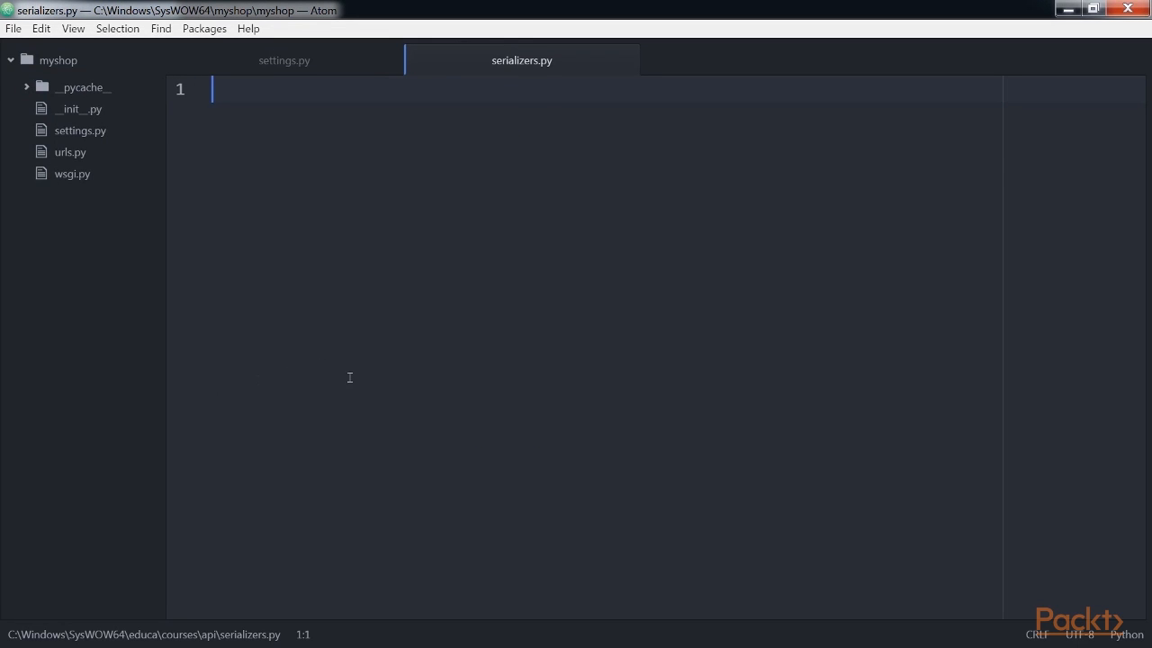
text(from rest_framework)
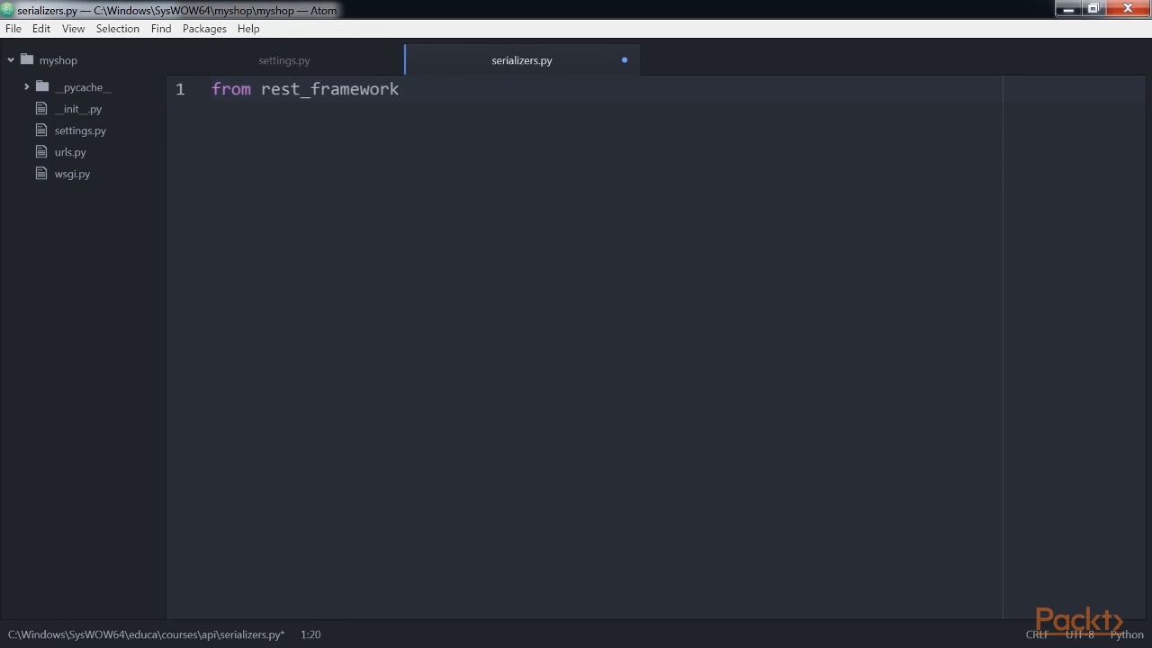
text(import seriali)
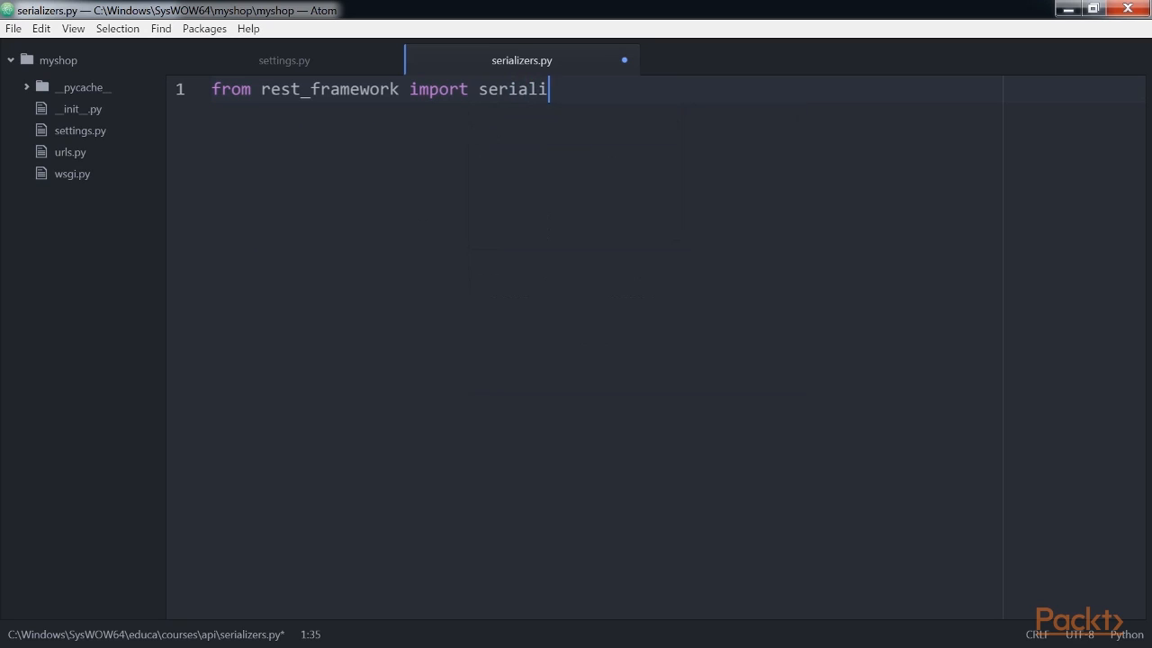
text(zers)
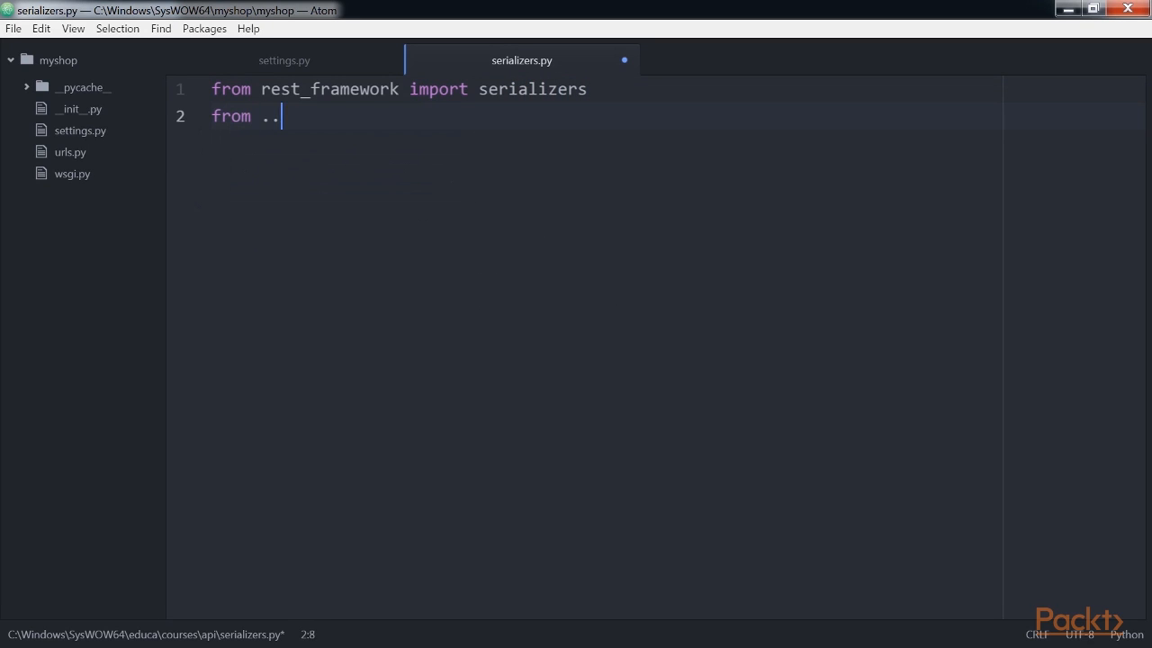
text(models import Subject)
text(class SubjectSerializer)
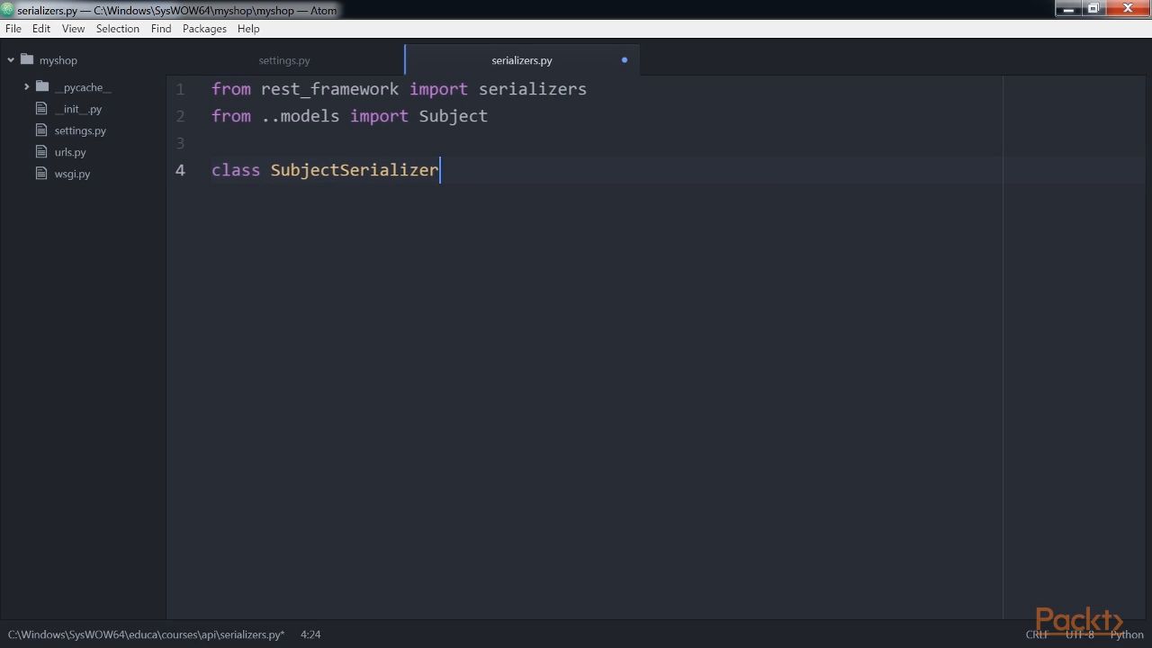
text((serializers.ModelSerializer):)
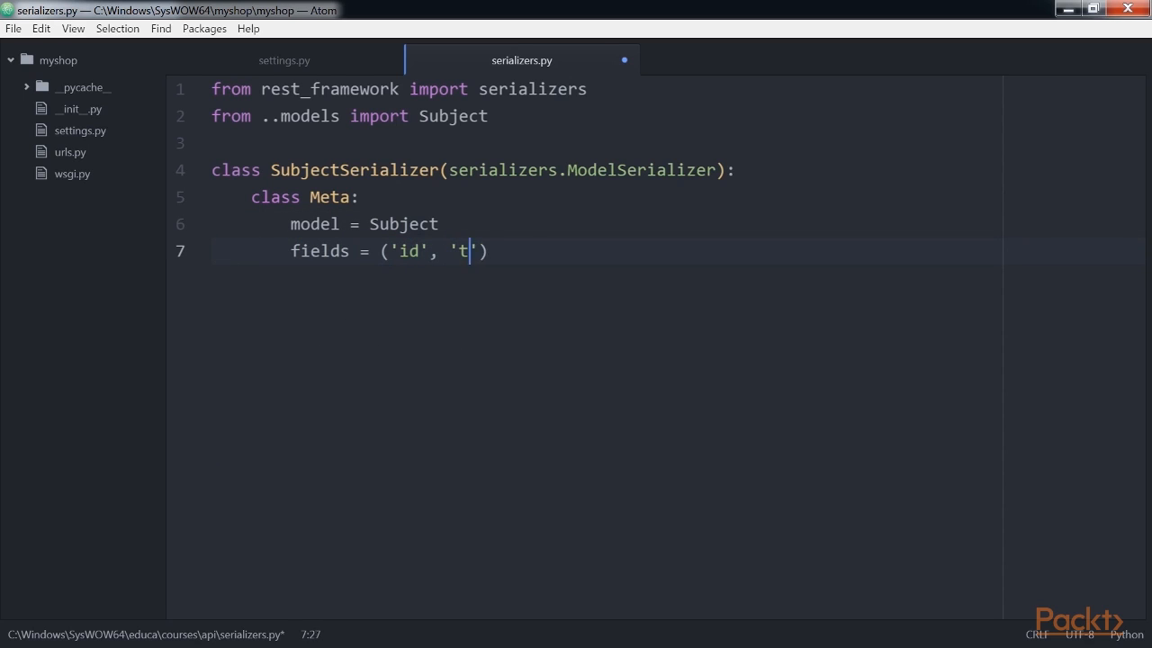
text(itle', 'slug')
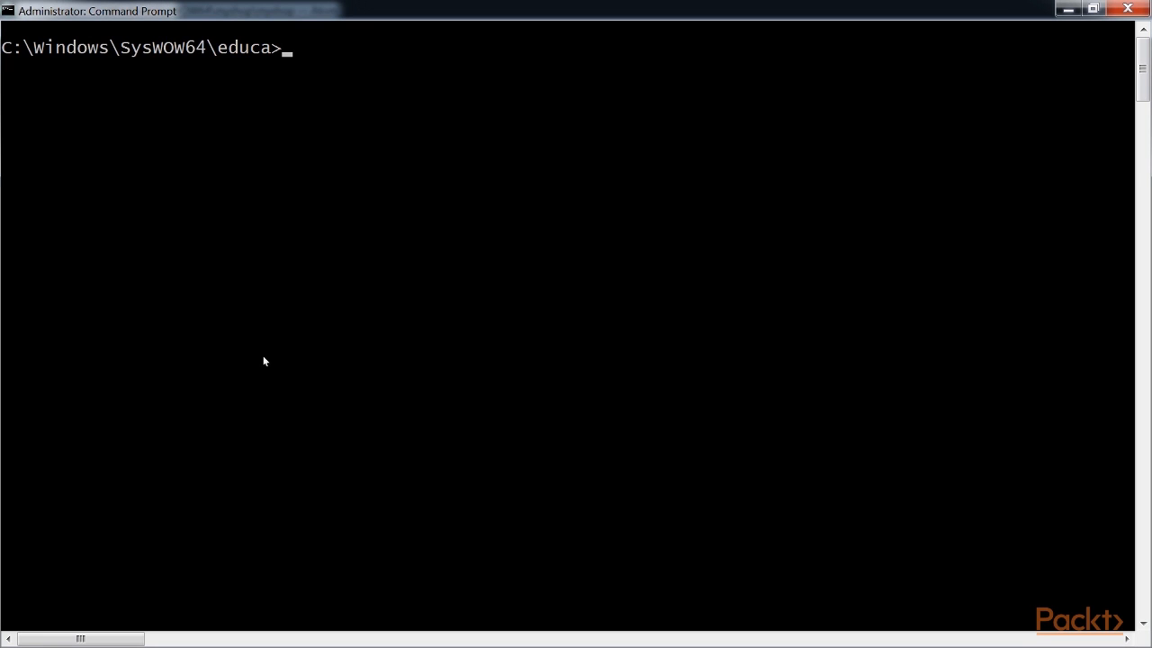
mouse_move(4, 376)
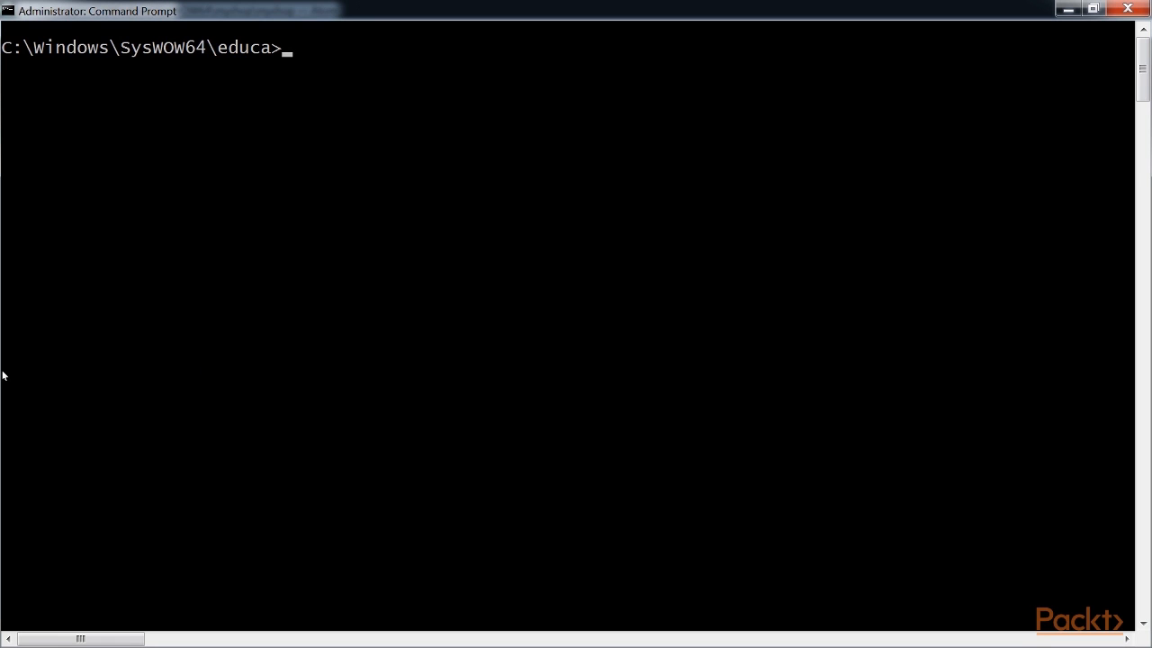
Start python manage.py shell and import Subject and SubjectSerializer
text(python manage.py shell)
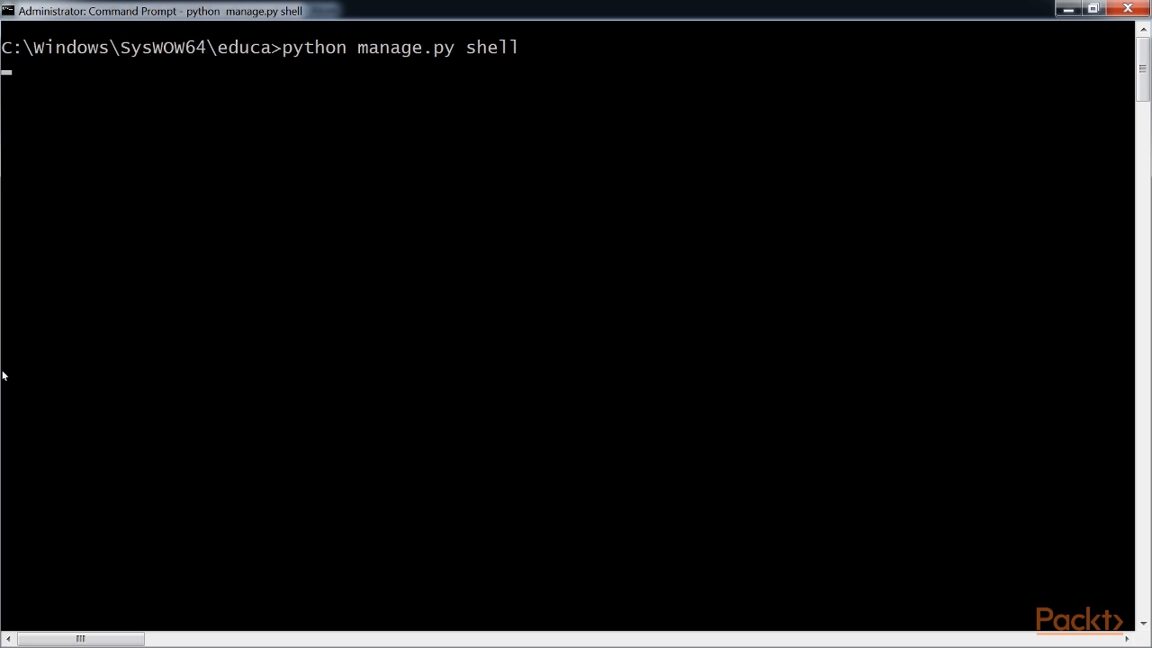
text(from courses.)
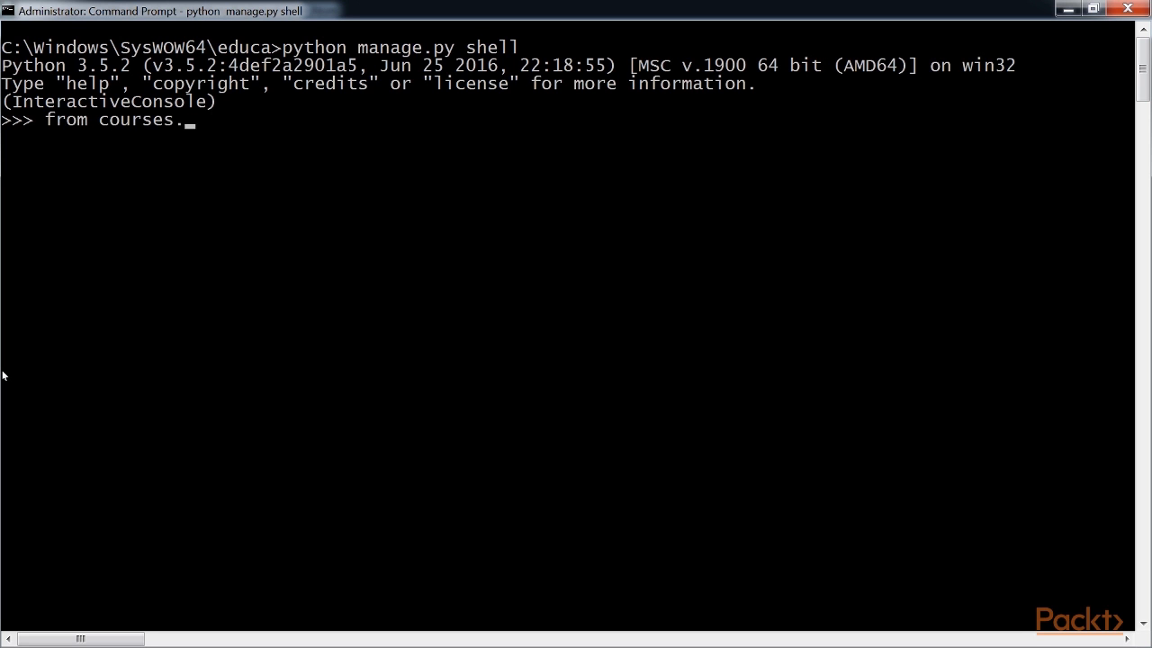
text(models import Subject)
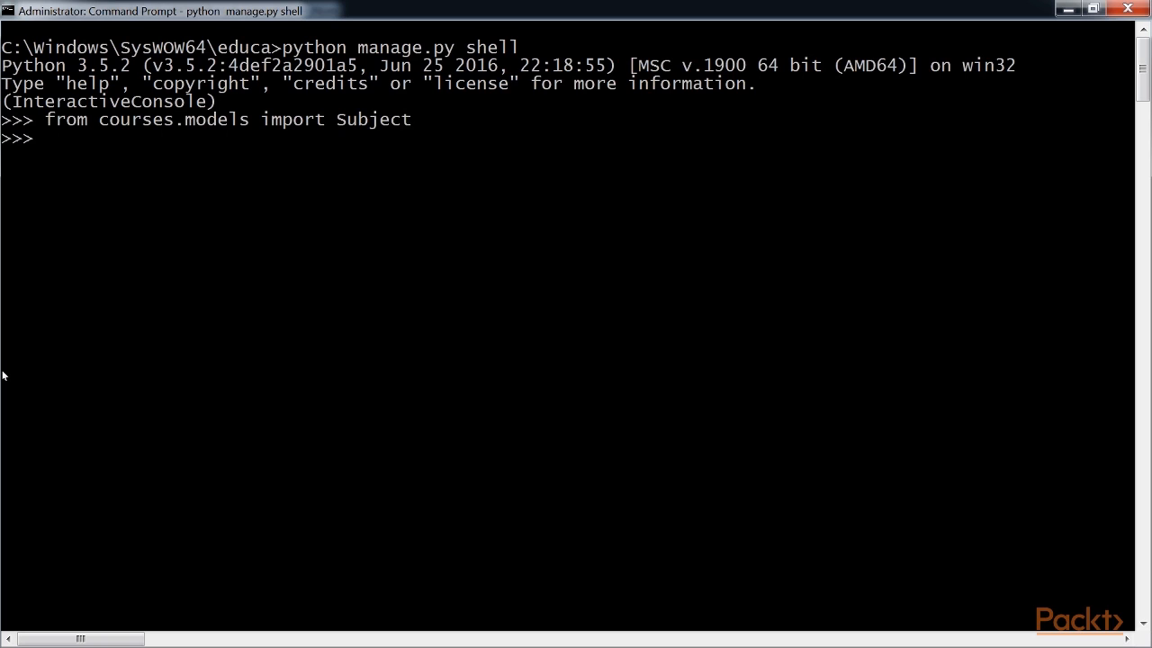
text(from courses.api.)
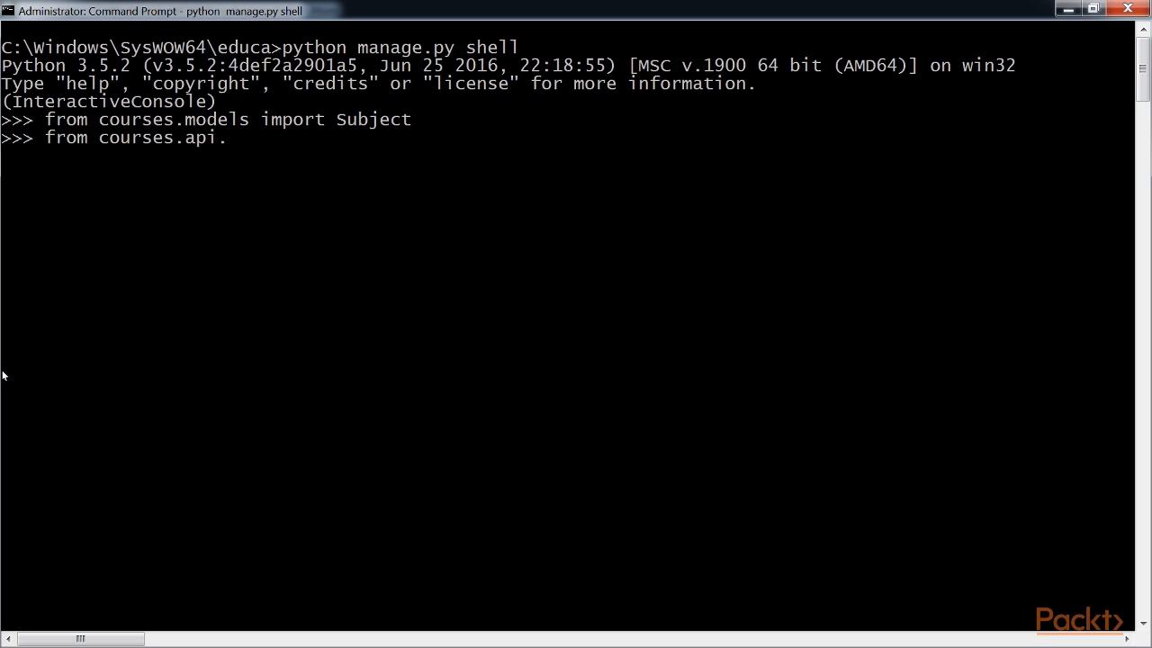
text(serializers import S)
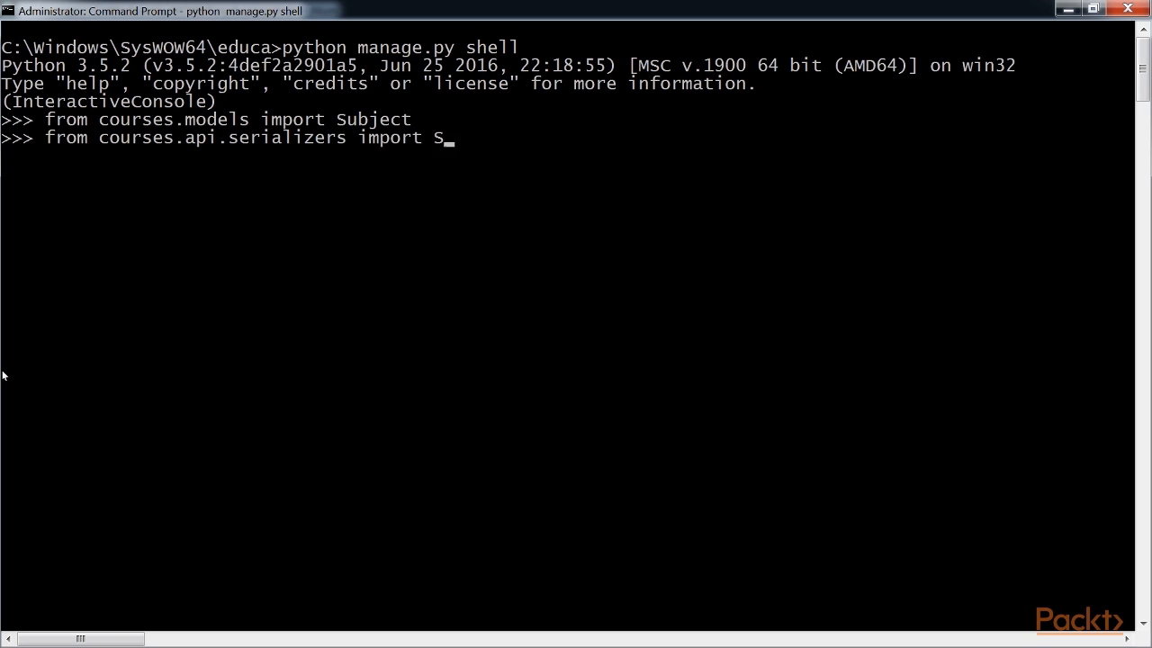
text(ubjectSerializer)
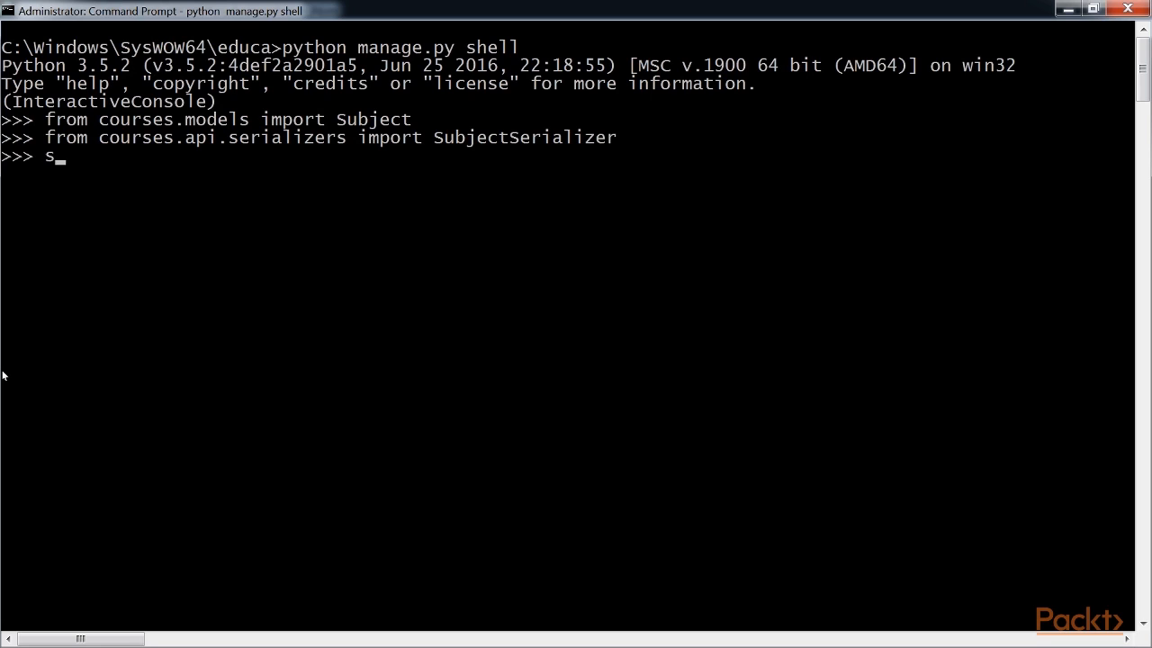
Serialize the latest Subject with SubjectSerializer, showing Chemistry with id 4
text(ubject = Subject)
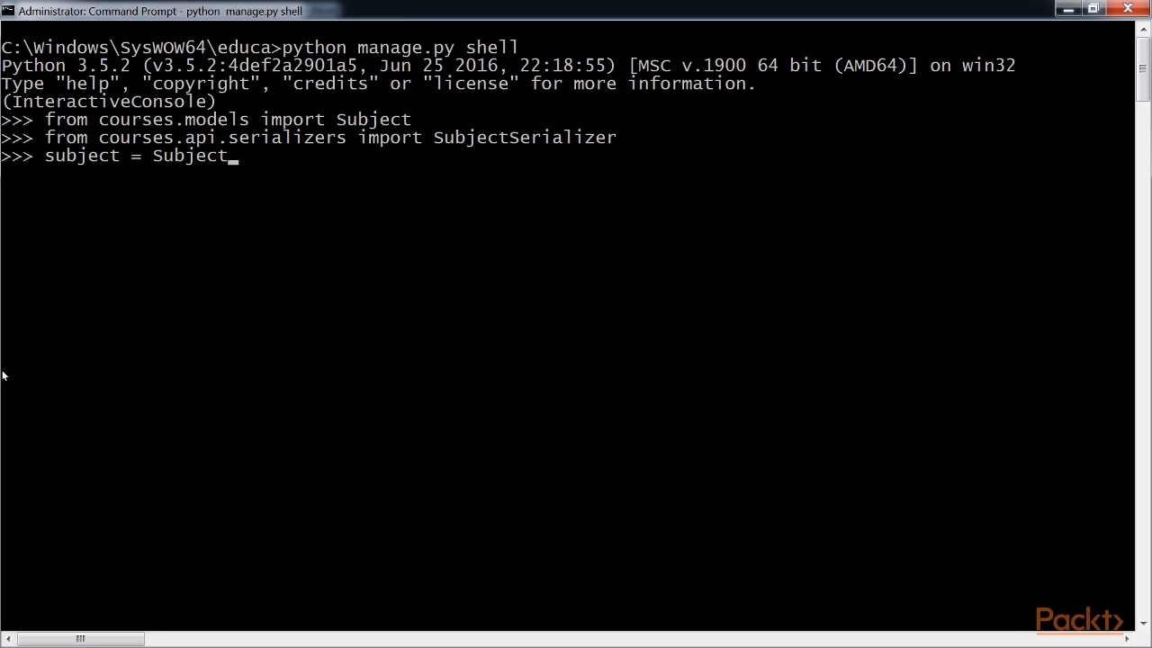
text(.objects.latest('id)
text(serializer)
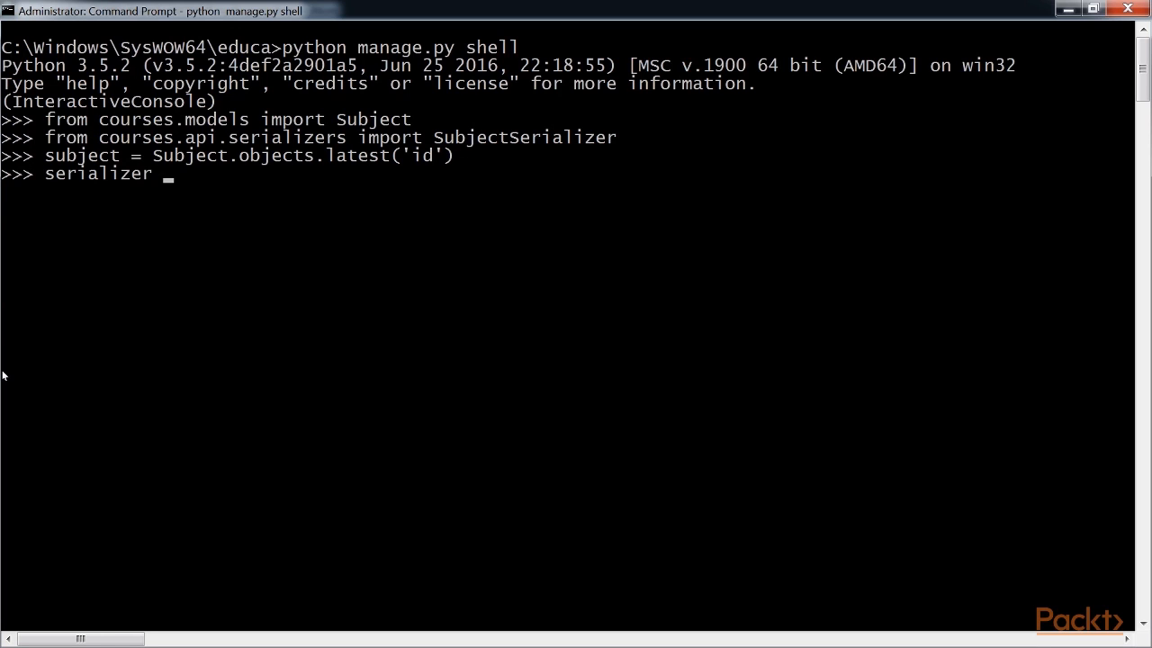
text(= SubjectSeriali)
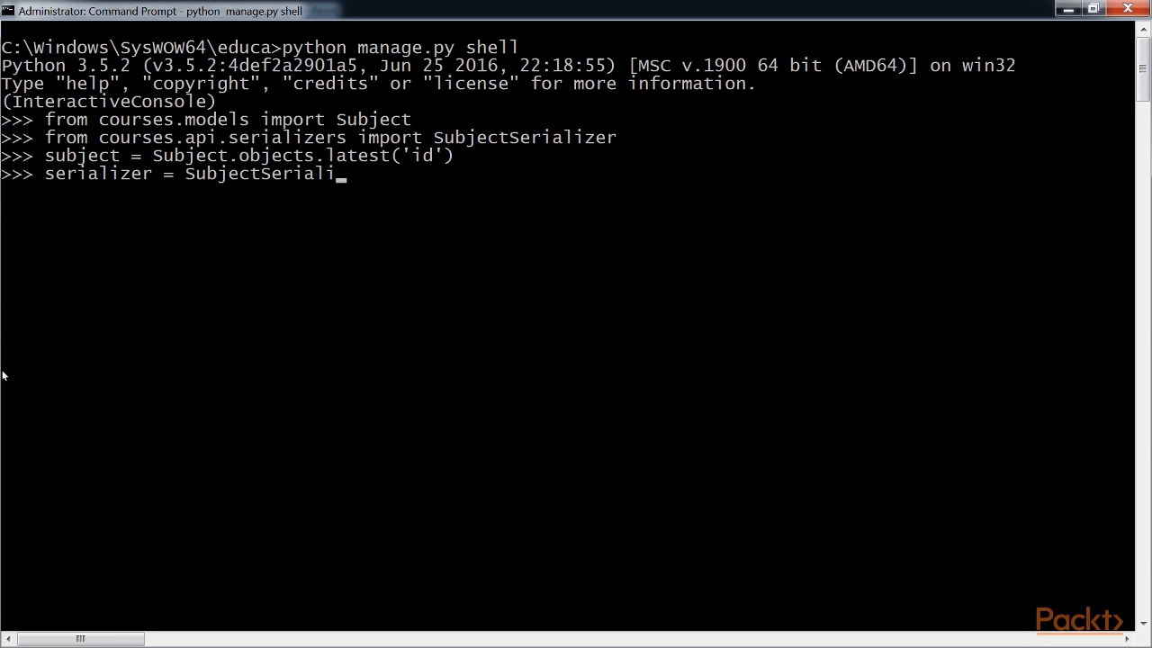
text(zer(subject))
text(serializer.data)
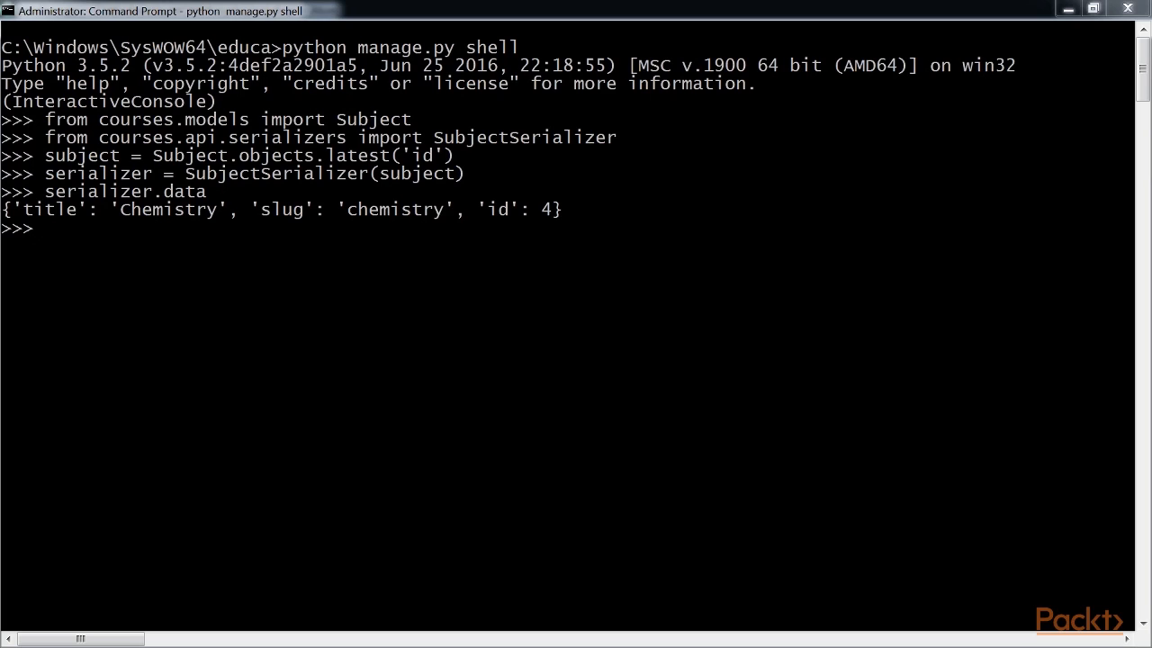
mouse_move(124, 370)
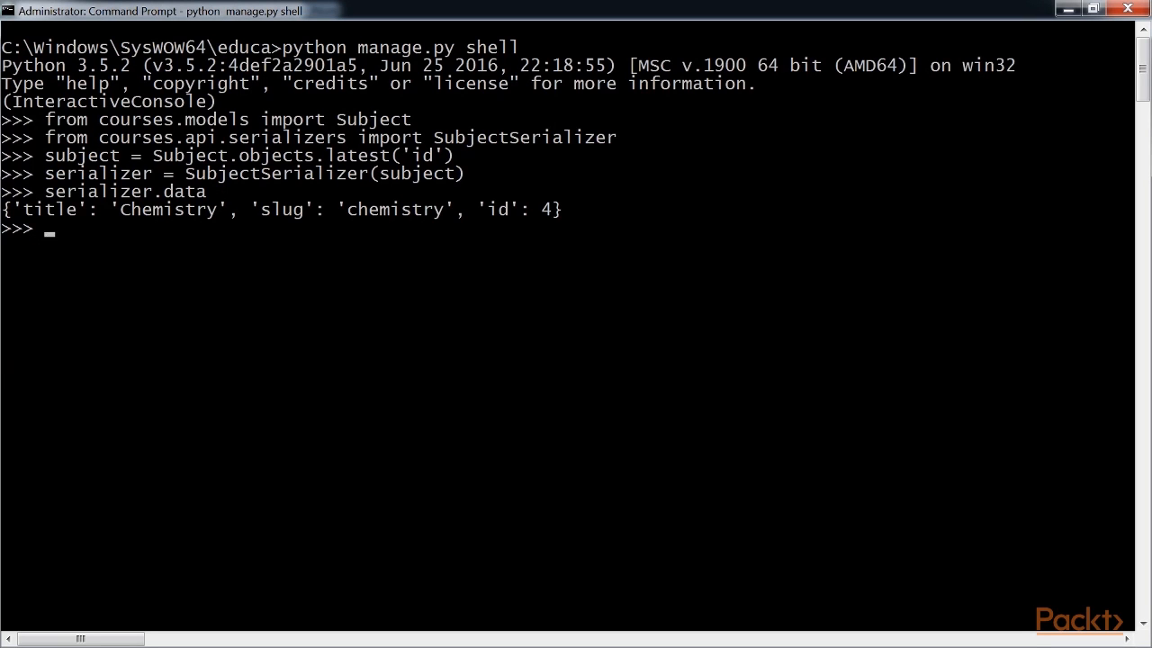
Import BytesIO and JSONParser, then parse the Chemistry JSON bytes into a dictionary
text(from io import BytesIO)
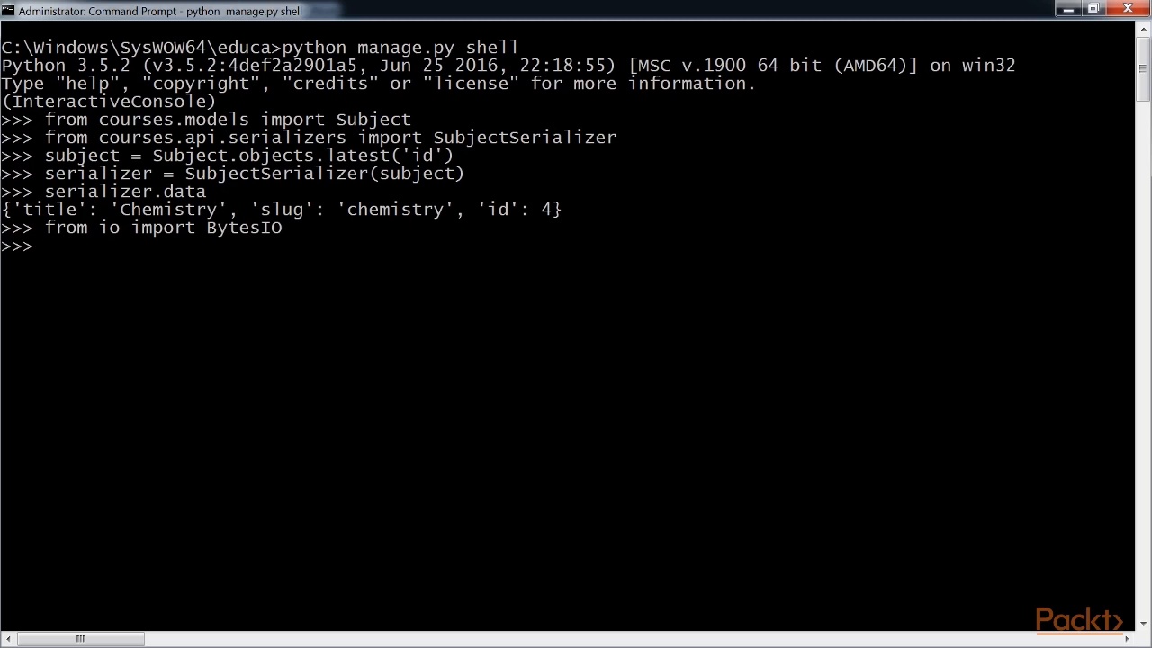
text(from rest_framework.parsers import JSONParser)
text(data = ')
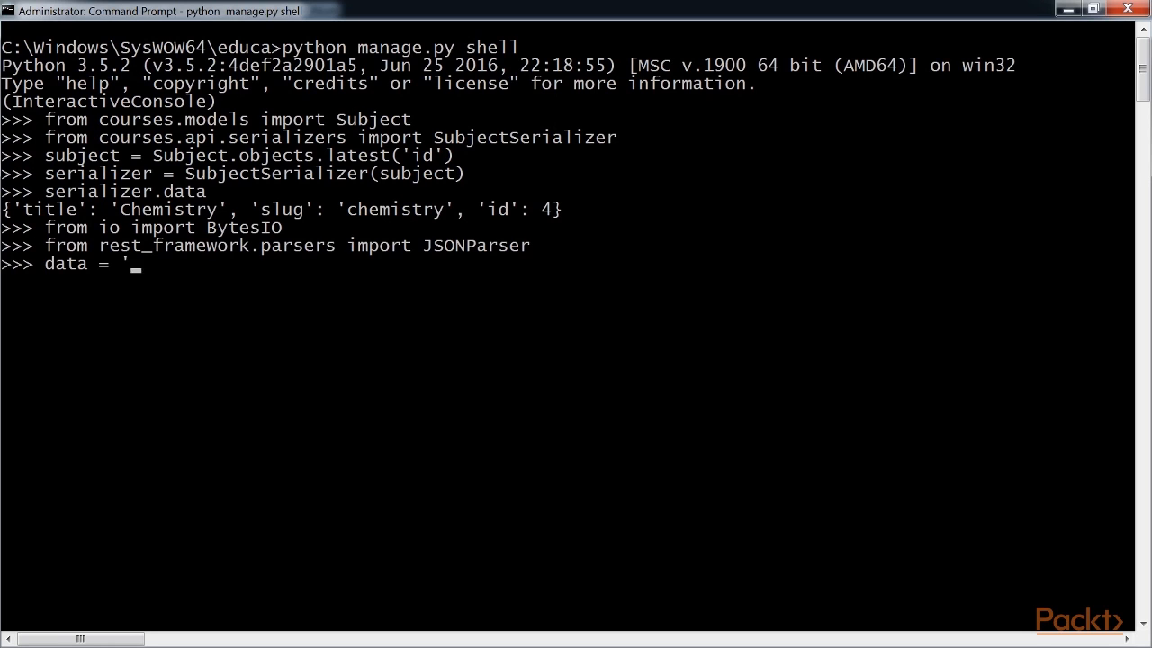
text(b'{"id":4)
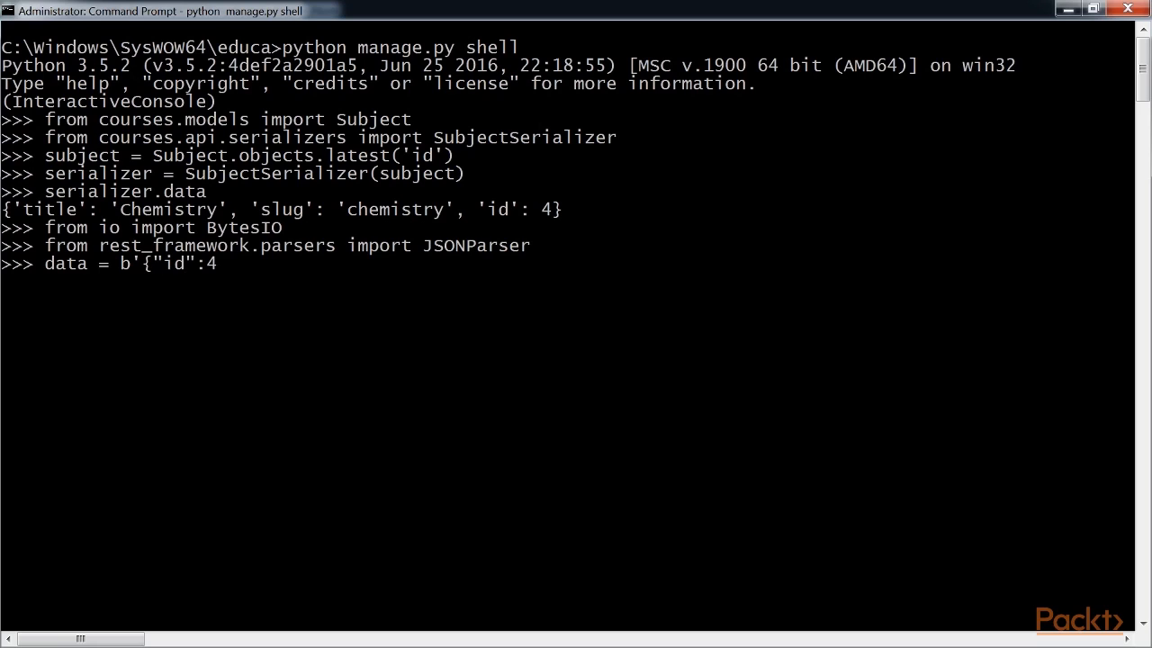
text(,"title":)
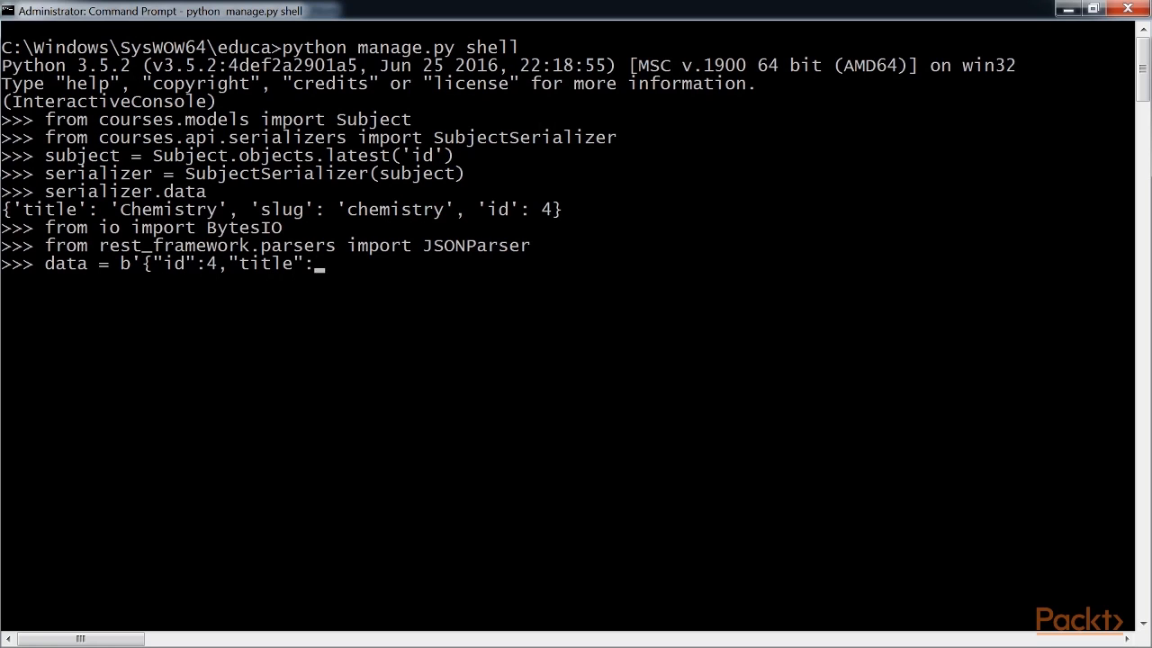
text("Chemistry","slug)
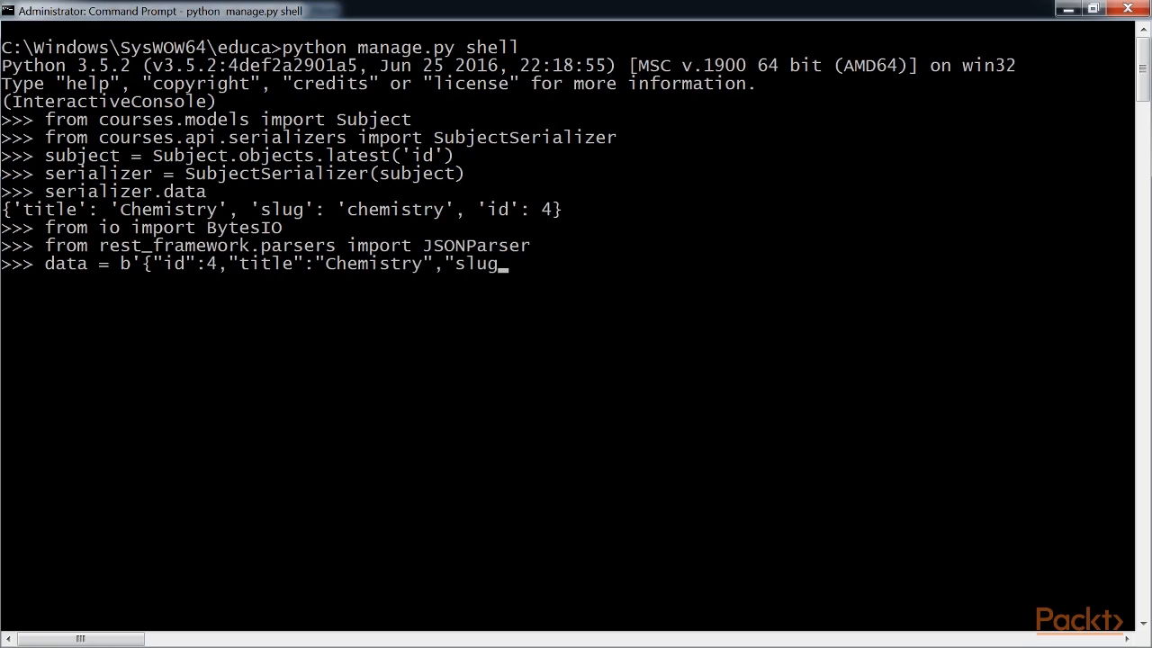
text(:"chemistry"}')
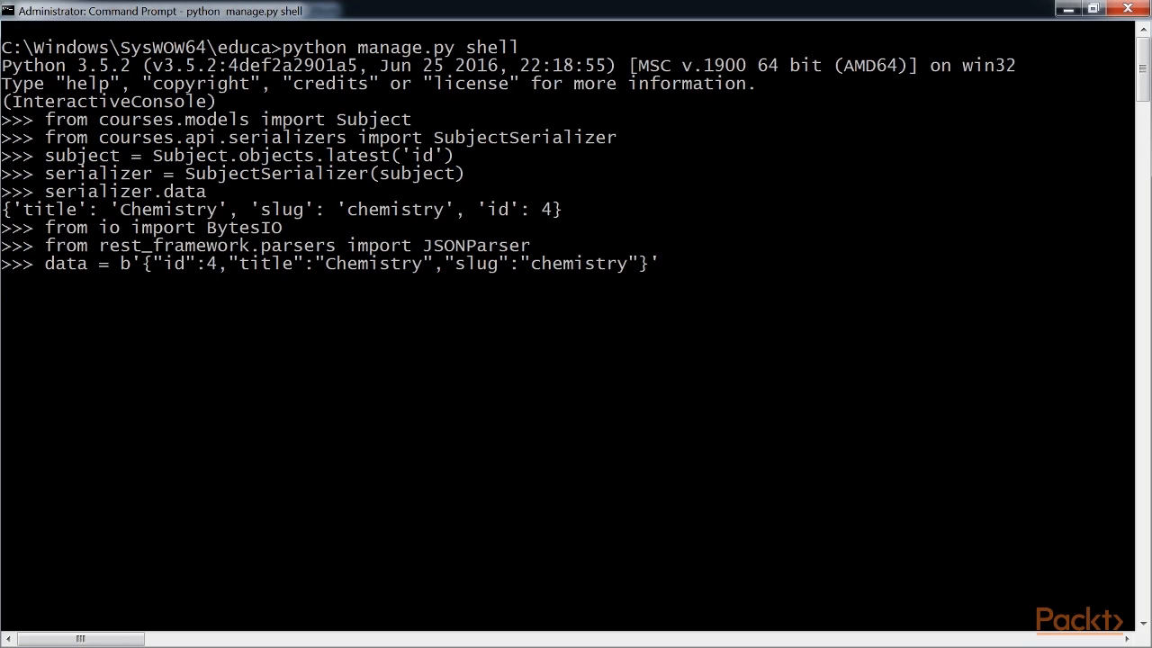
text(JSONParser().)
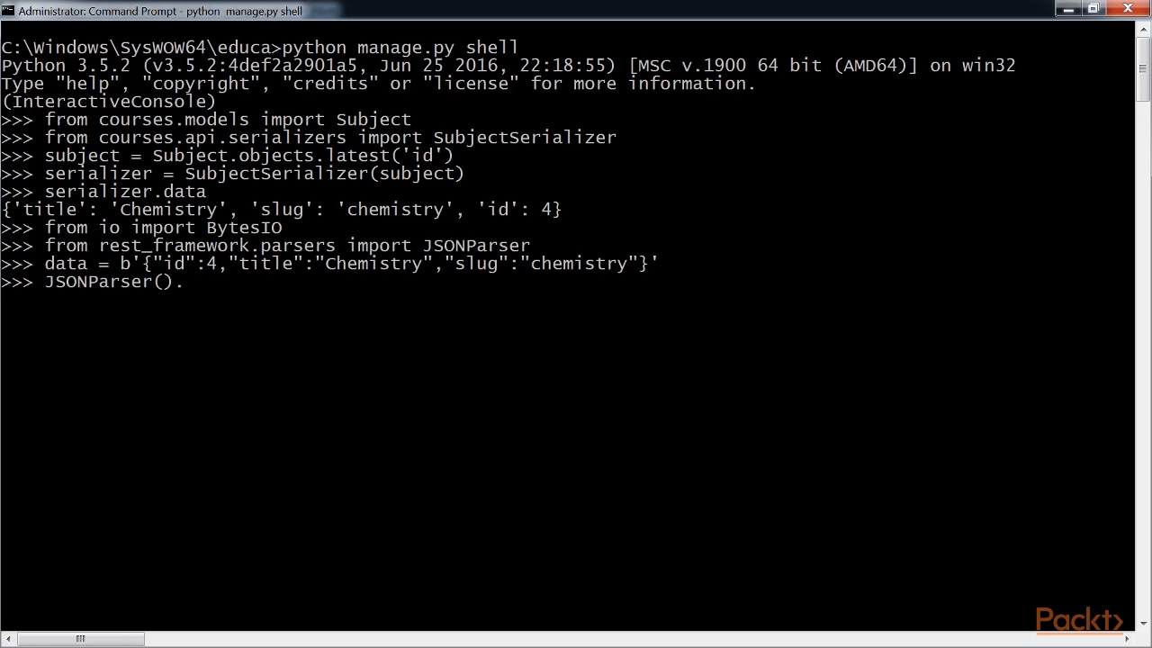
text(parse(BytesIO)
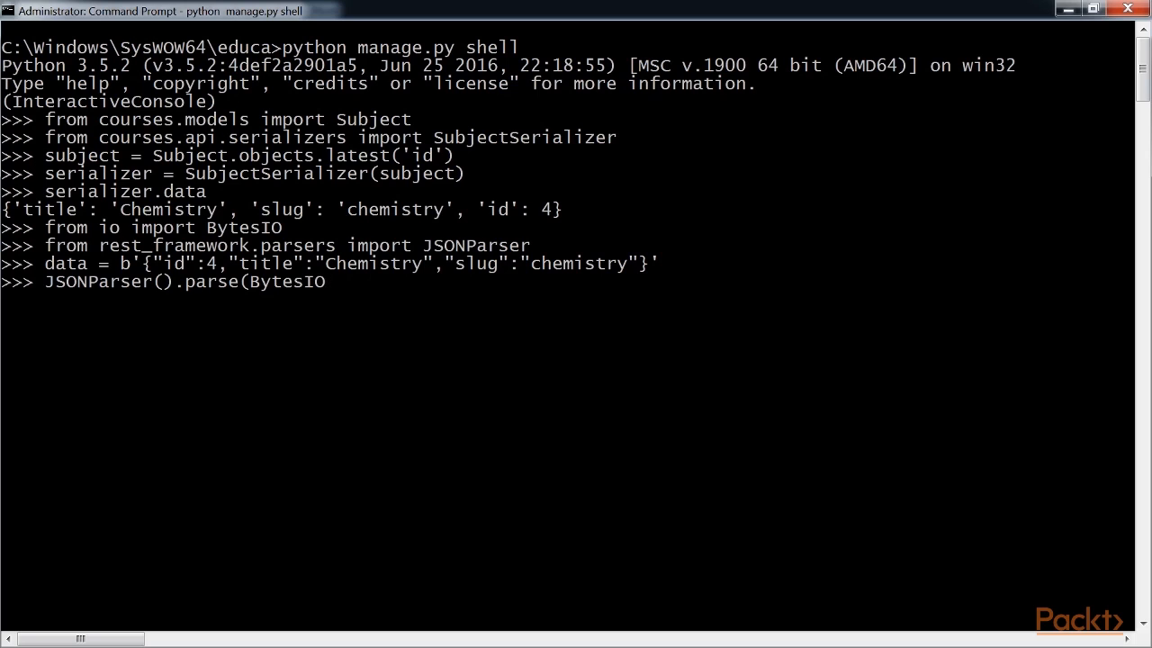
key(Return)
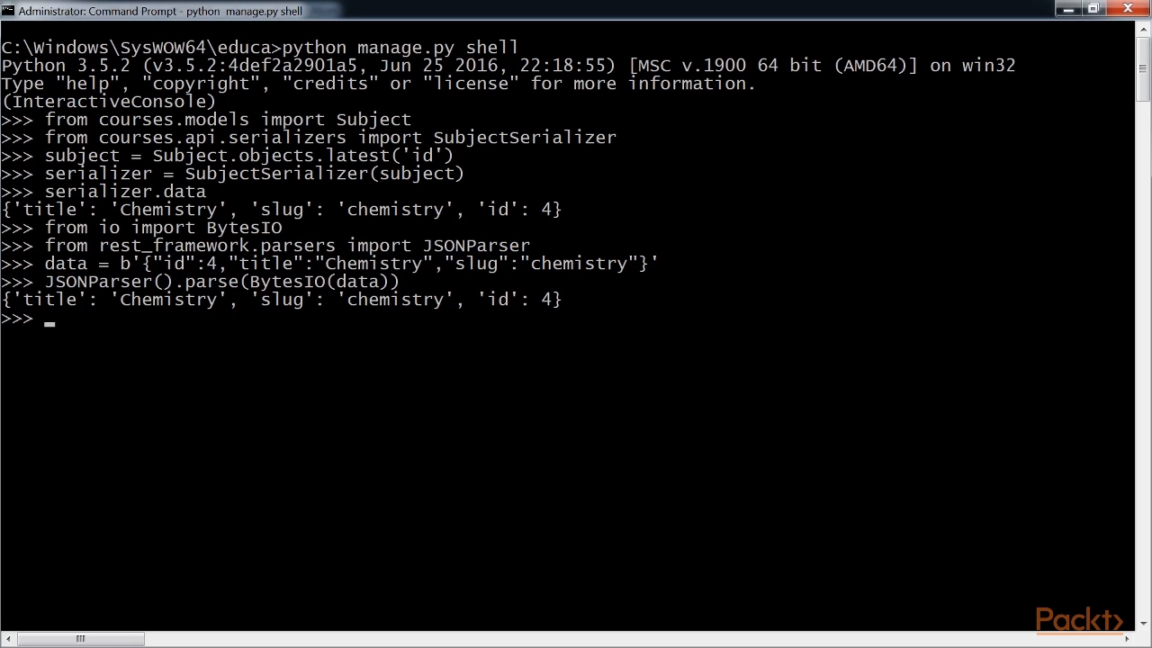
Import JSONRenderer in the shell and render serializer.data as JSON
text(from rest_frame)
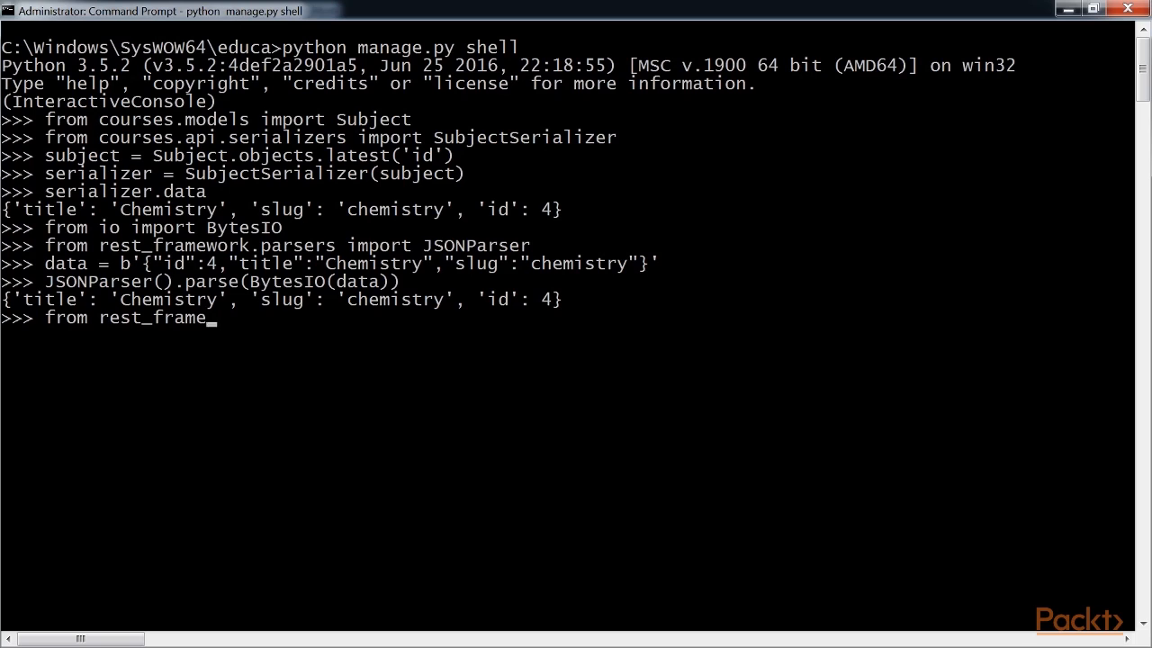
text(work.renderer)
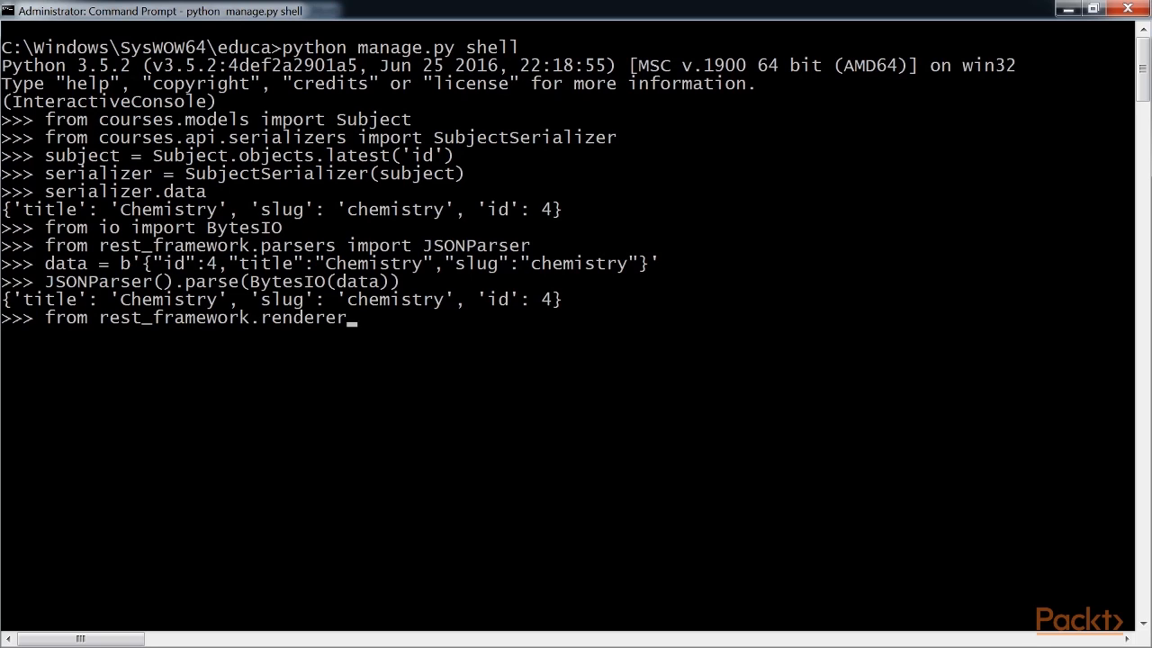
text(s import JSONRenderer)
text(JSONRenderer().render(serializer.data)
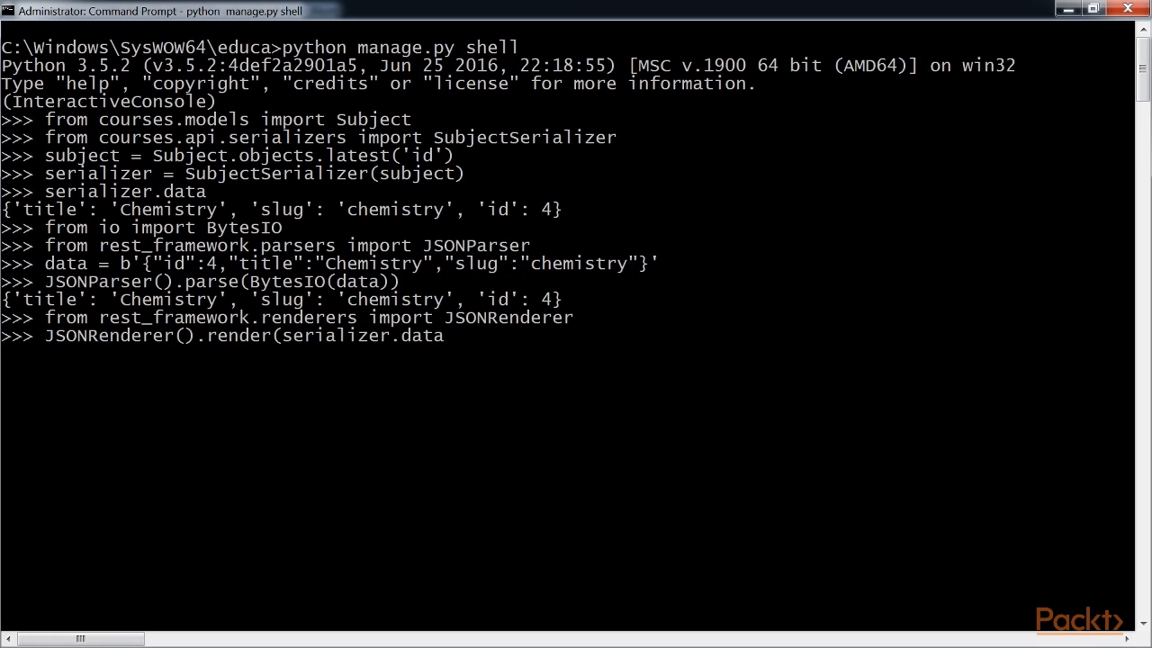
key(Return)
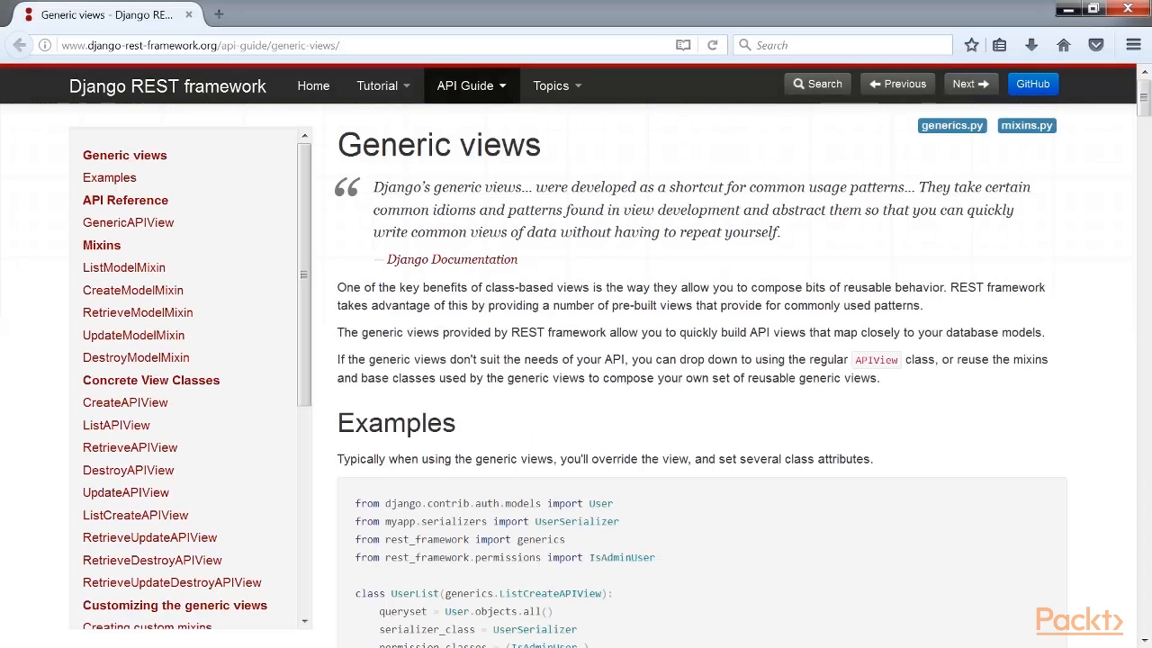
Read the Django REST framework Generic views guide, then return to Atom
click(198, 45)
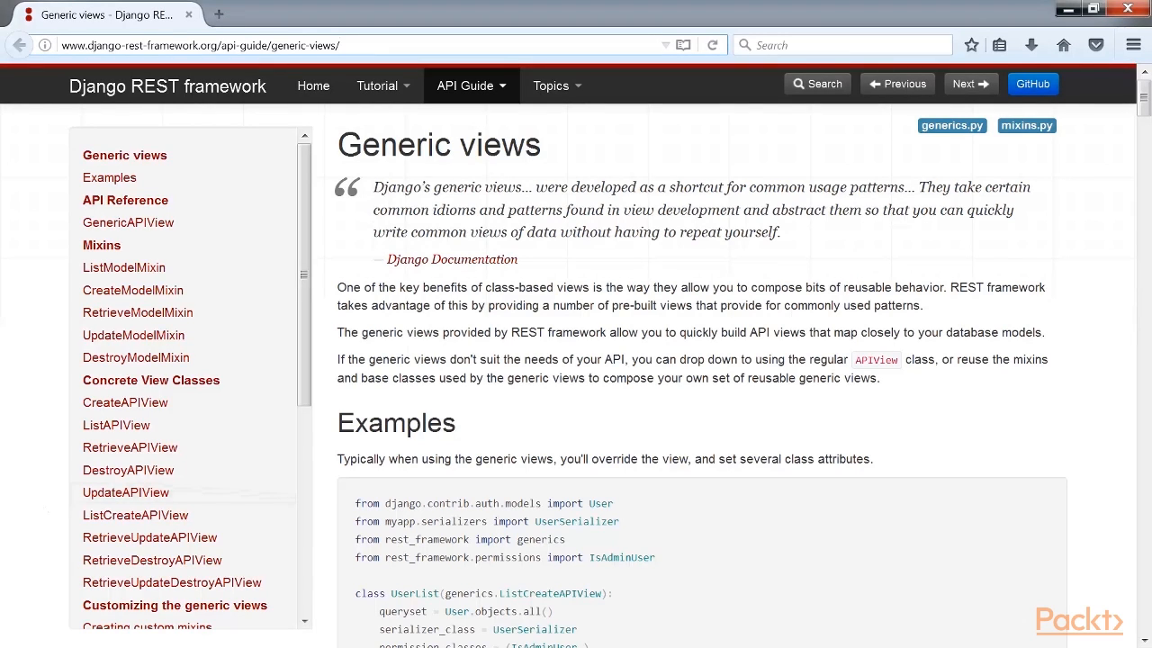
click(198, 45)
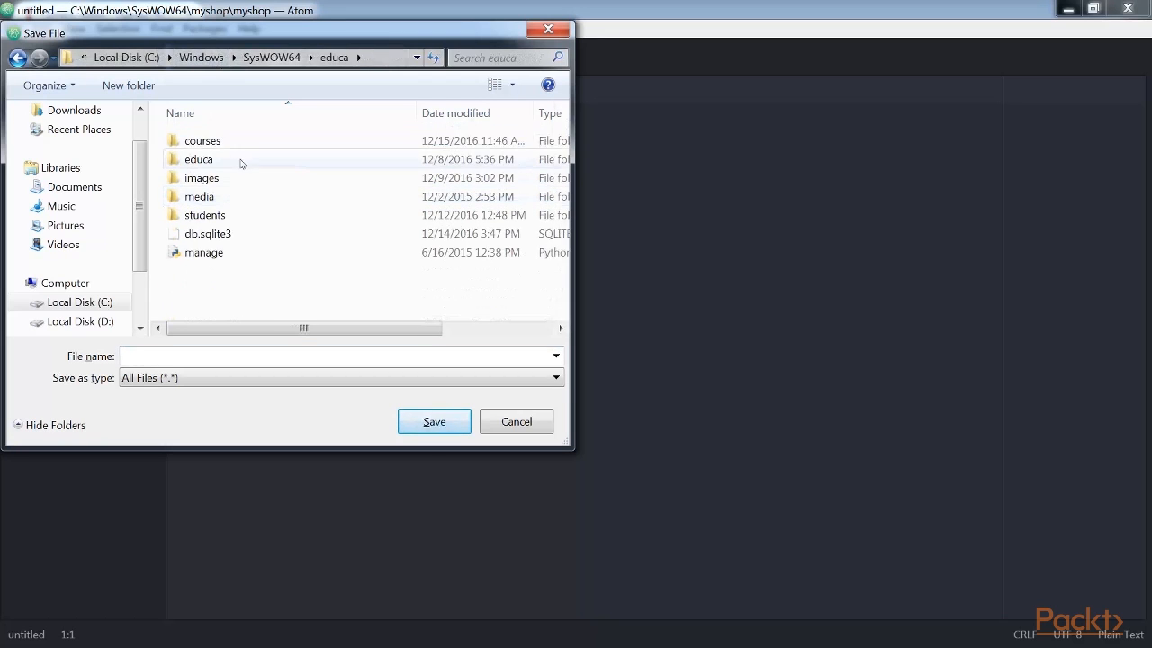
Save the new file as views.py in the courses api folder
double_click(198, 159)
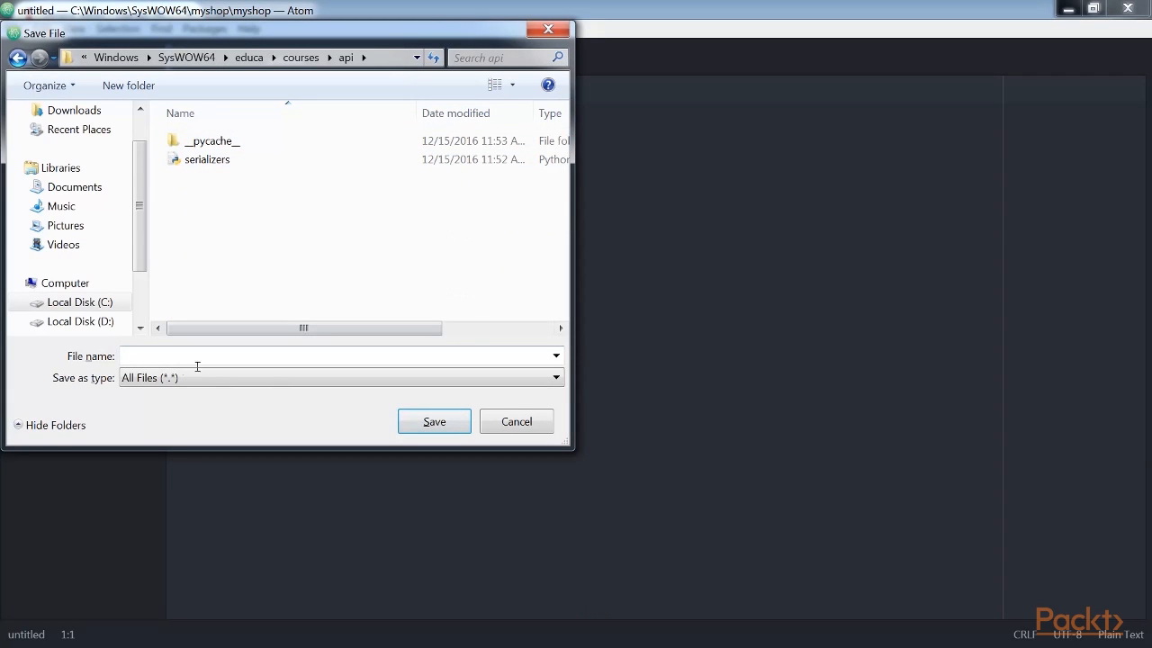
text(views)
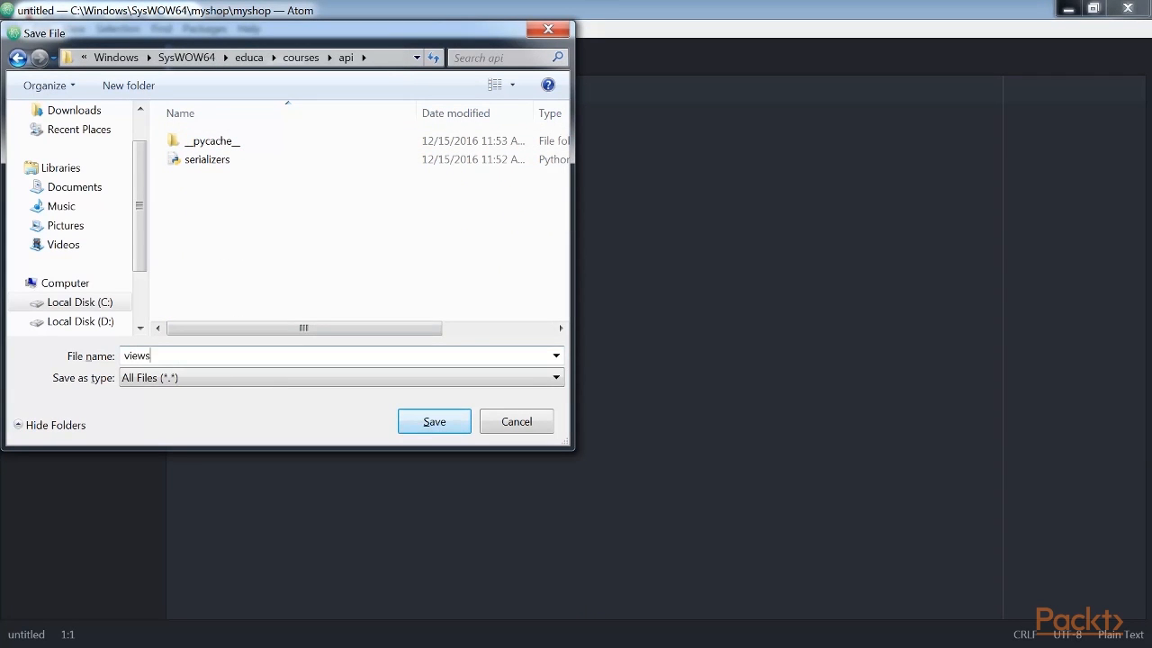
click(434, 421)
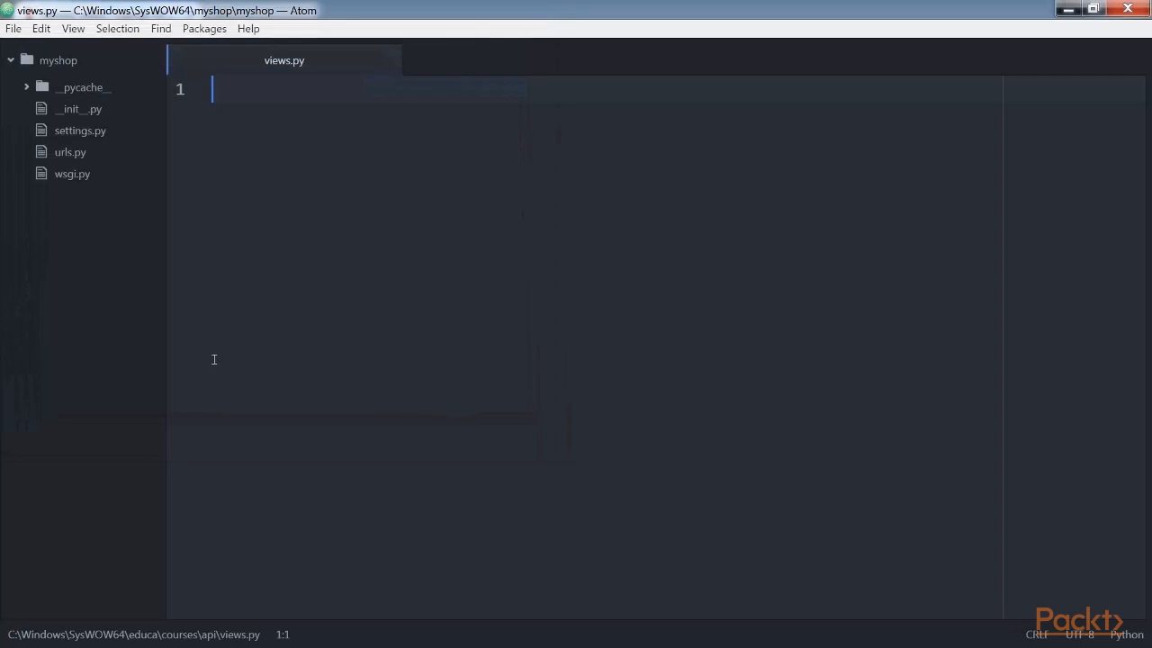
Write SubjectListView and SubjectDetailView using generics, Subject and SubjectSerializer, then start a new file
text(from rest_fra)
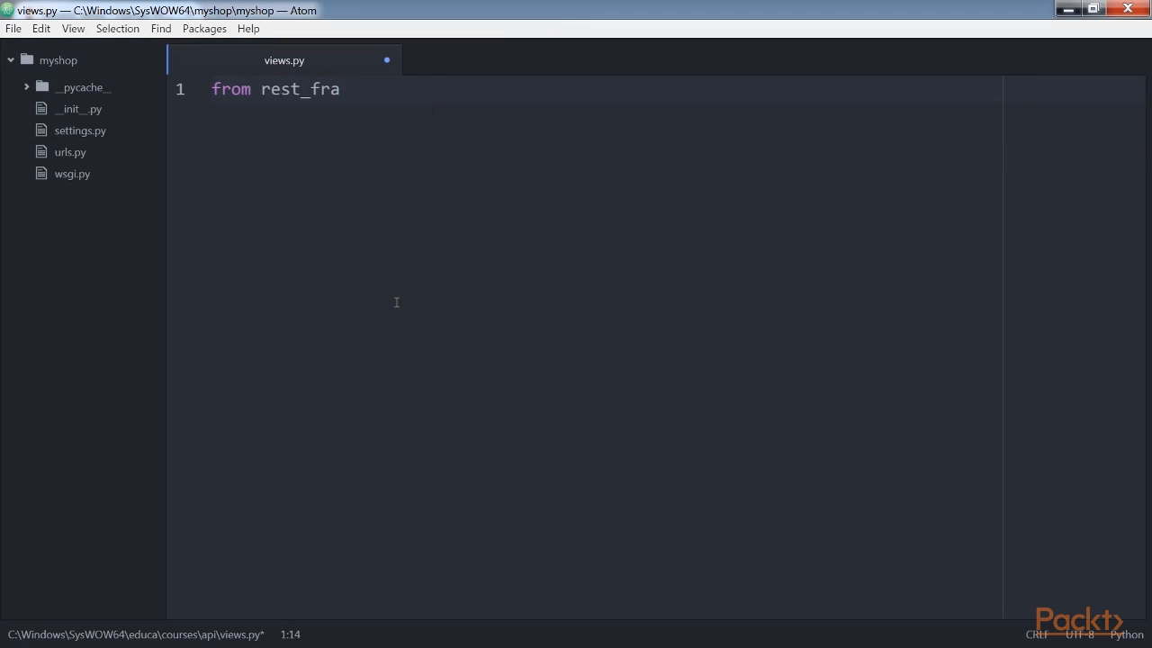
text(mework import gene)
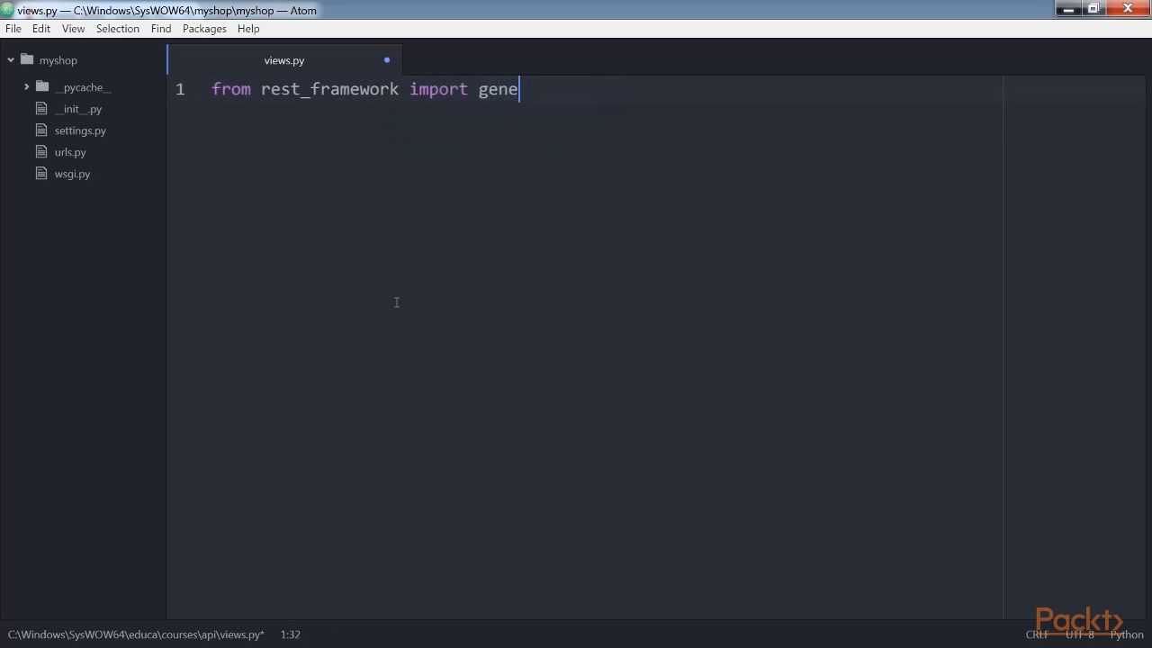
text(rics)
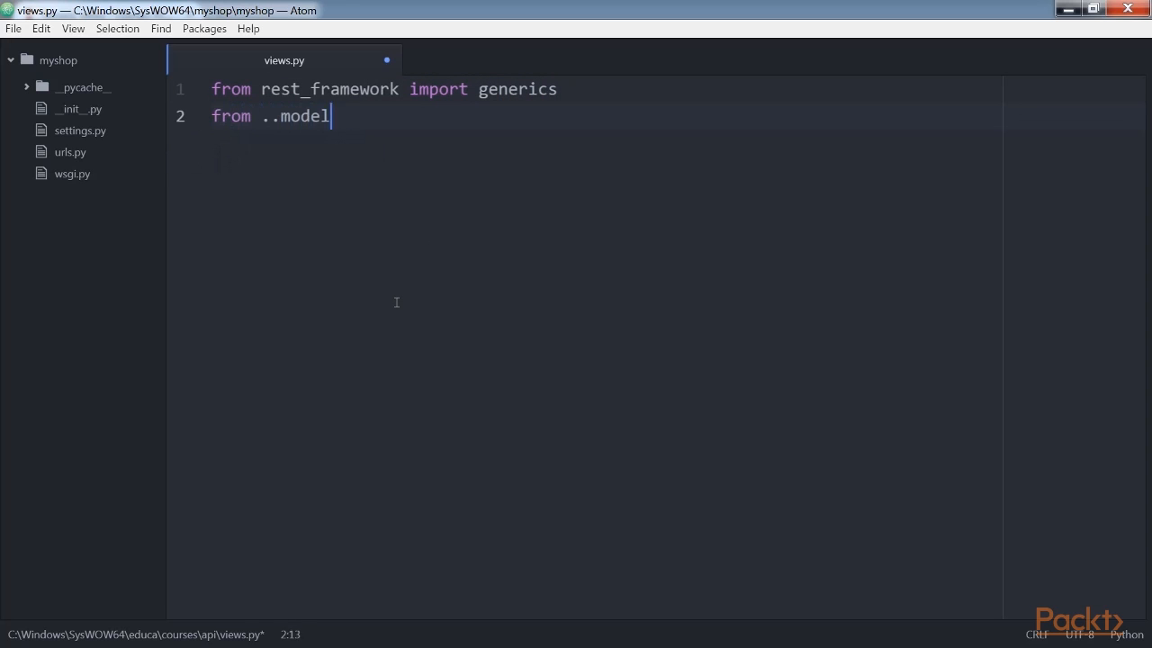
text(s import Subj)
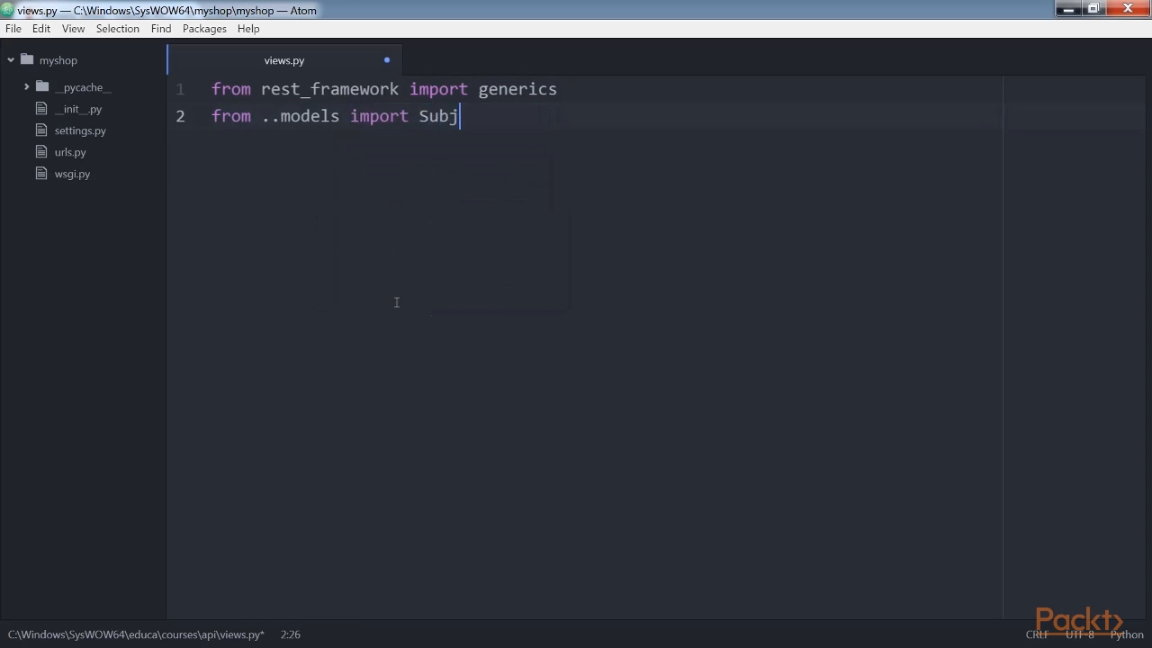
text(ect)
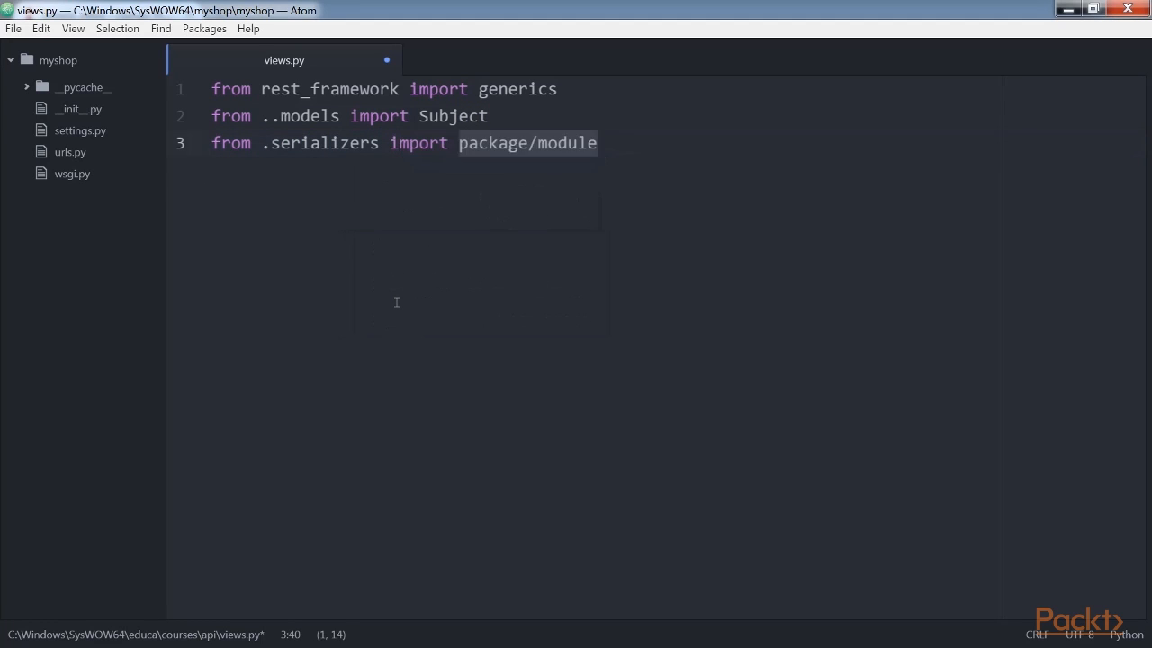
text(SubjectSerializer)
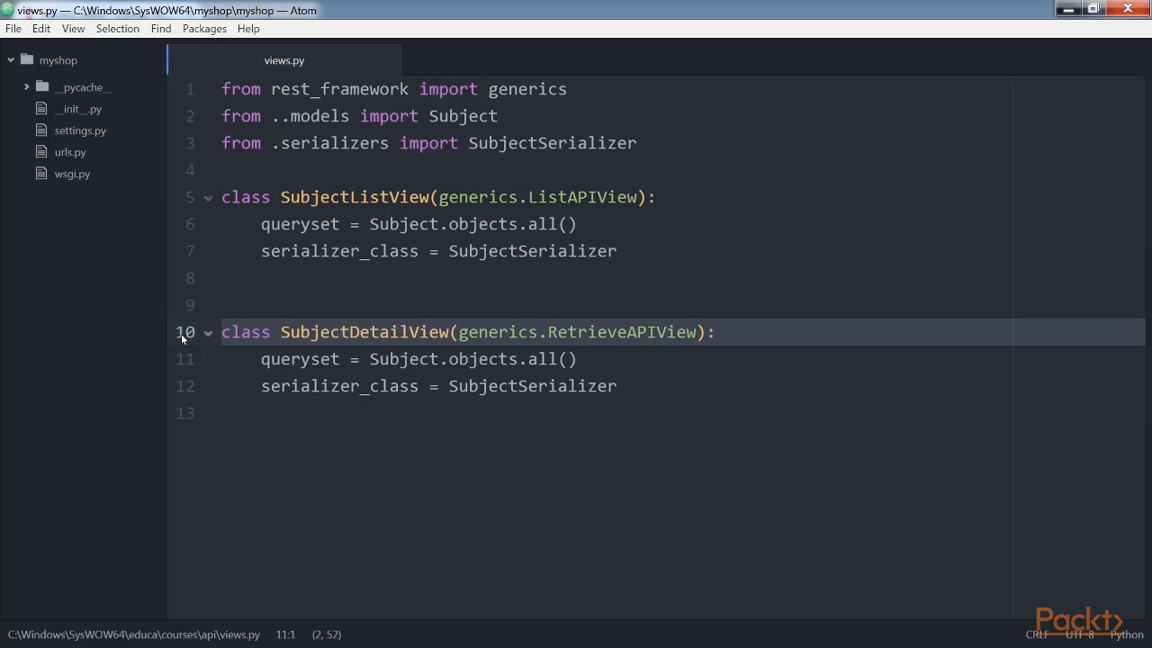
mouse_move(181, 250)
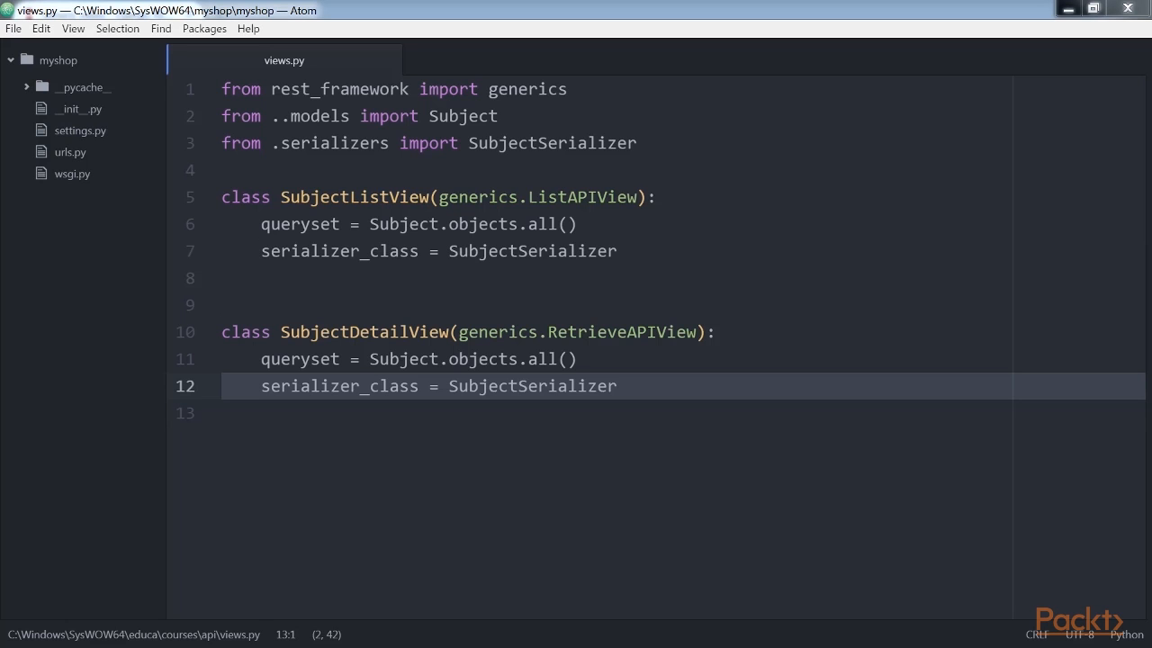
key(ctrl+n)
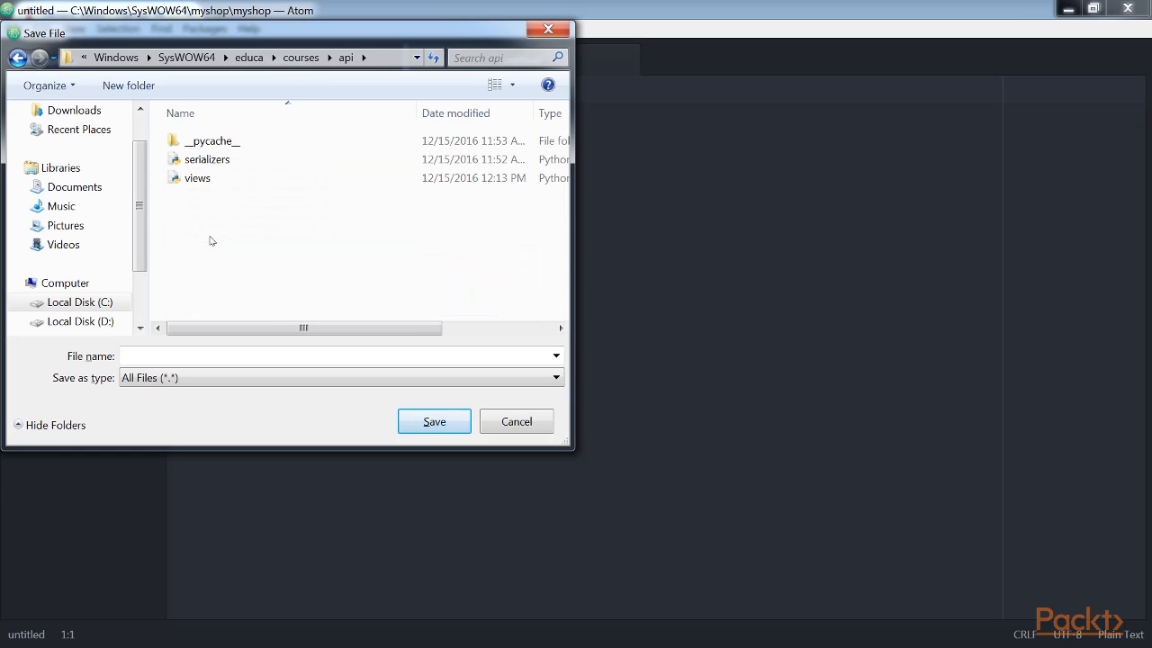
Save urls.py and route subjects/ and subjects/<pk>/ to the Subject list and detail views
text(urls.)
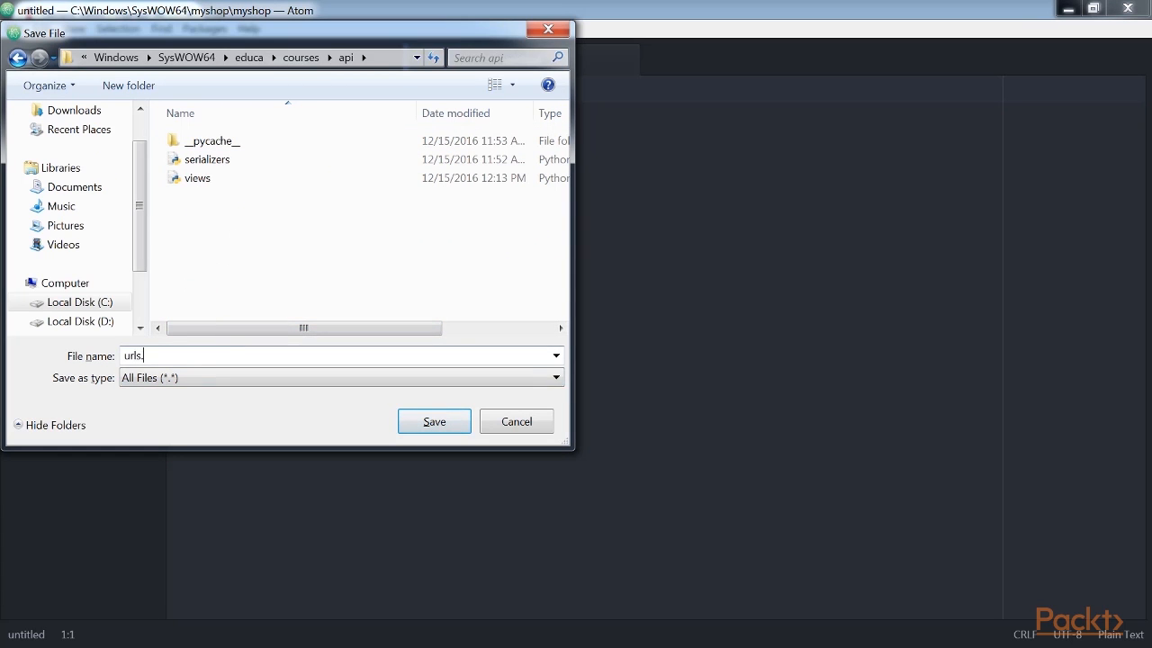
click(433, 421)
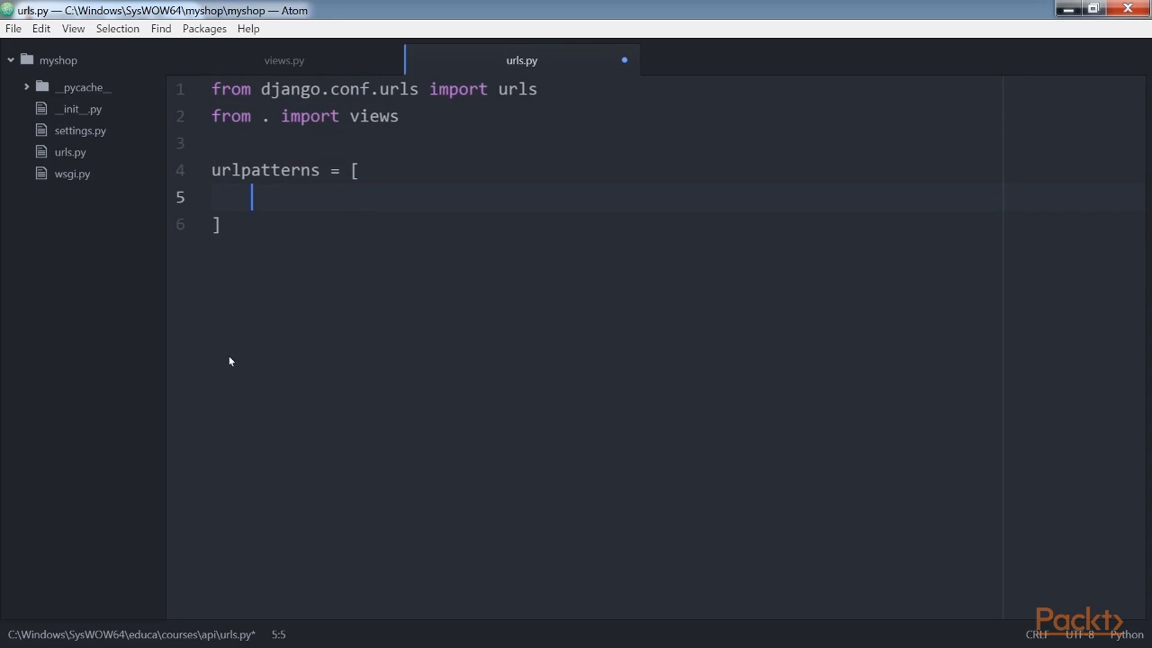
text(url(r'^subjects/$')
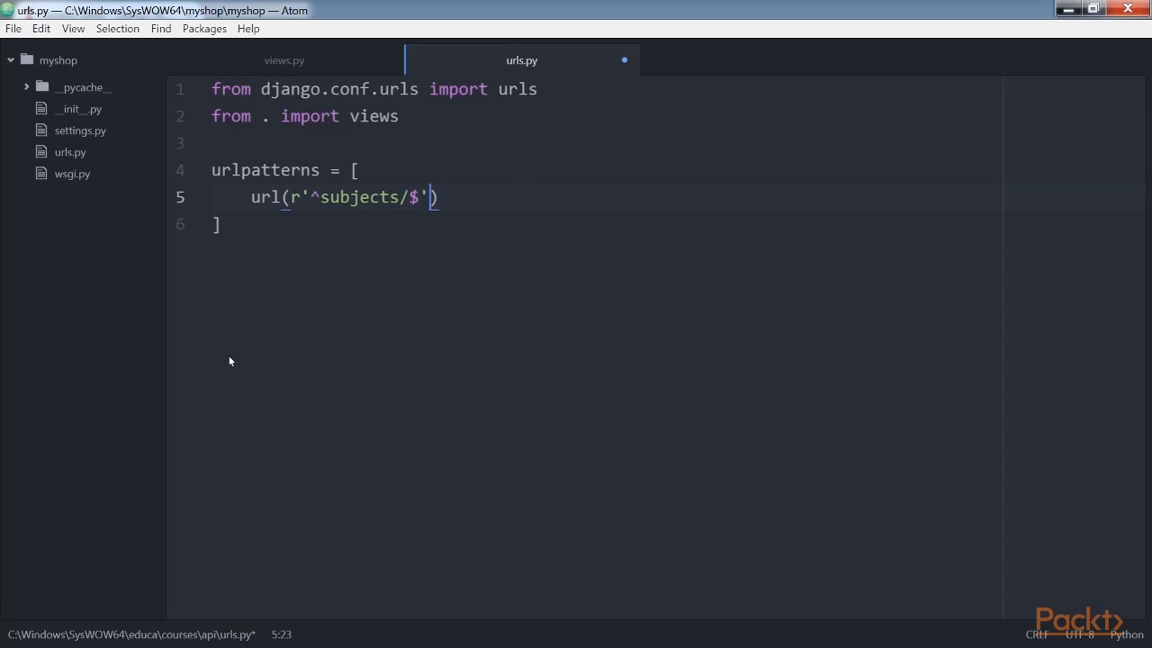
text(, views.SubjectListView.as_view(), name='subject_list'),)
text(ur)
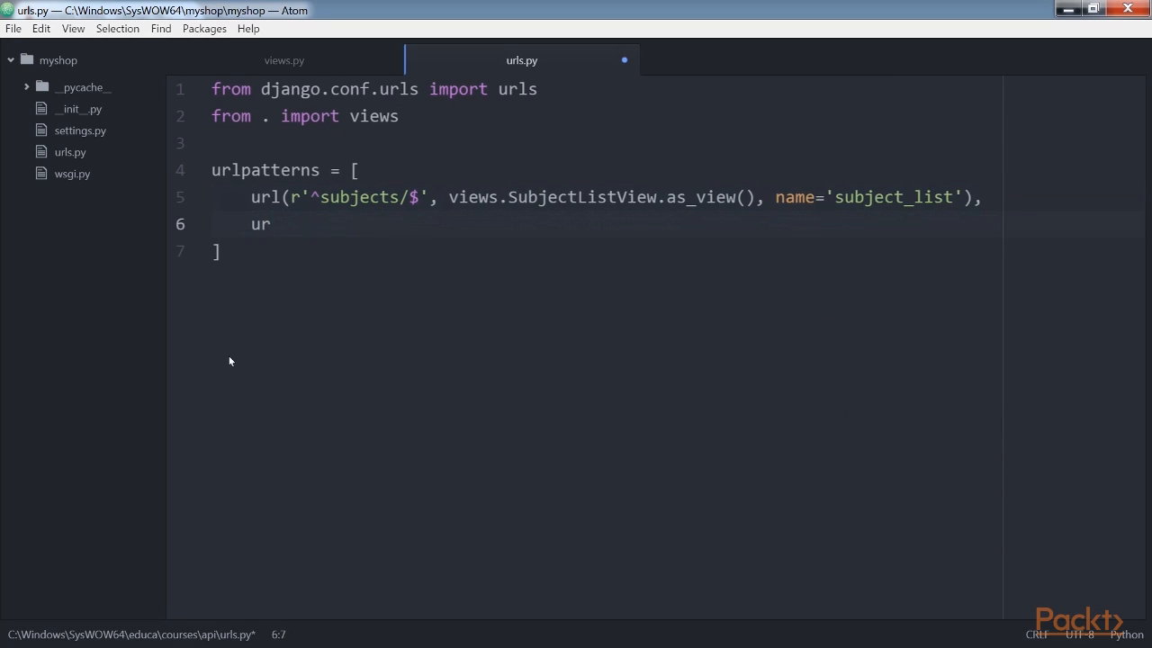
text(l(r'^subjects/$',))
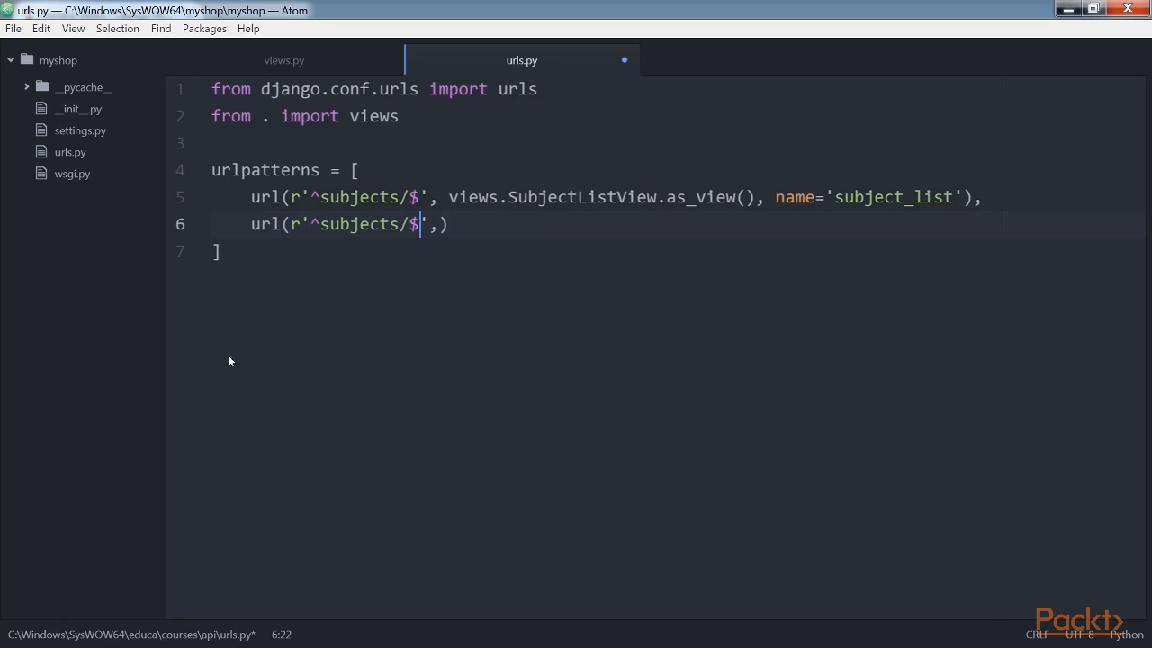
text((?P<pk>\d))
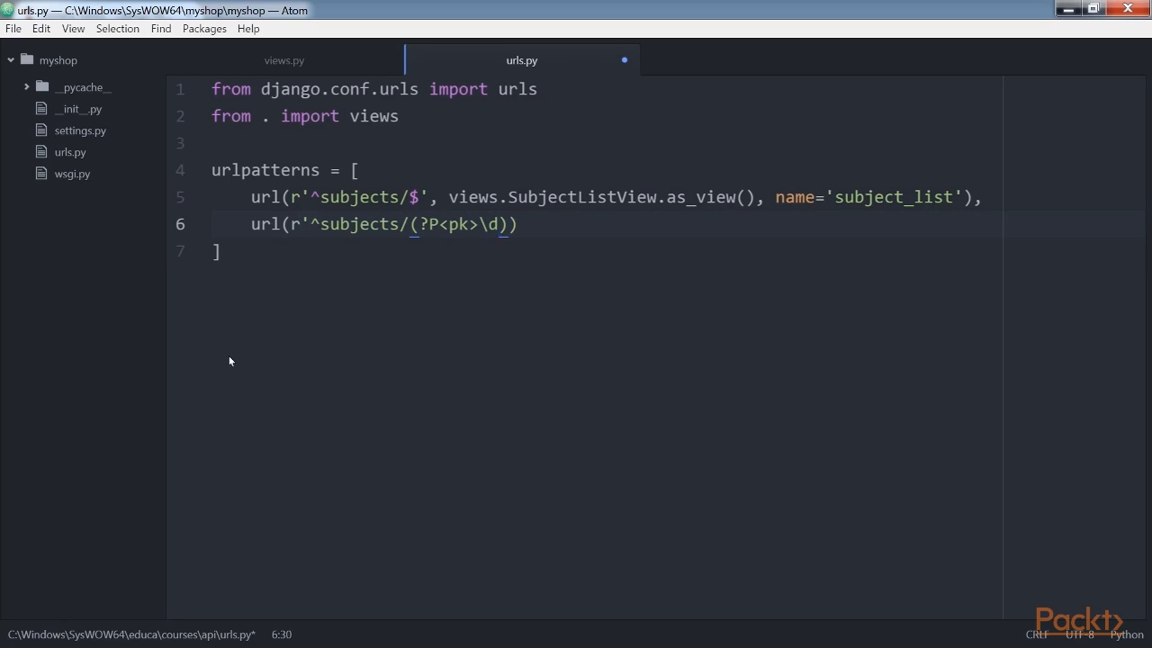
text(+)/$', views.Subjec)
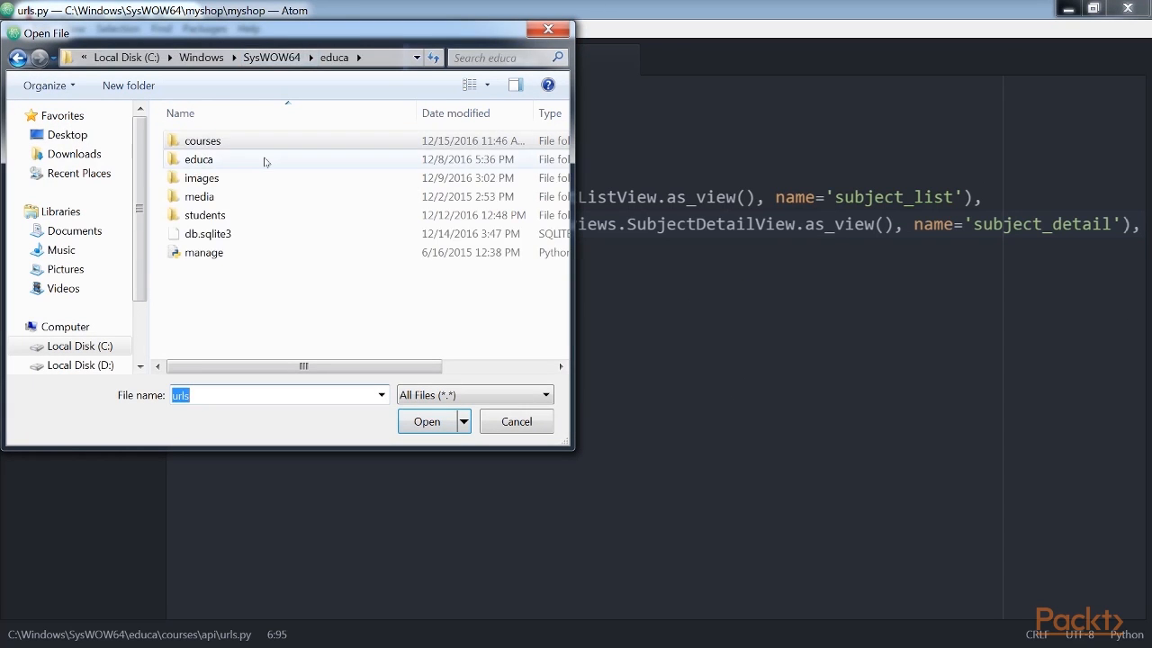
Open educa/urls.py and add an api/ URL pattern with include() to urlpatterns
click(426, 422)
text(url(r'^ap)
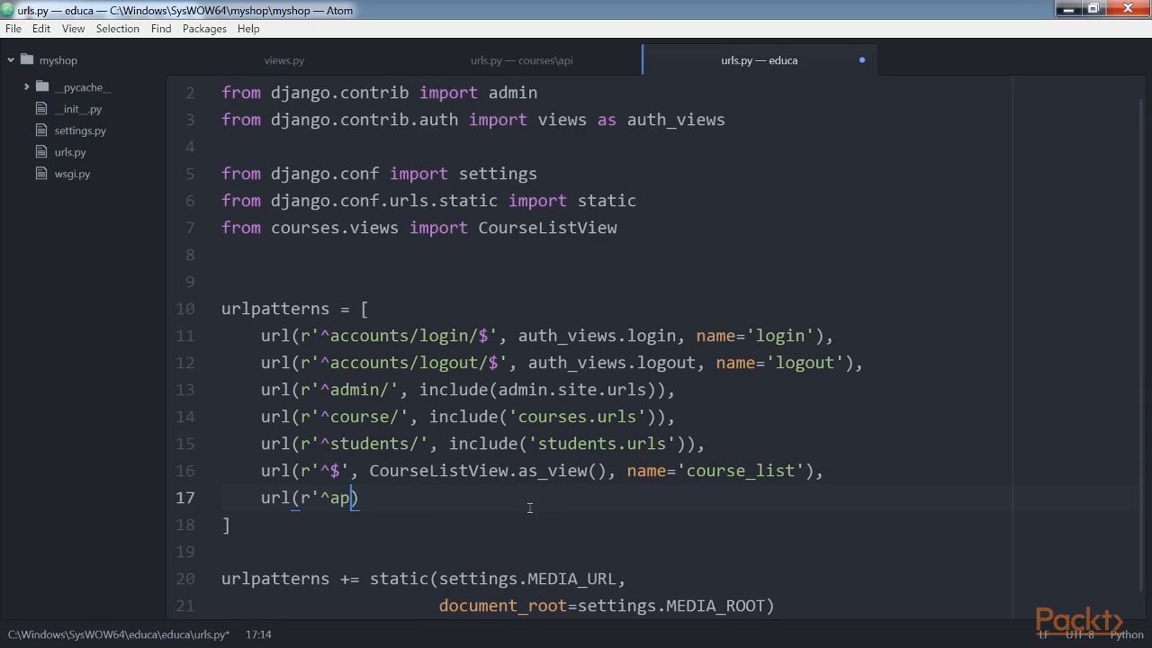
text(i/', include()
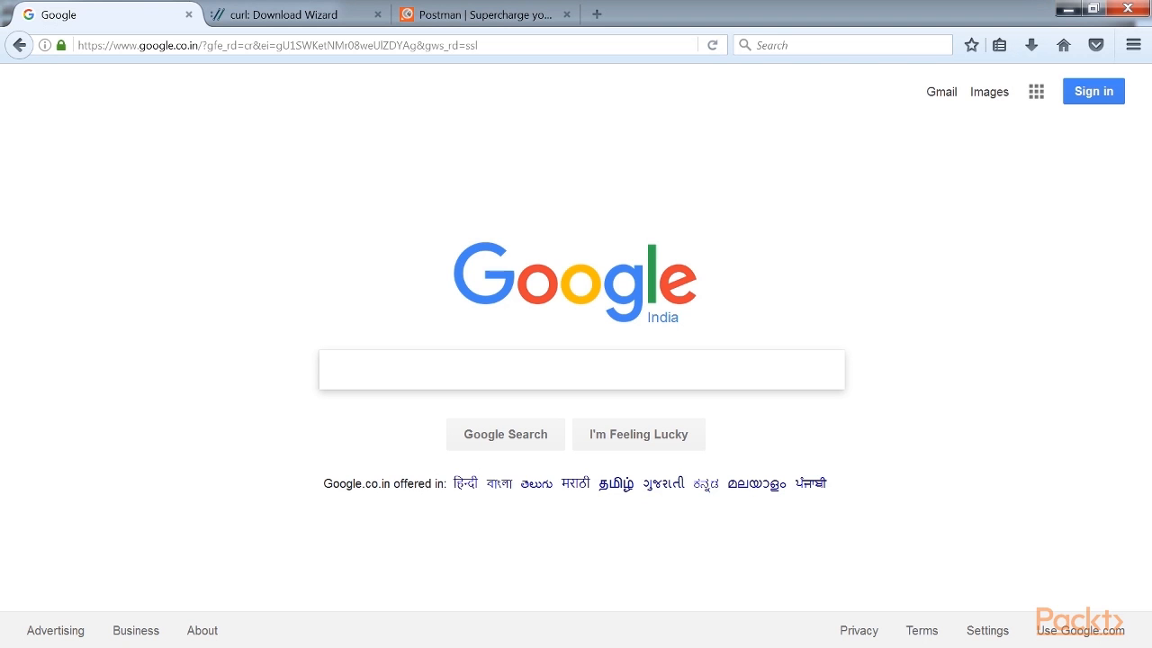
Navigate Firefox to 127.0.0.1:8000/api/subjects/ via the address bar suggestion
click(270, 45)
text(127.0.0.1:8000/api)
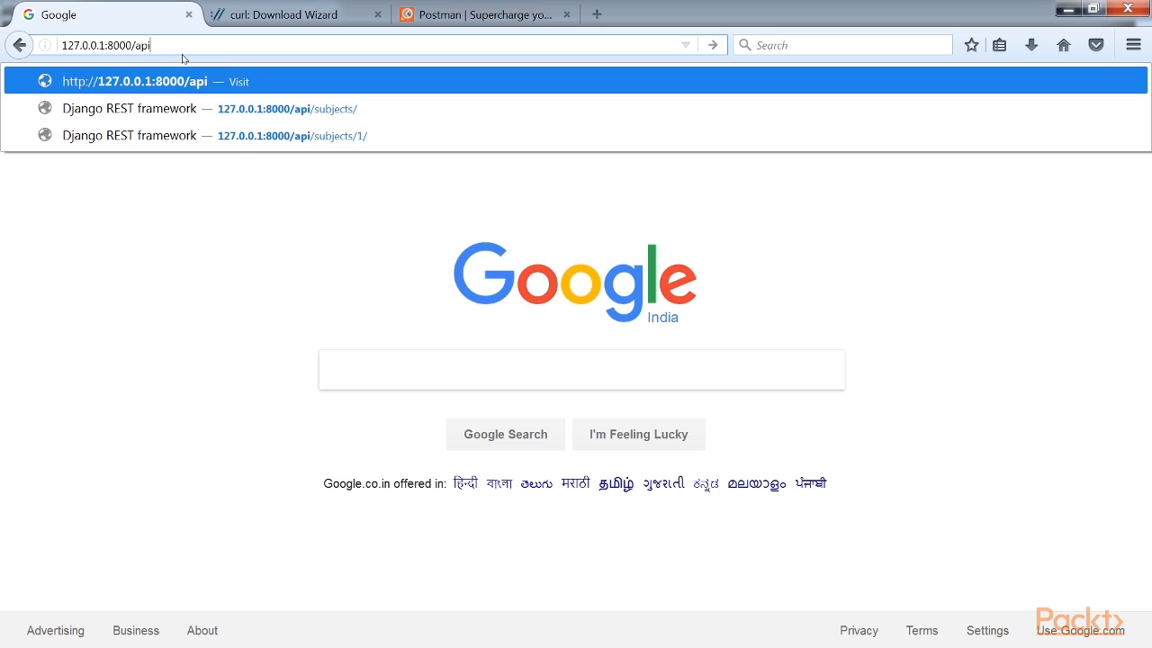
click(288, 108)
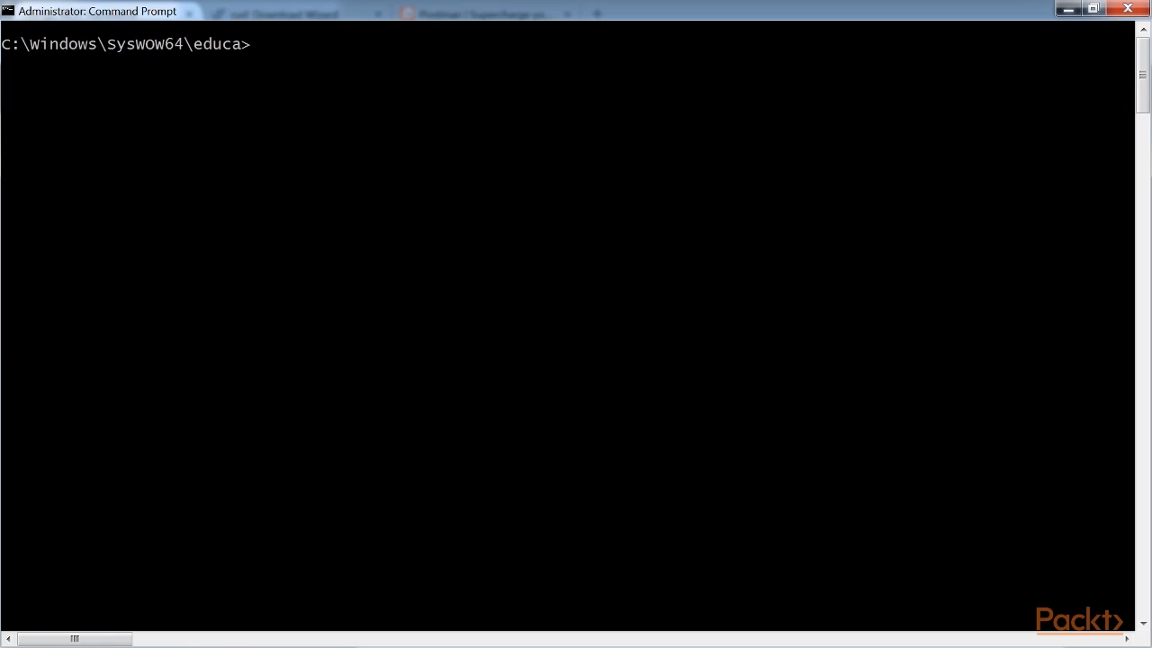
text(curl)
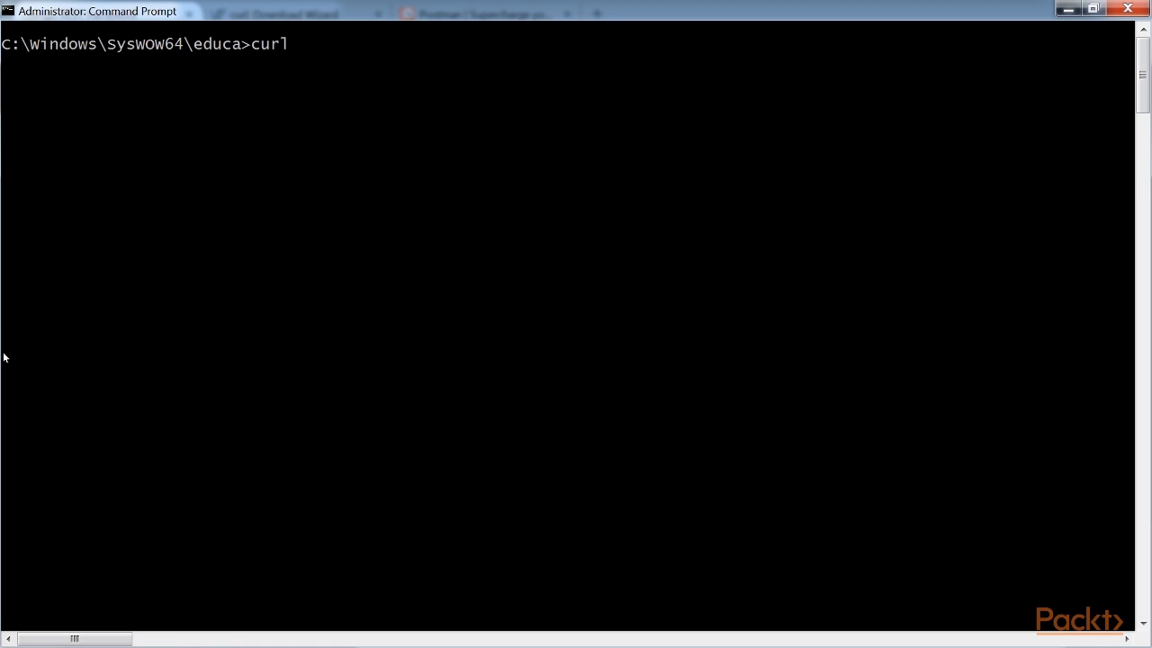
text(http://127.0)
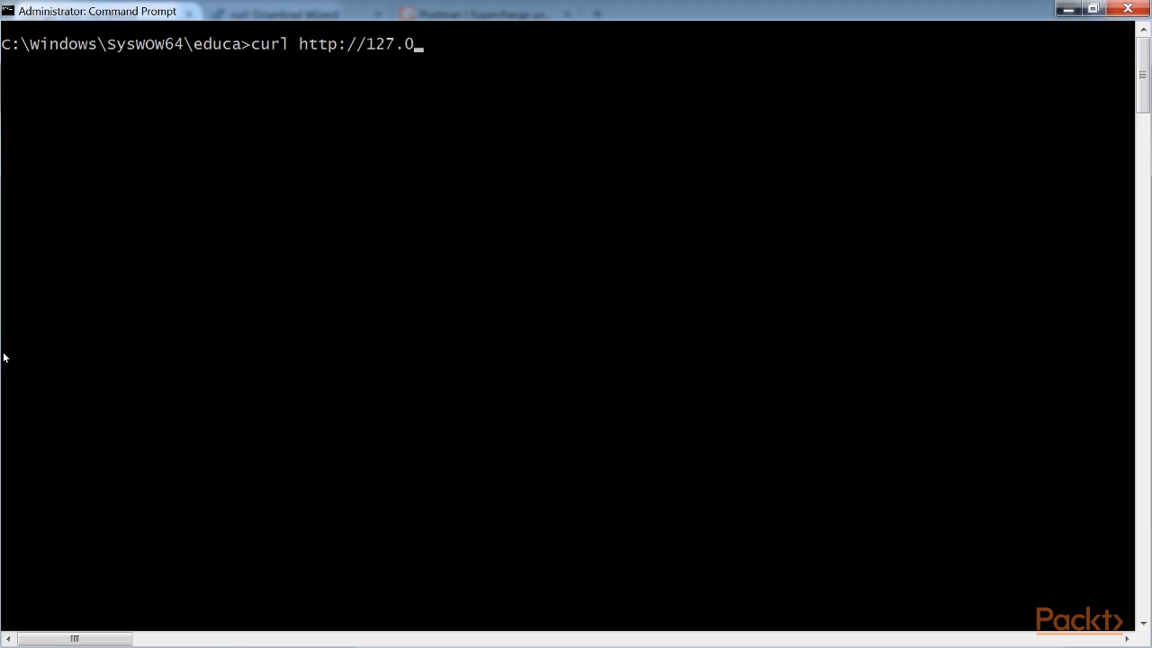
text(.0.1:8000/)
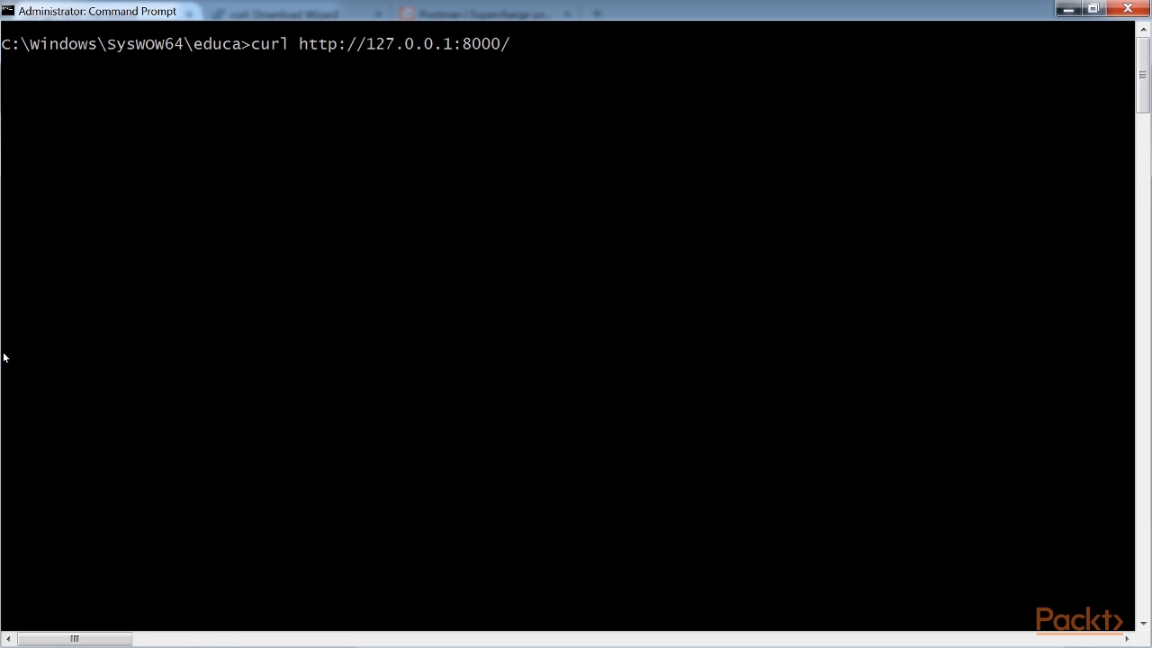
text(api/subjects/)
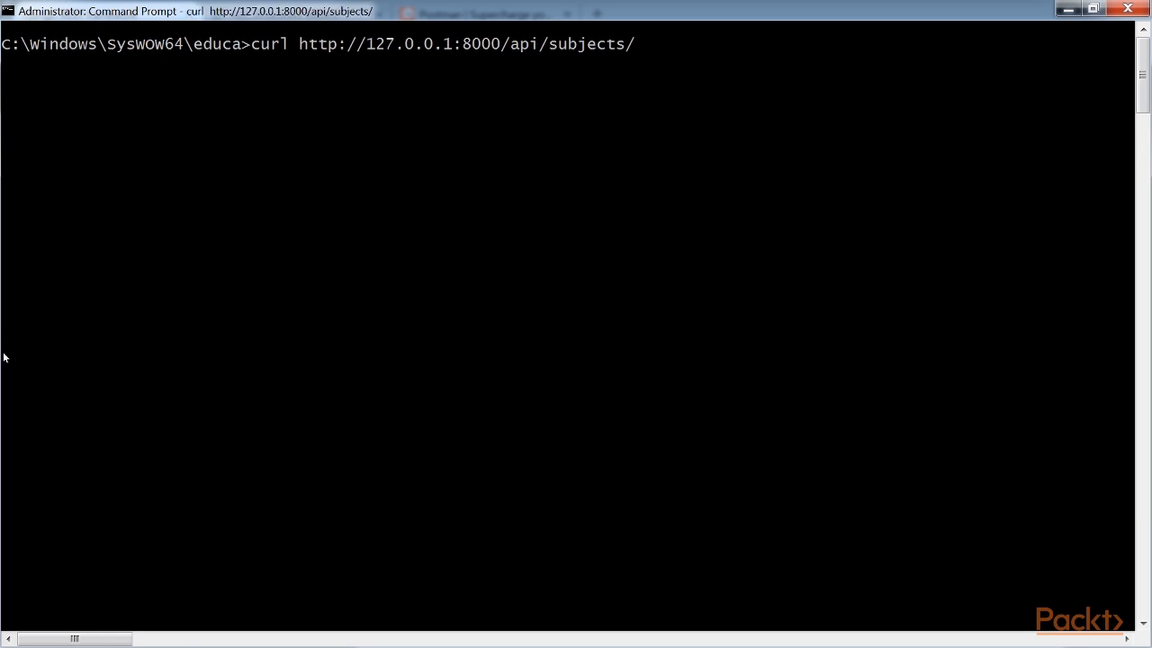
key(Return)
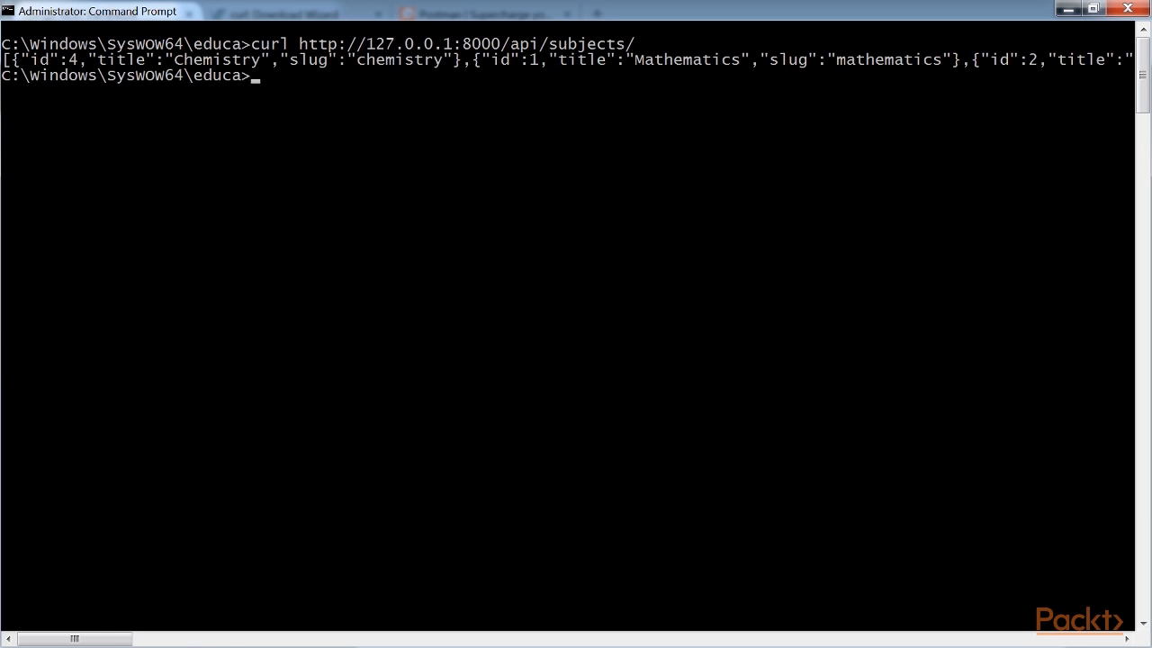
mouse_move(253, 137)
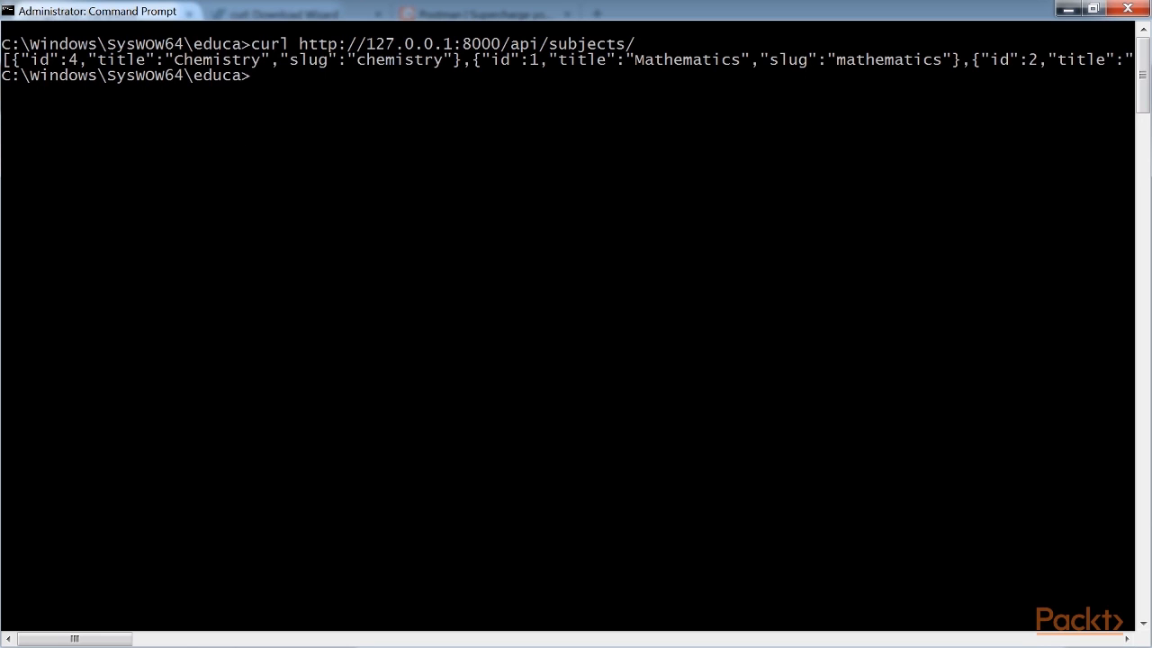
click(104, 14)
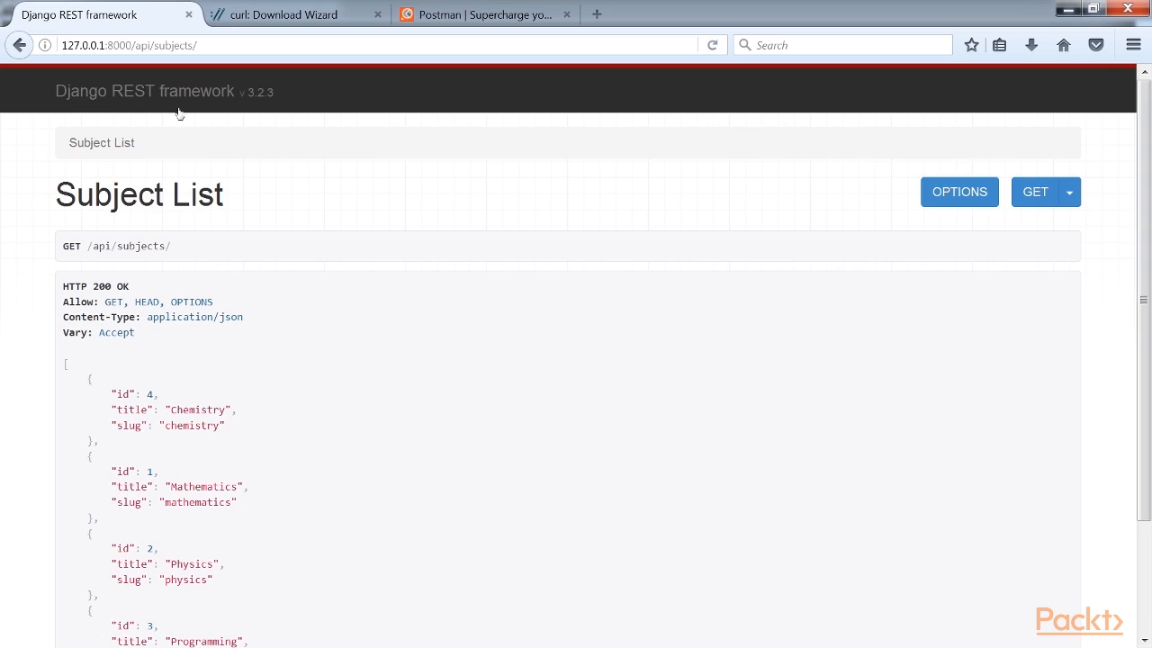
click(288, 15)
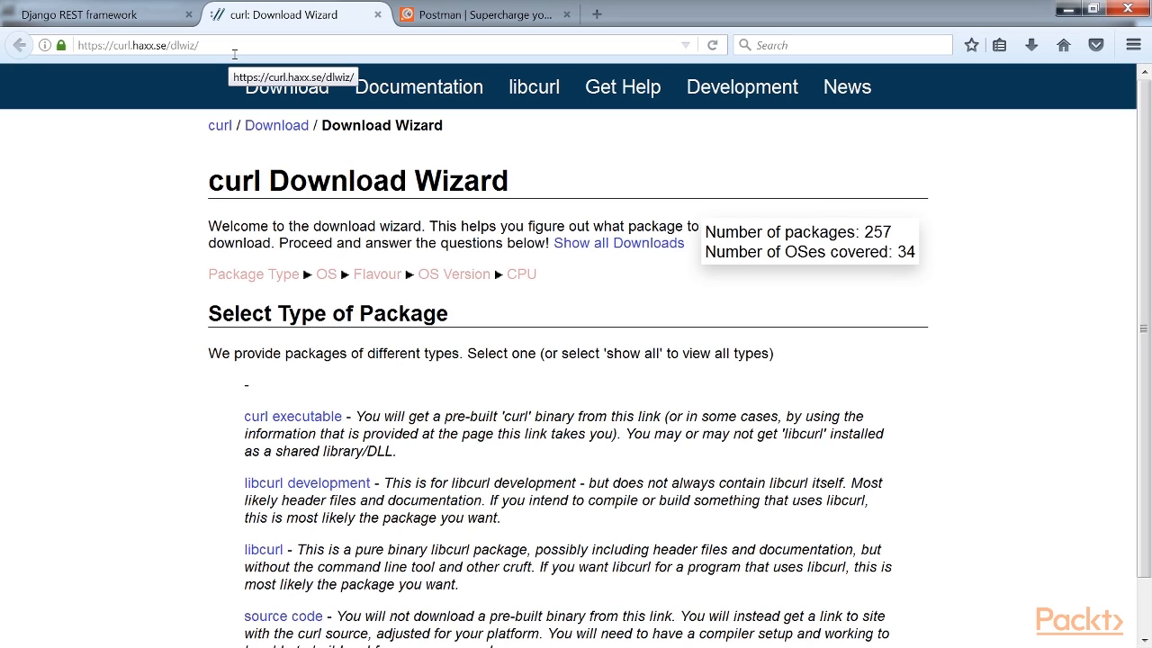
mouse_move(273, 45)
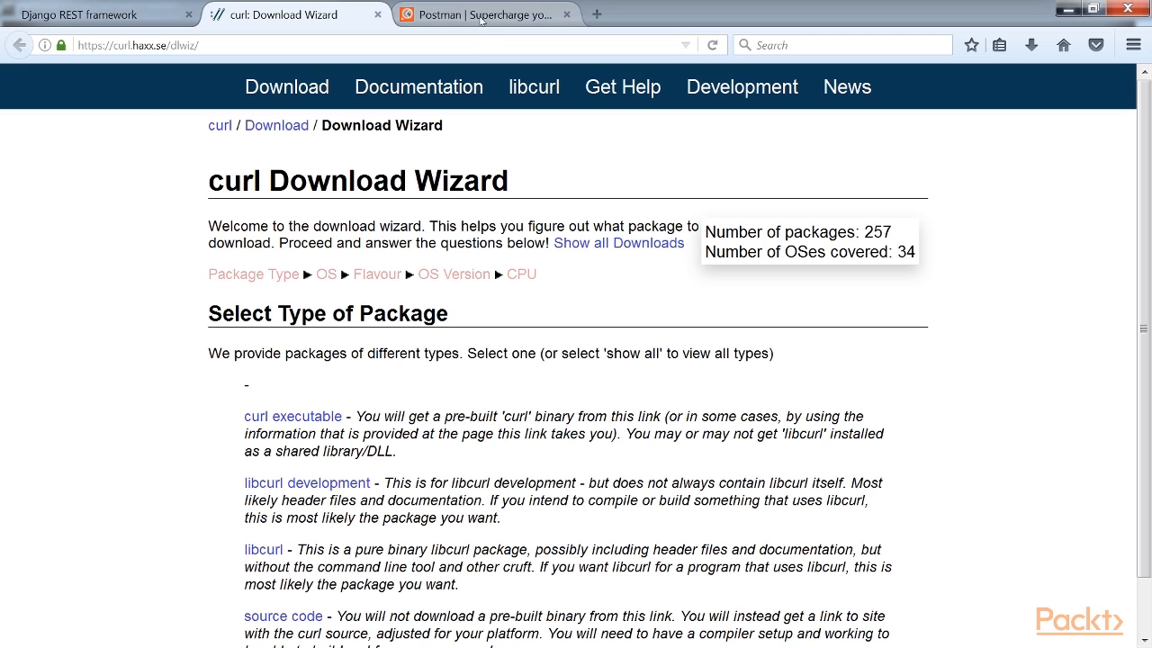
click(486, 15)
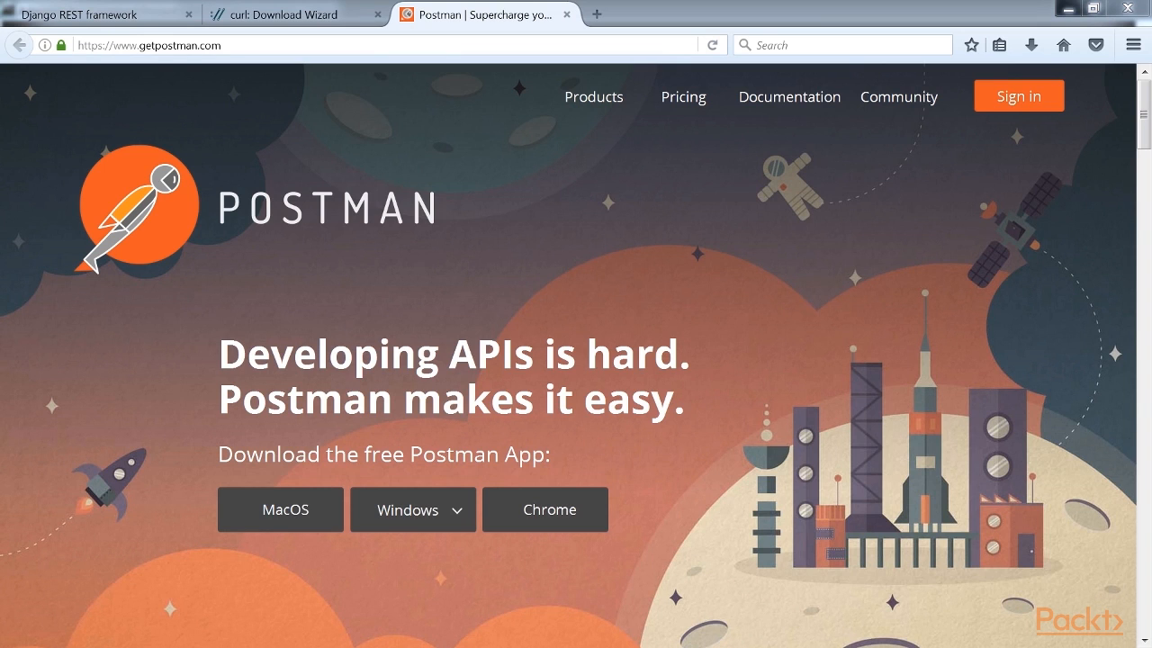
click(99, 15)
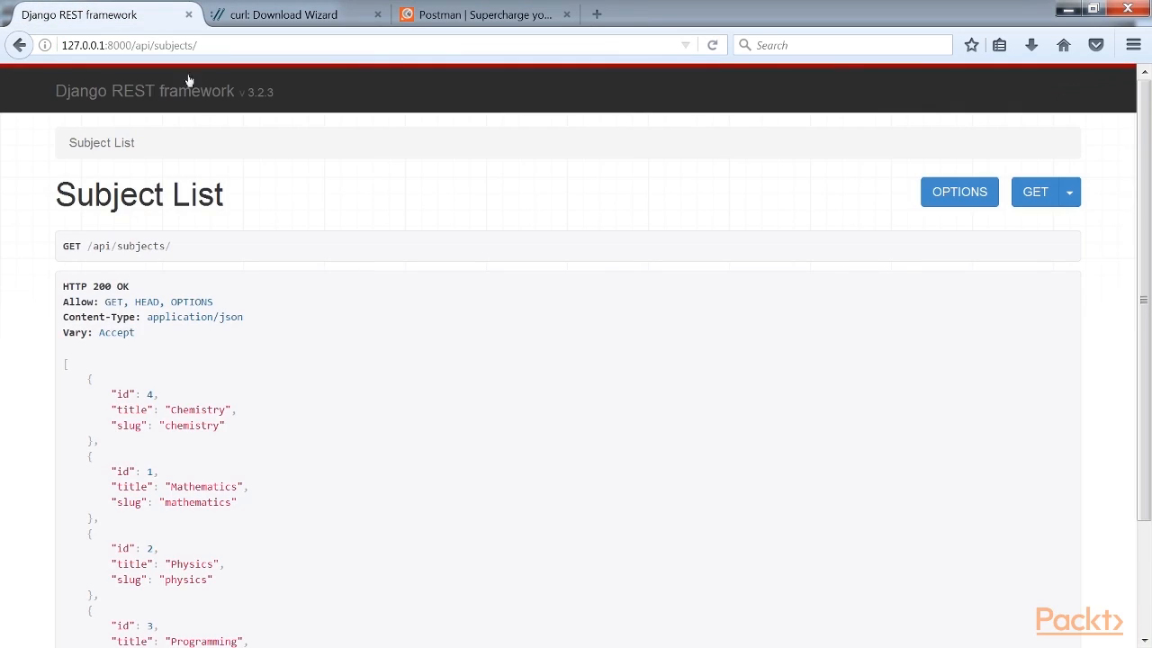
scroll(down, 3)
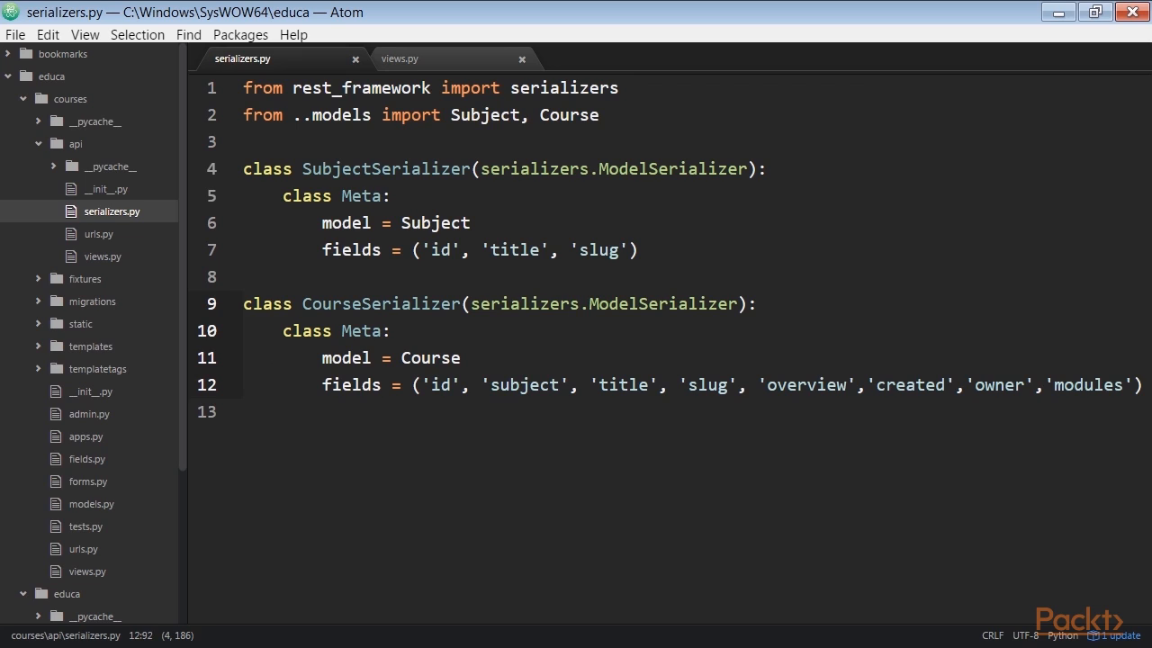
mouse_move(359, 53)
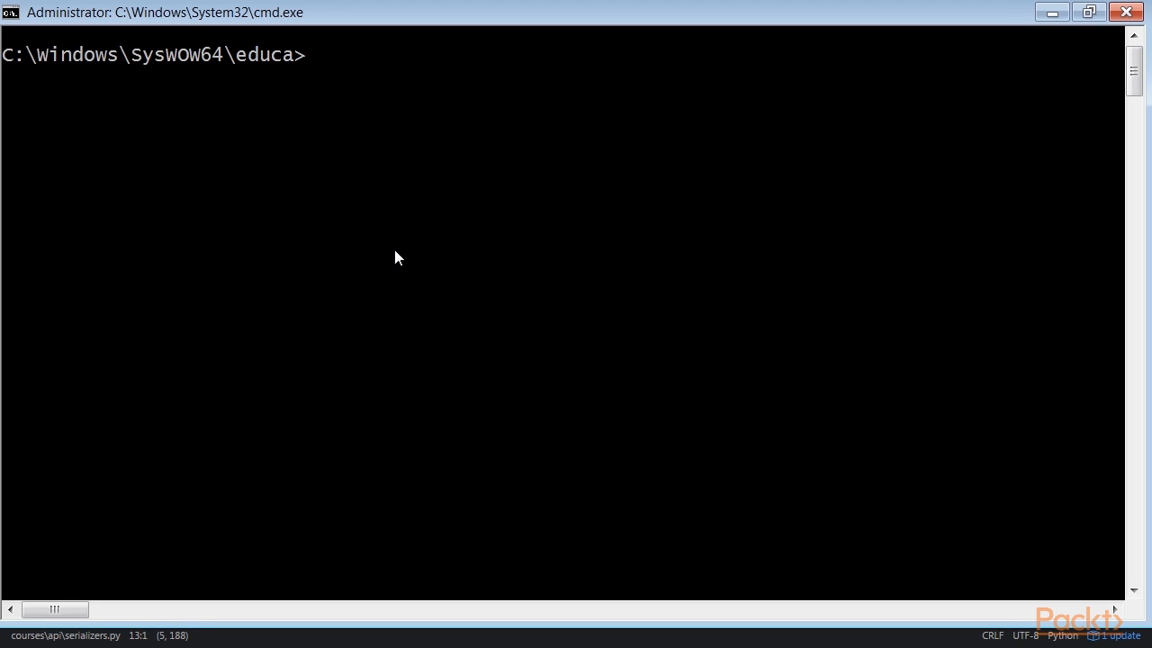
In the Django shell, paste the imports and render the latest course (Mathematics, id 4) as JSON
text(python manage.py shell)
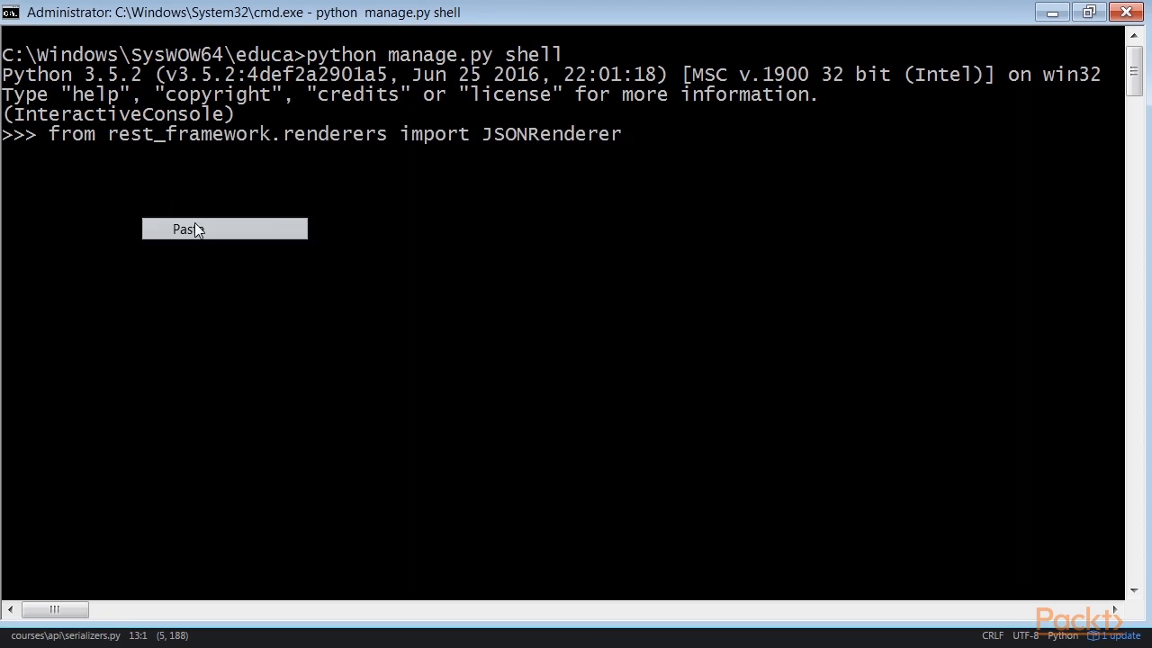
right_click(225, 227)
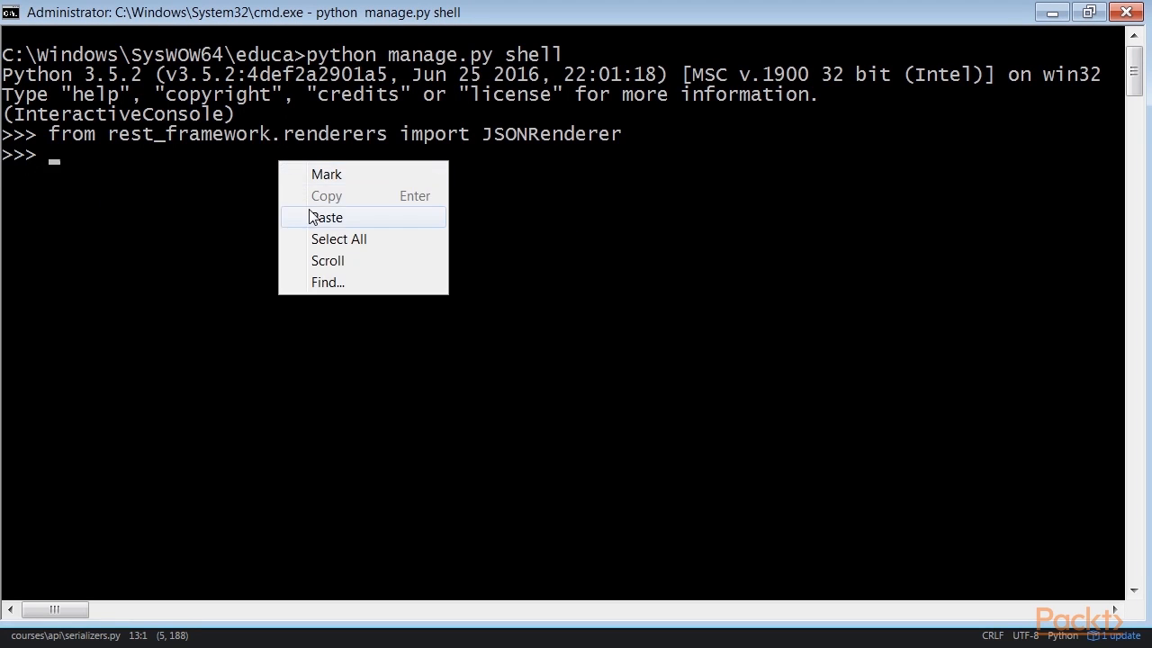
click(327, 217)
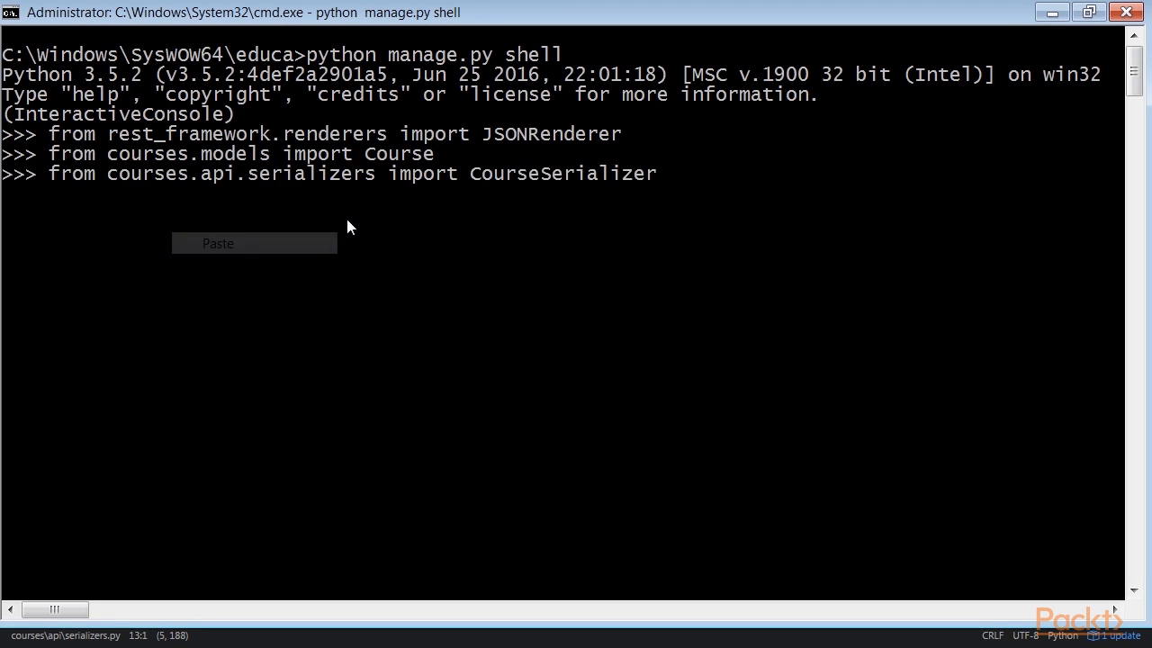
click(218, 243)
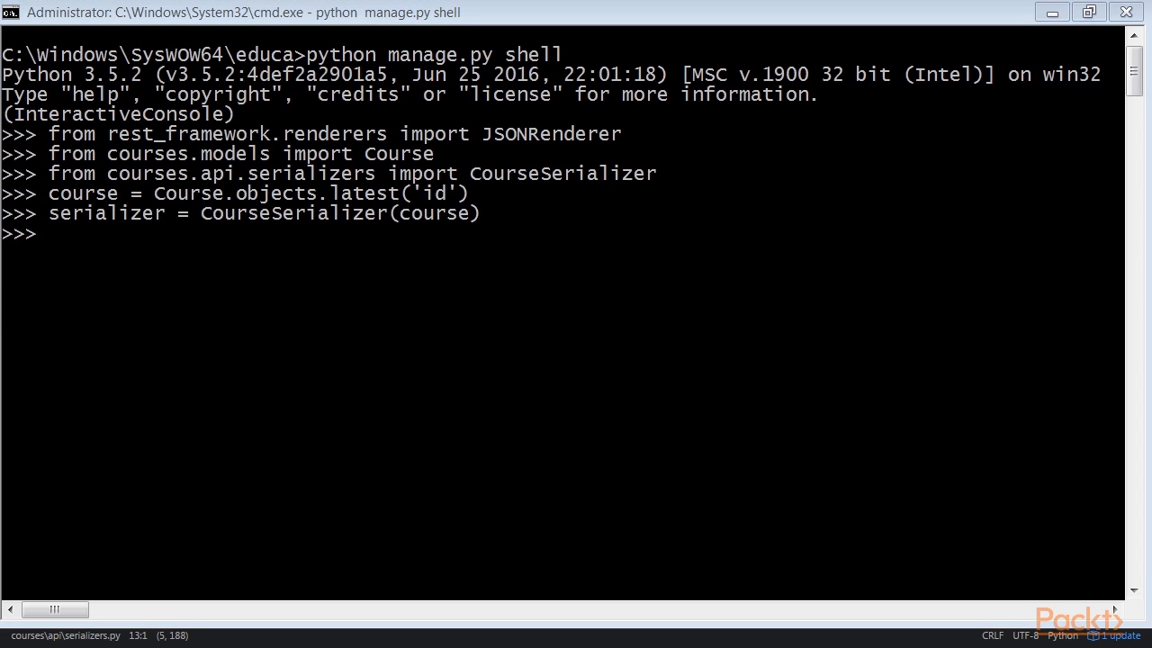
text(JSONRenderer().render(serializer.data))
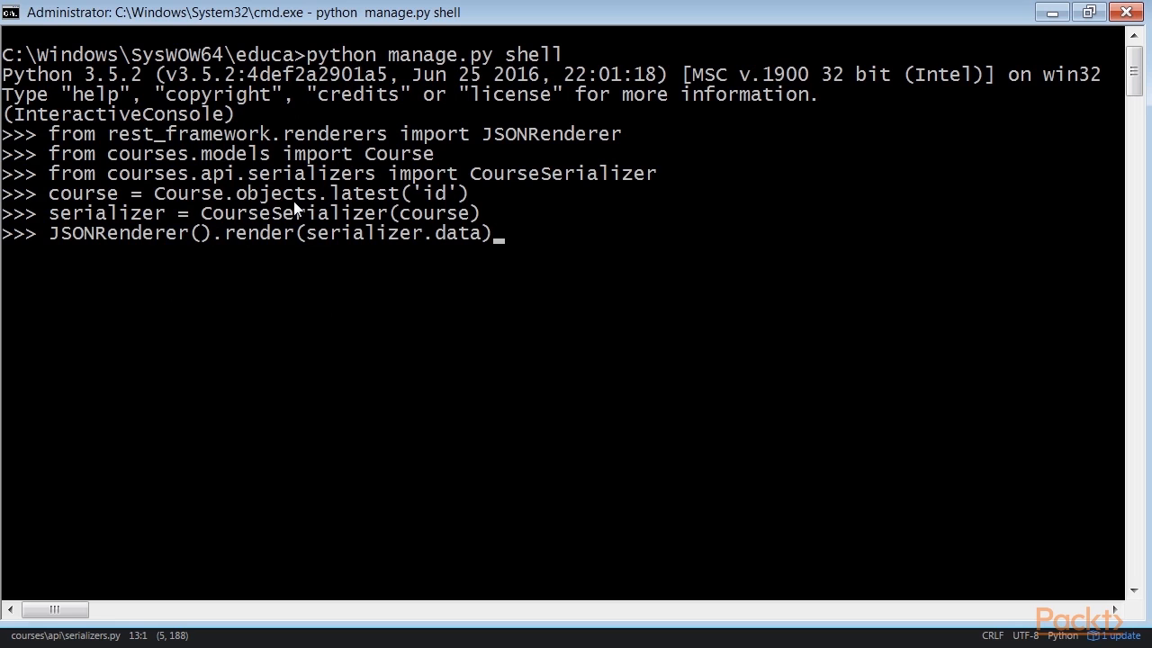
key(Return)
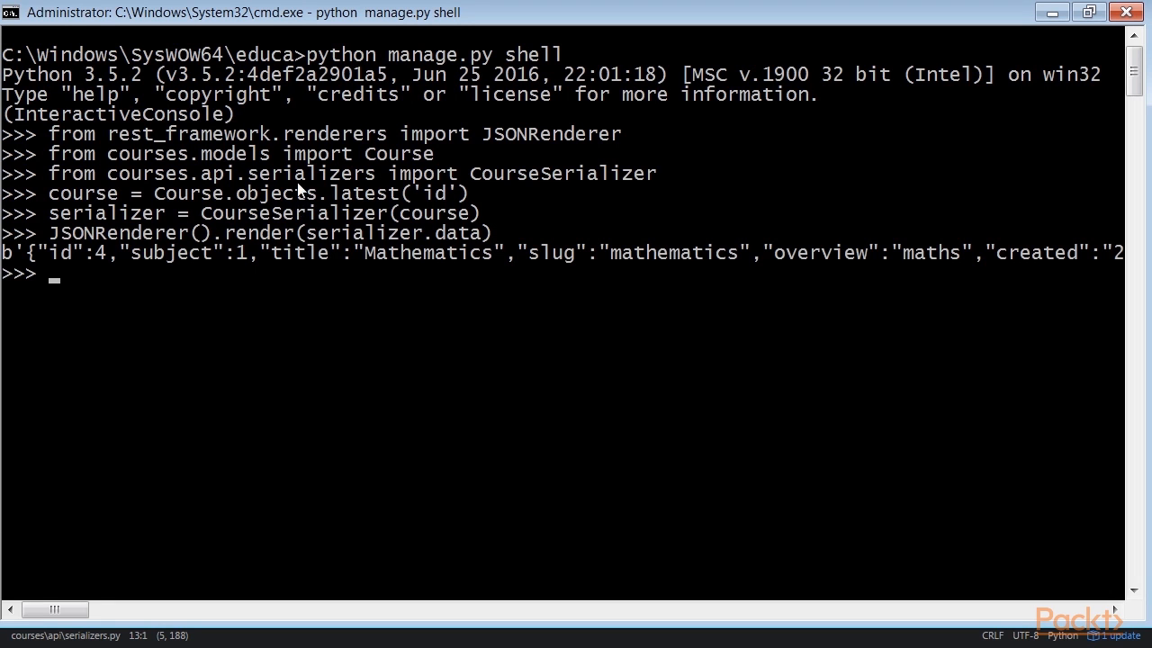
drag(54, 610, 90, 610)
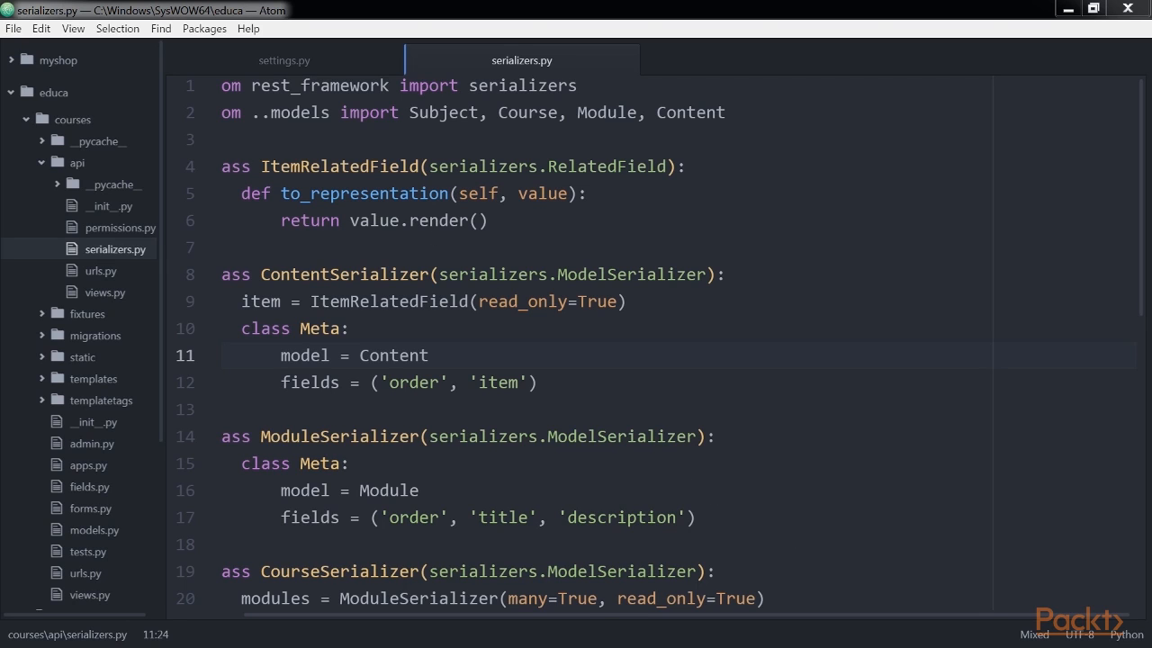
Scroll through serializers.py to review ModuleSerializer and CourseSerializer's nested modules field
click(486, 221)
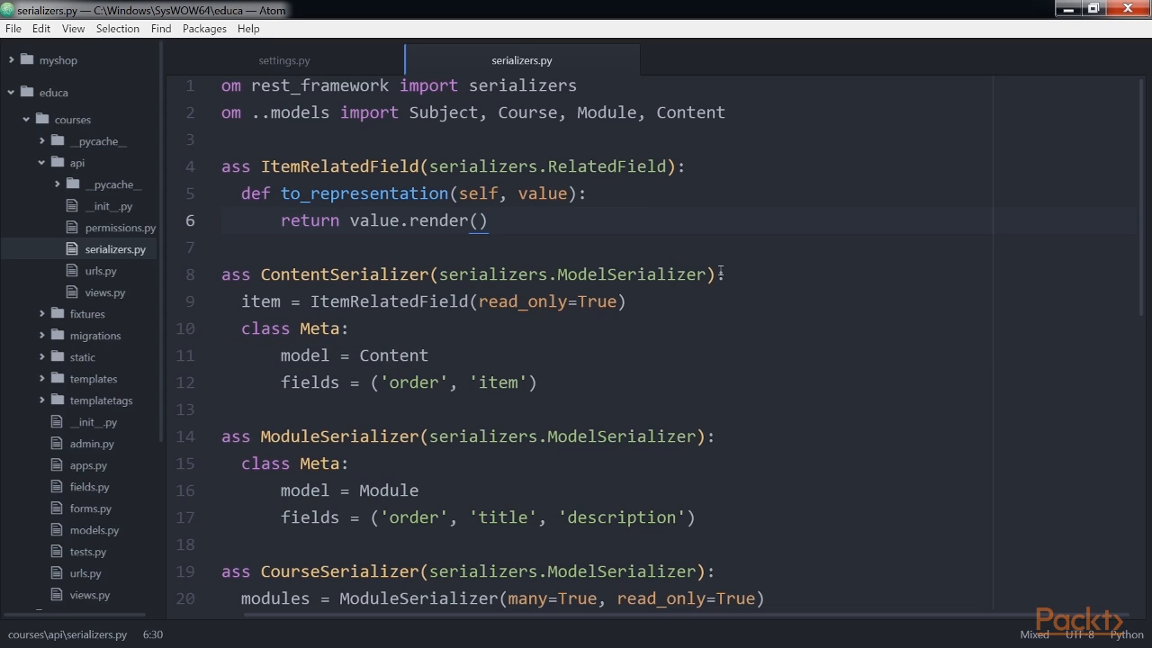
mouse_move(543, 63)
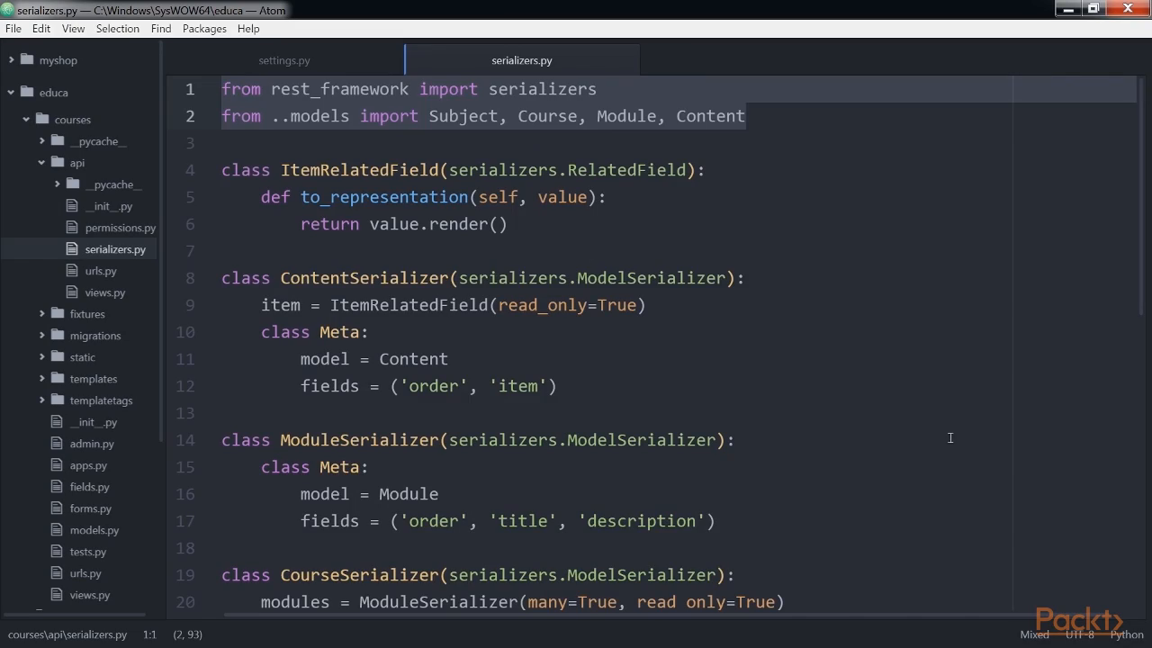
scroll(down, 3)
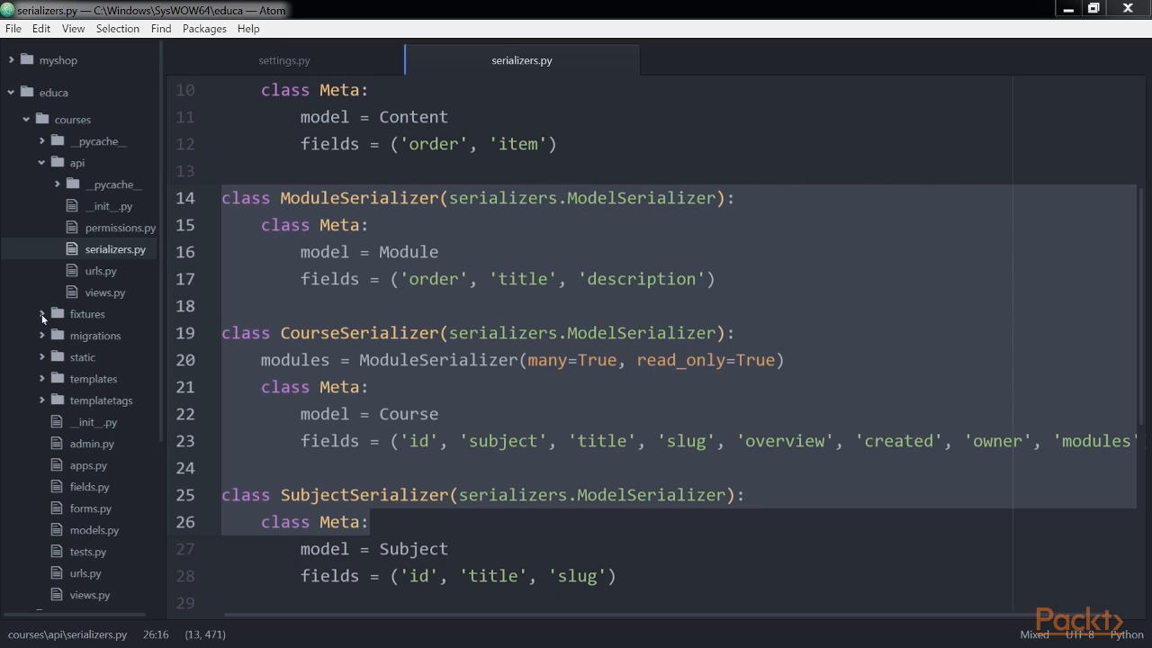
mouse_move(369, 196)
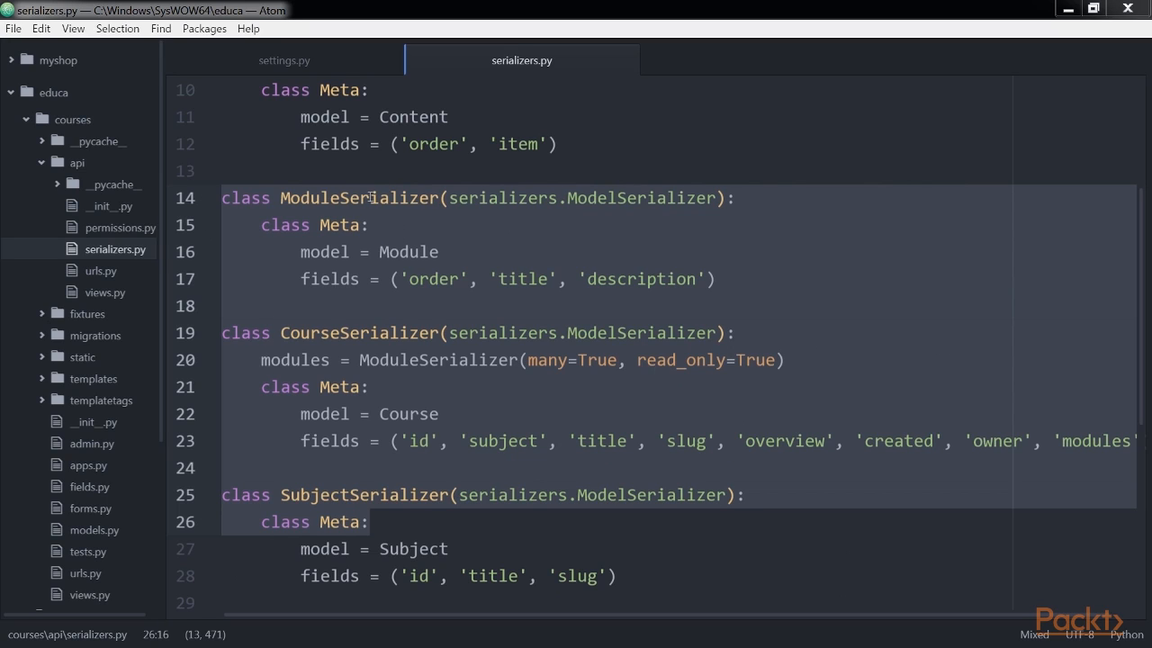
double_click(438, 360)
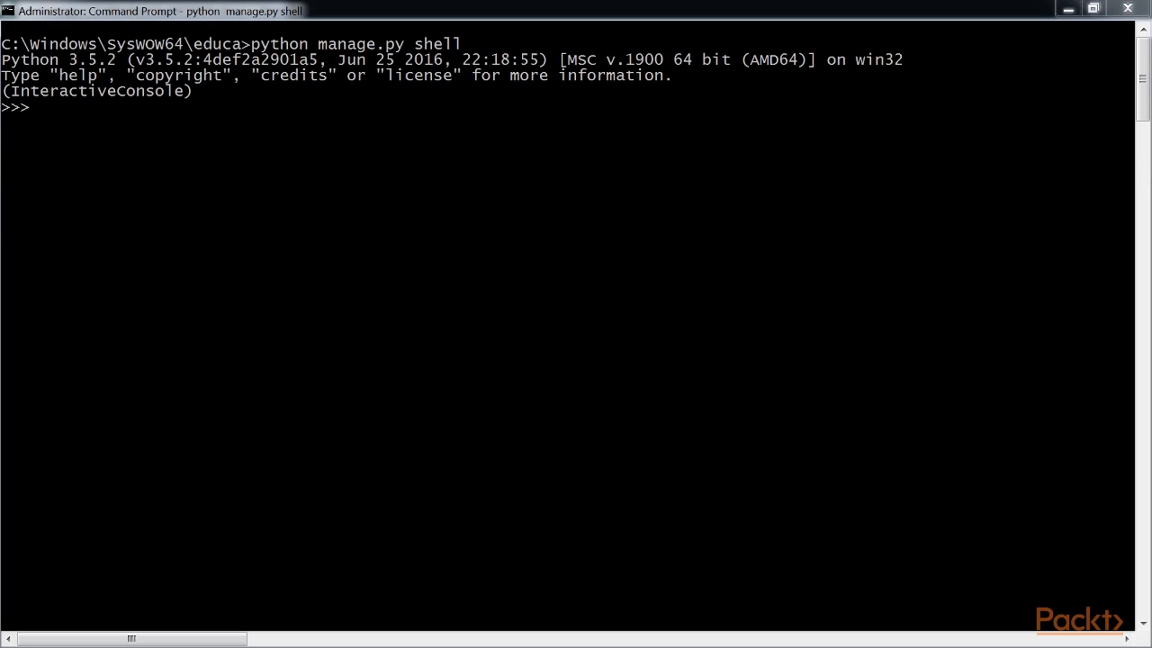
mouse_move(349, 131)
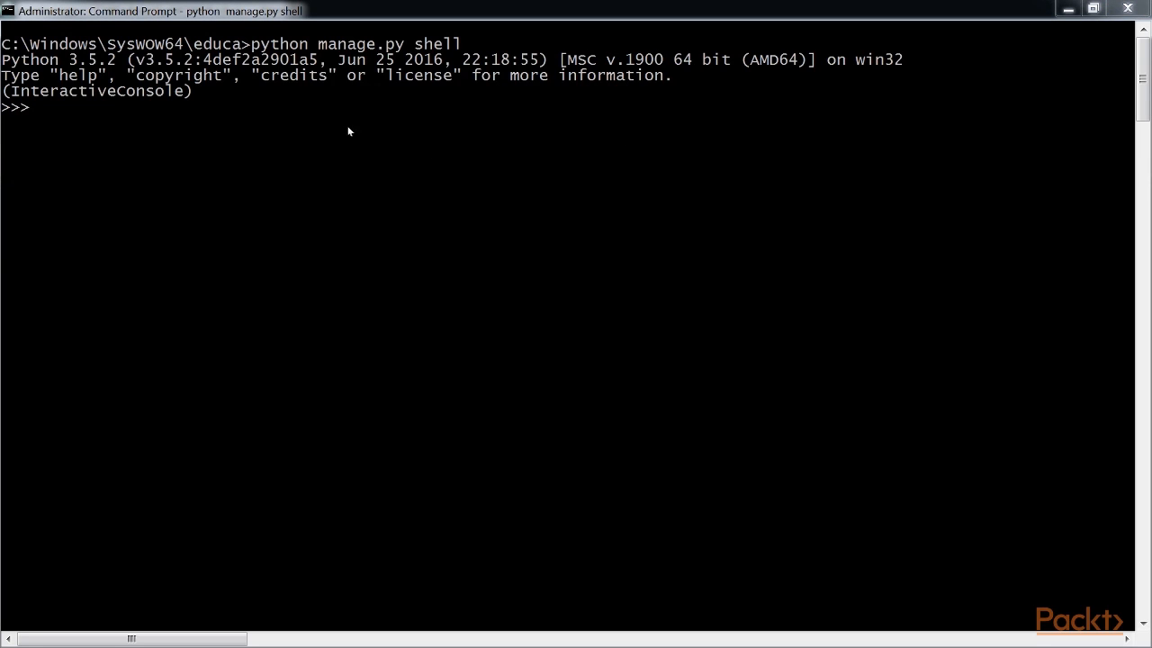
Import JSONRenderer, the Module model and ModuleSerializer into the fresh Django shell
text(from rest_framework.renderers import JSONRenderer)
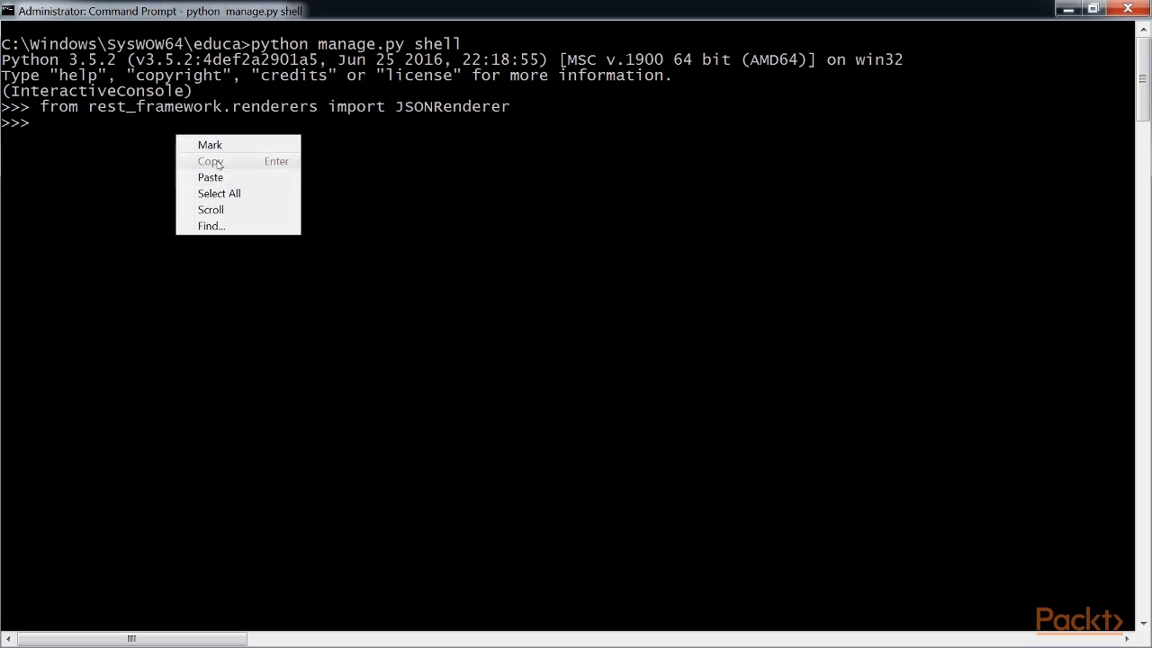
click(210, 177)
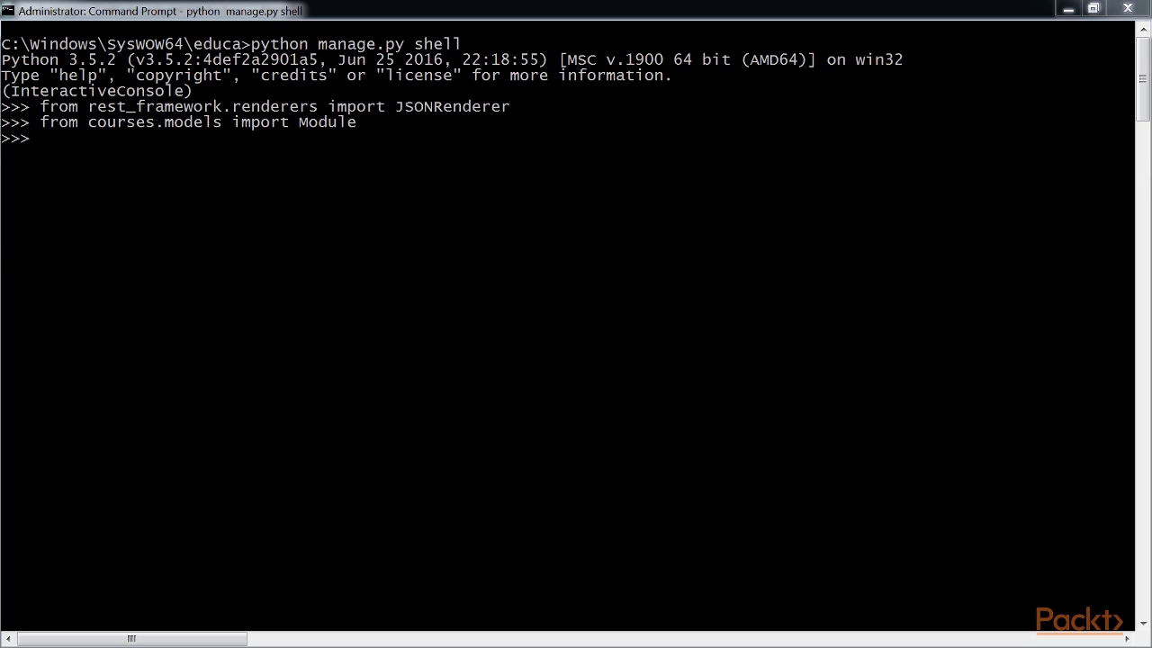
text(from courses.api.serializers import ModuleSerializer)
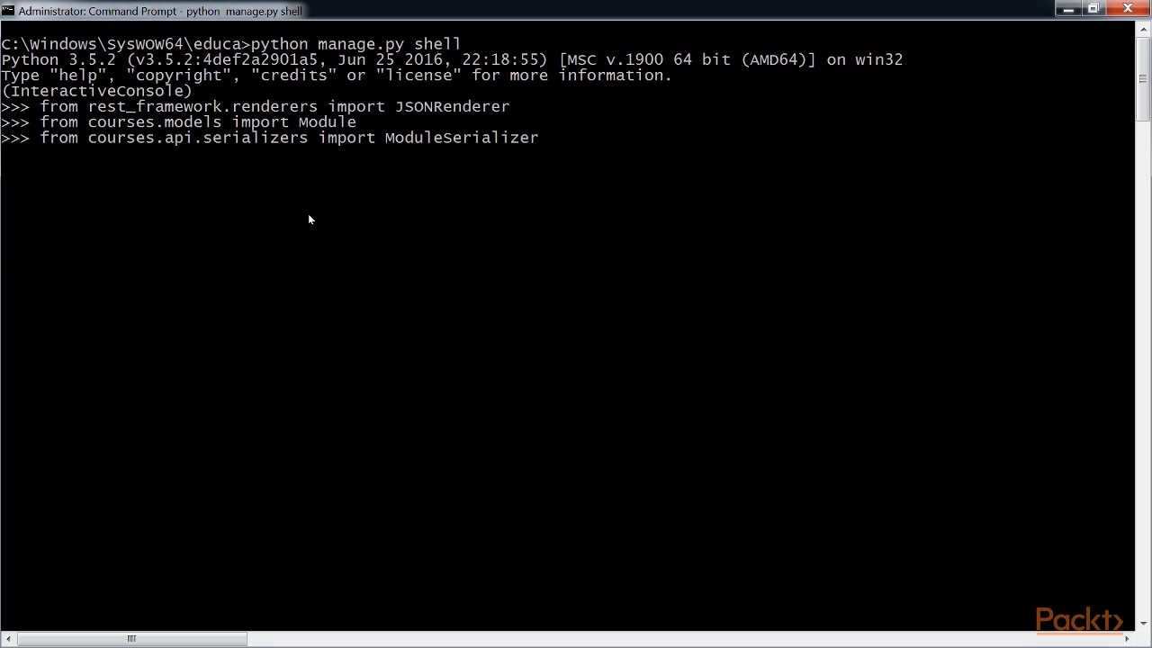
key(Return)
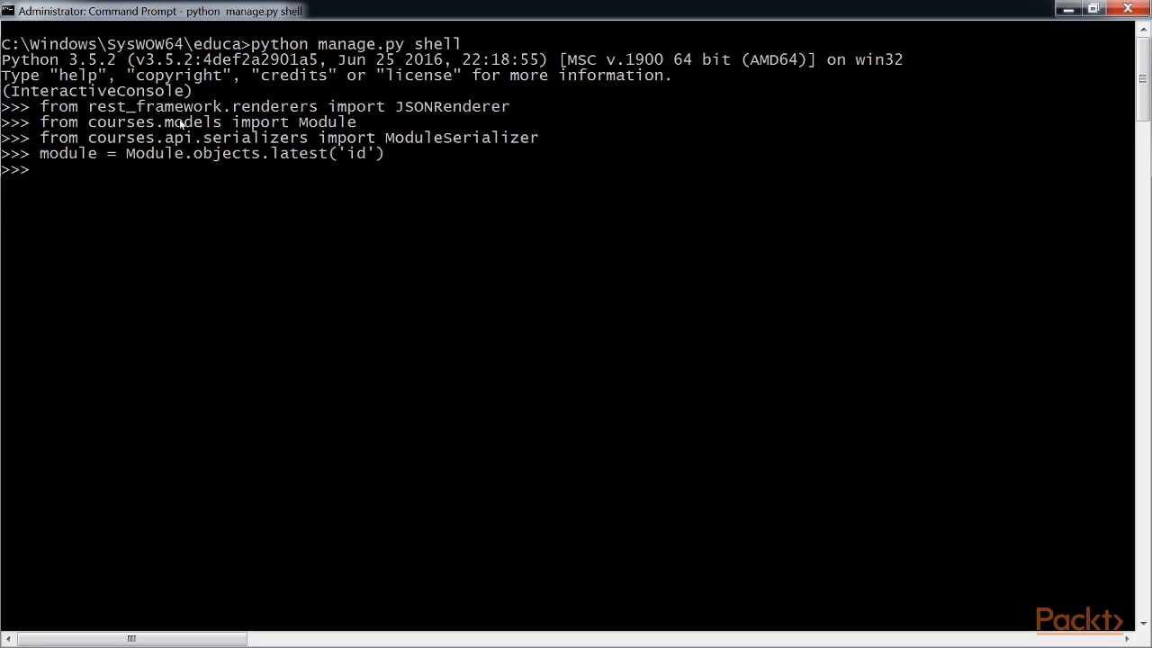
Serialize the latest module and render it as JSON: order 1, title Module 2
text(serializer = ModuleSerializer(module))
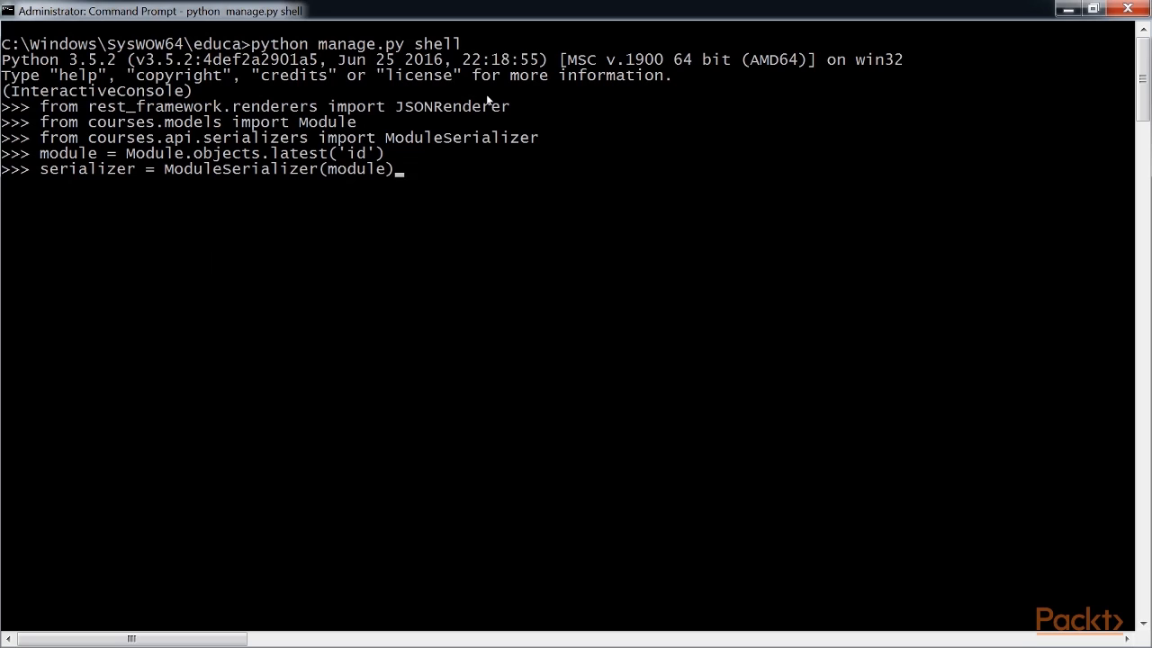
right_click(342, 261)
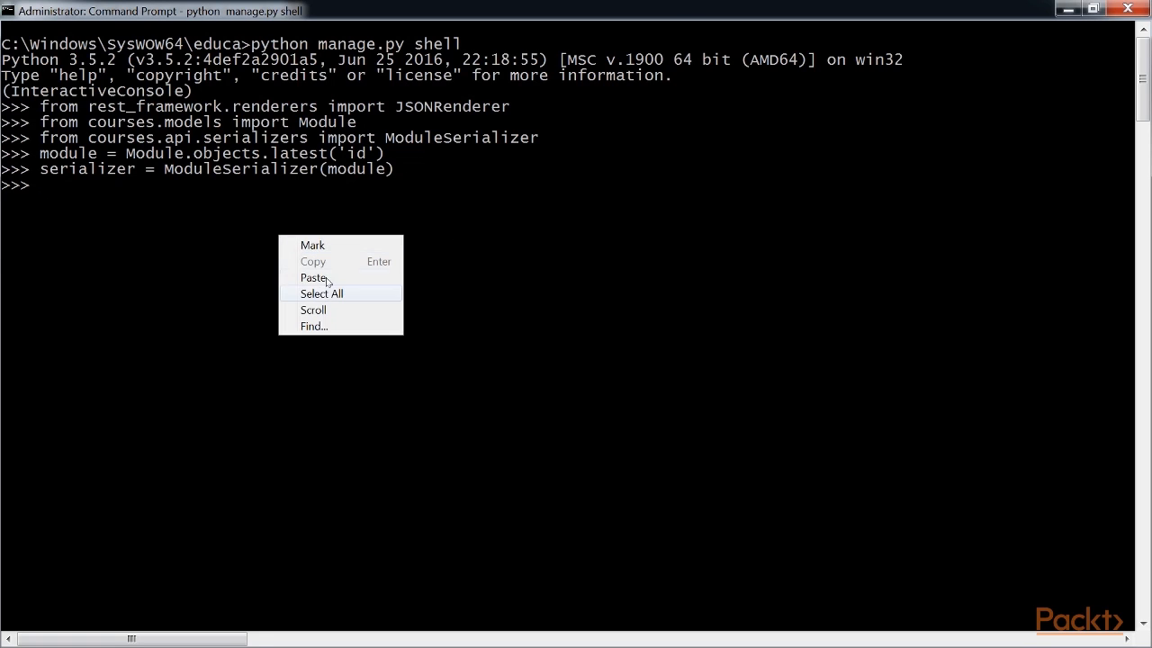
click(314, 277)
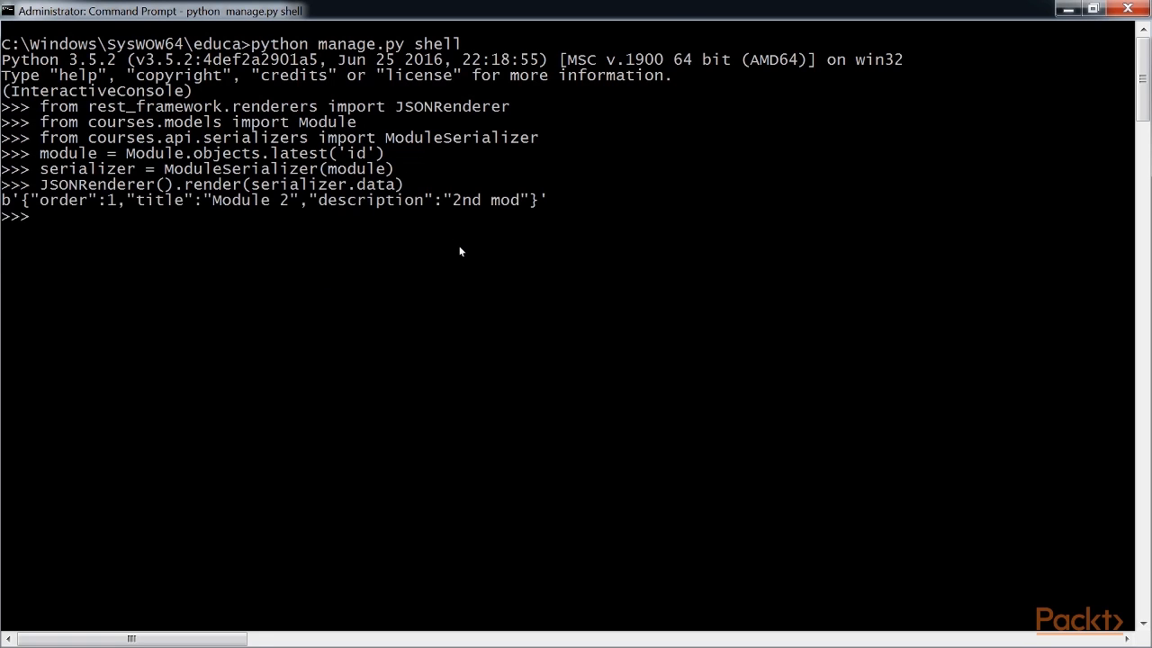
mouse_move(396, 271)
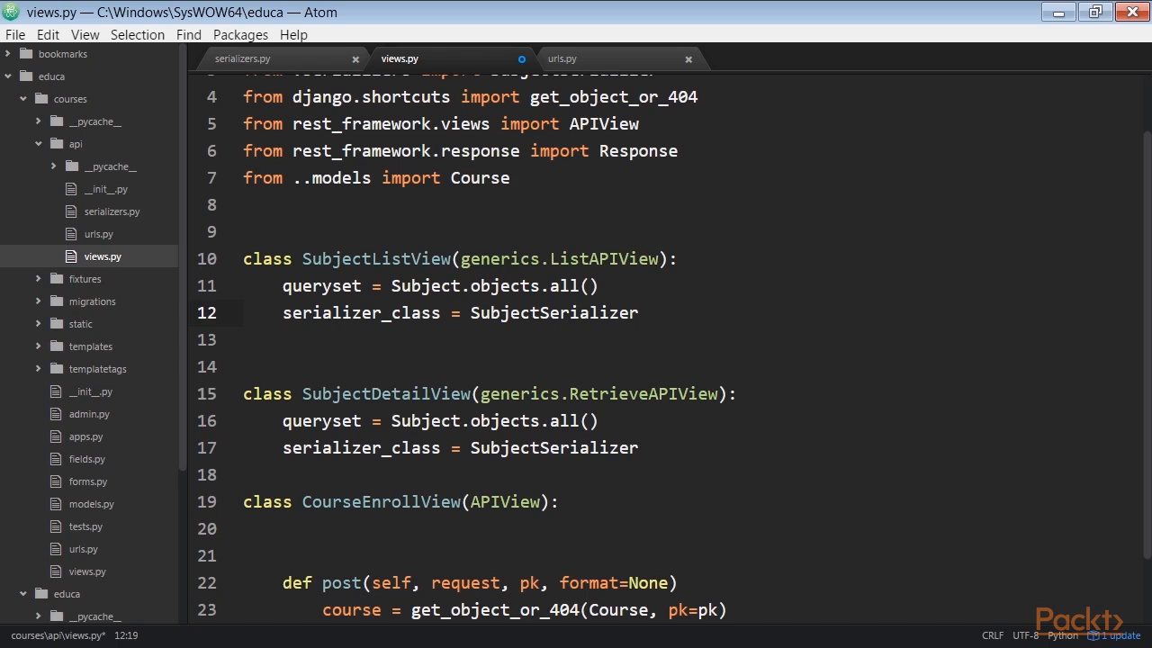
mouse_move(103, 257)
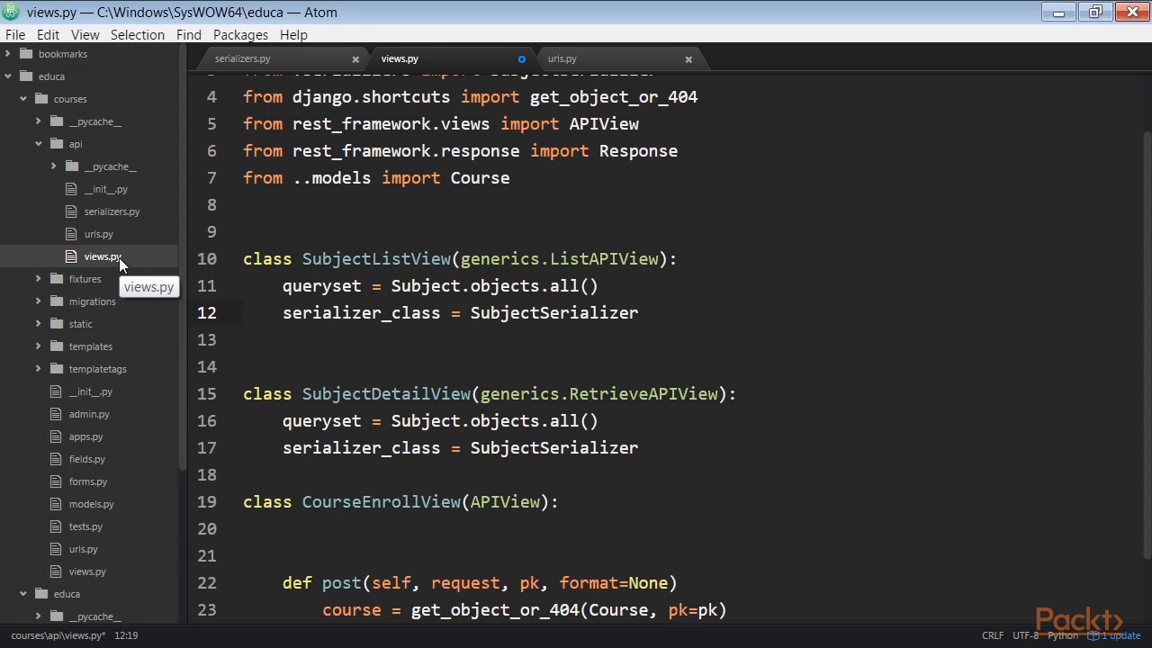
mouse_move(385, 321)
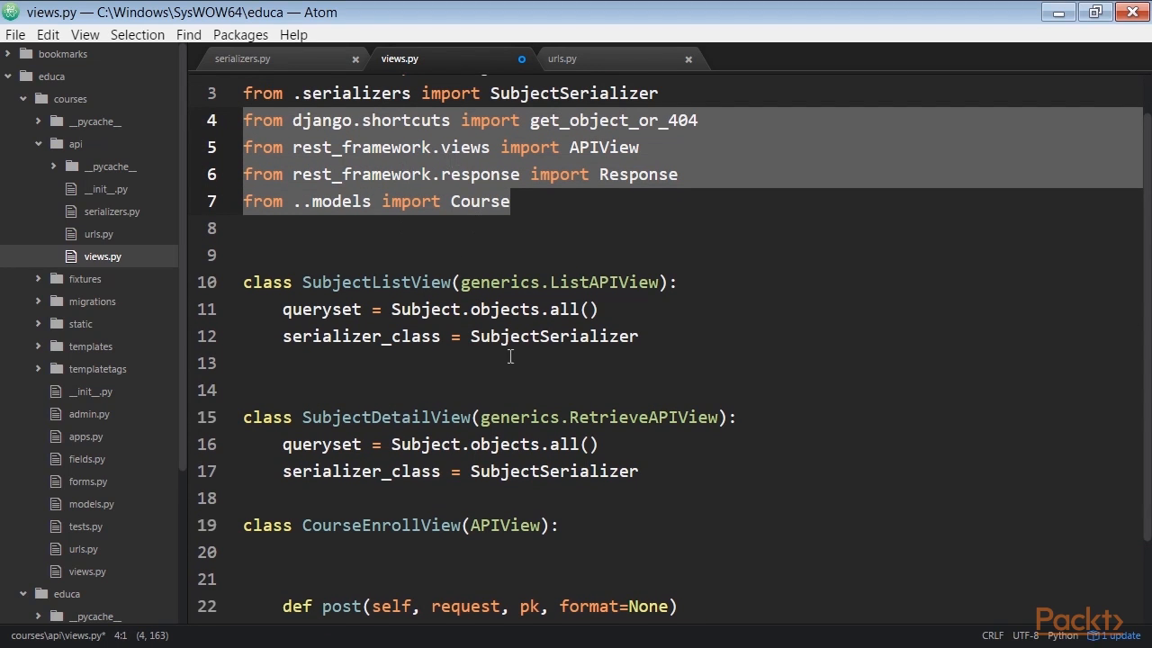
Scroll views.py to CourseEnrollView's post method, which enrolls the user and returns enrolled True
scroll(down, 3)
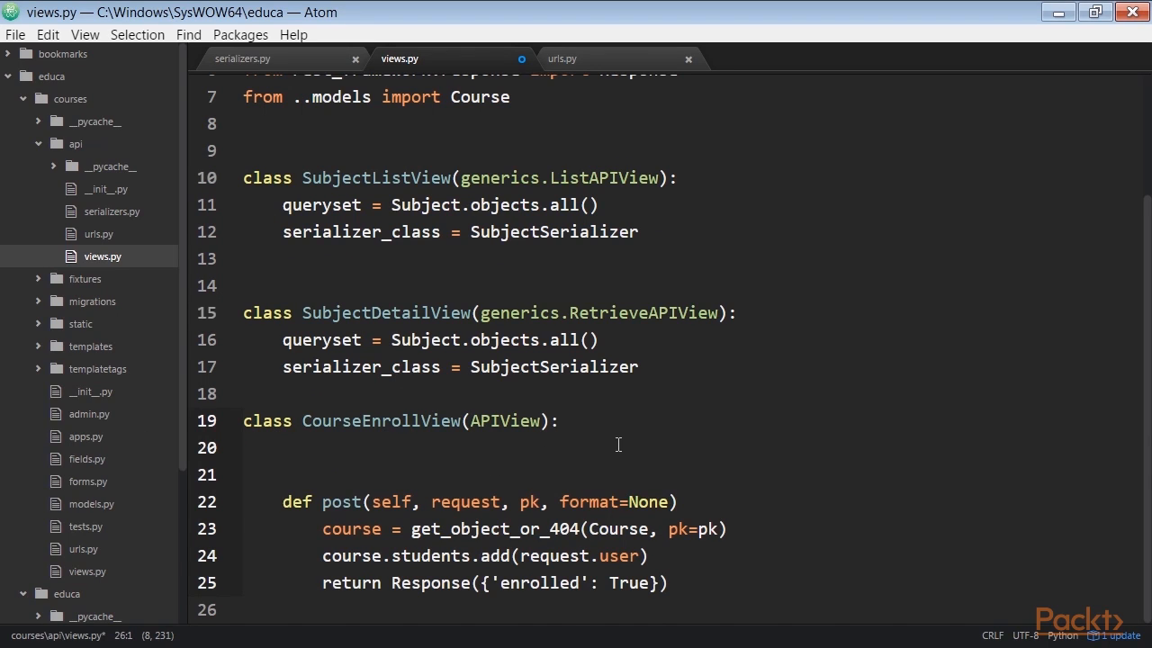
mouse_move(610, 525)
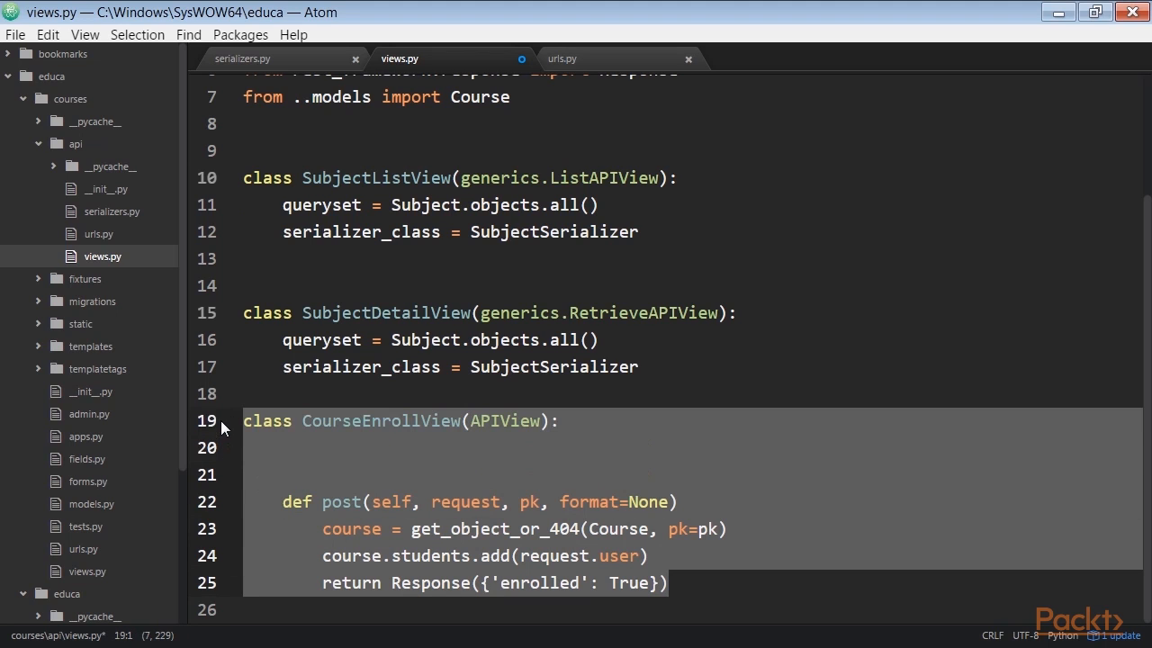
mouse_move(858, 360)
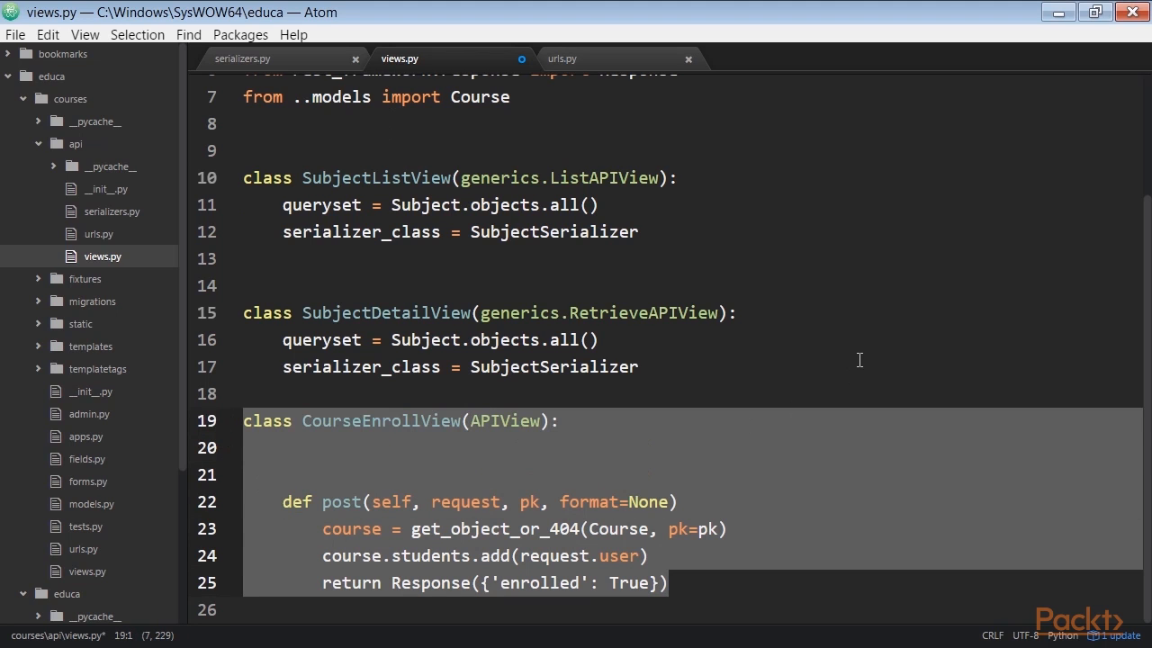
mouse_move(789, 474)
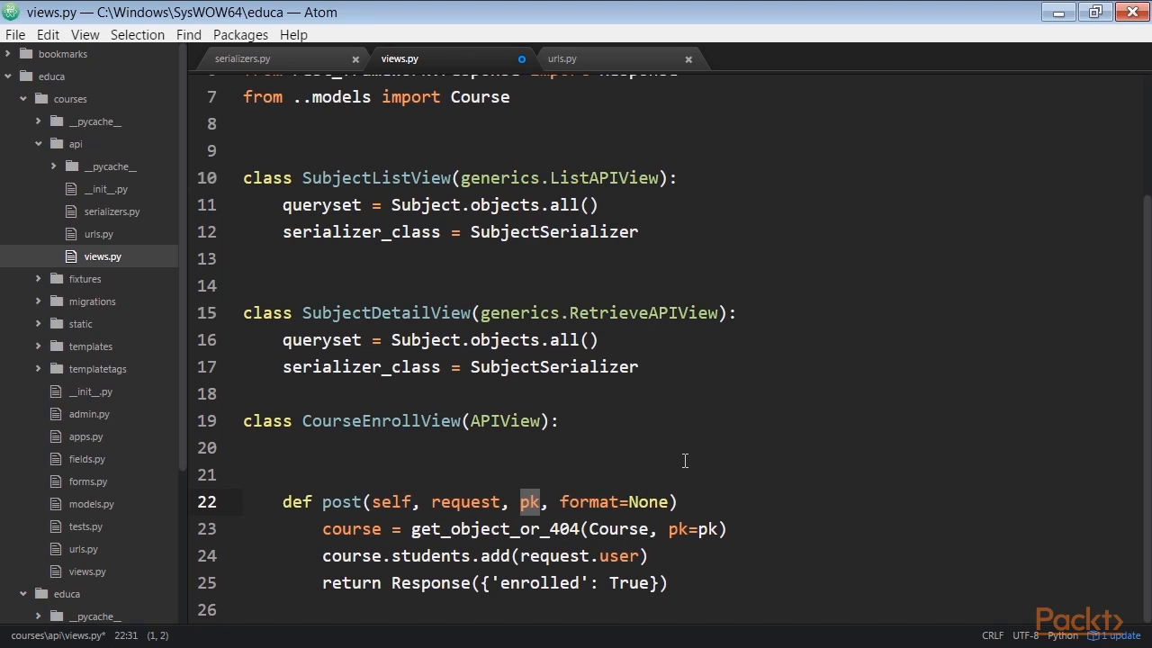
click(562, 59)
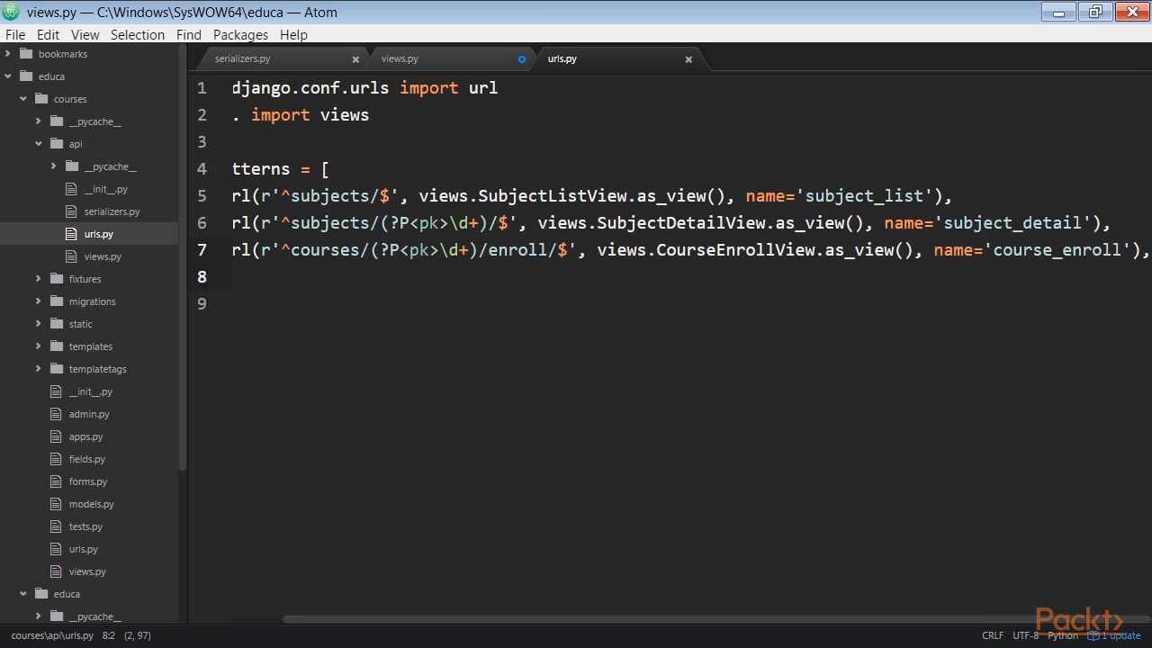
mouse_move(376, 266)
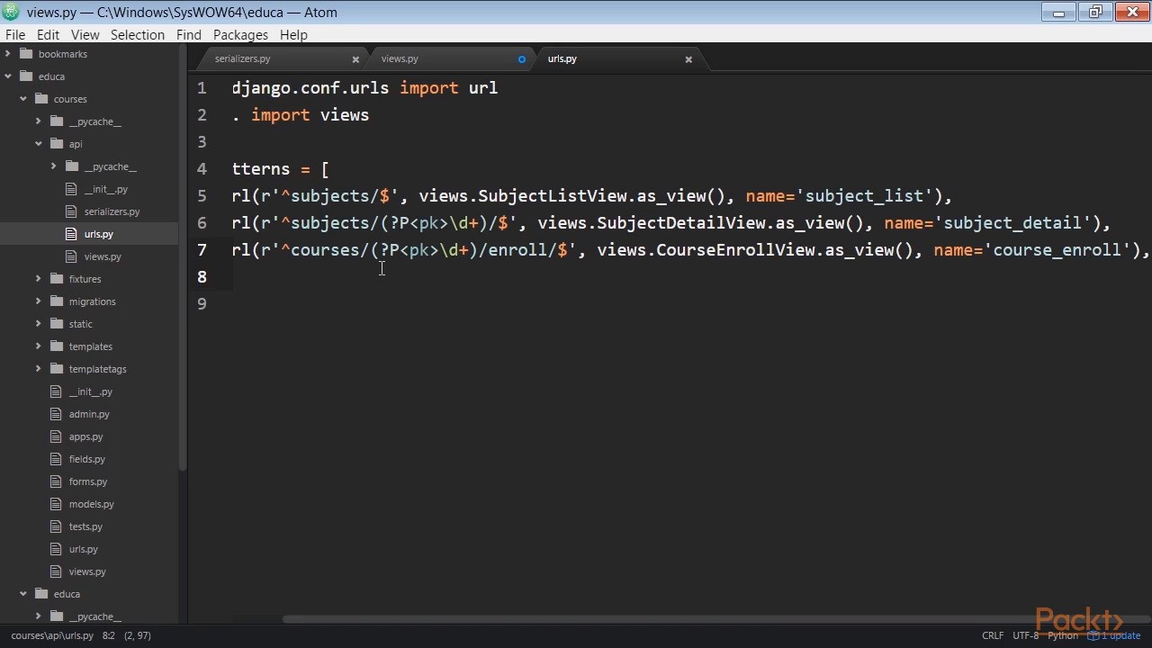
mouse_move(351, 290)
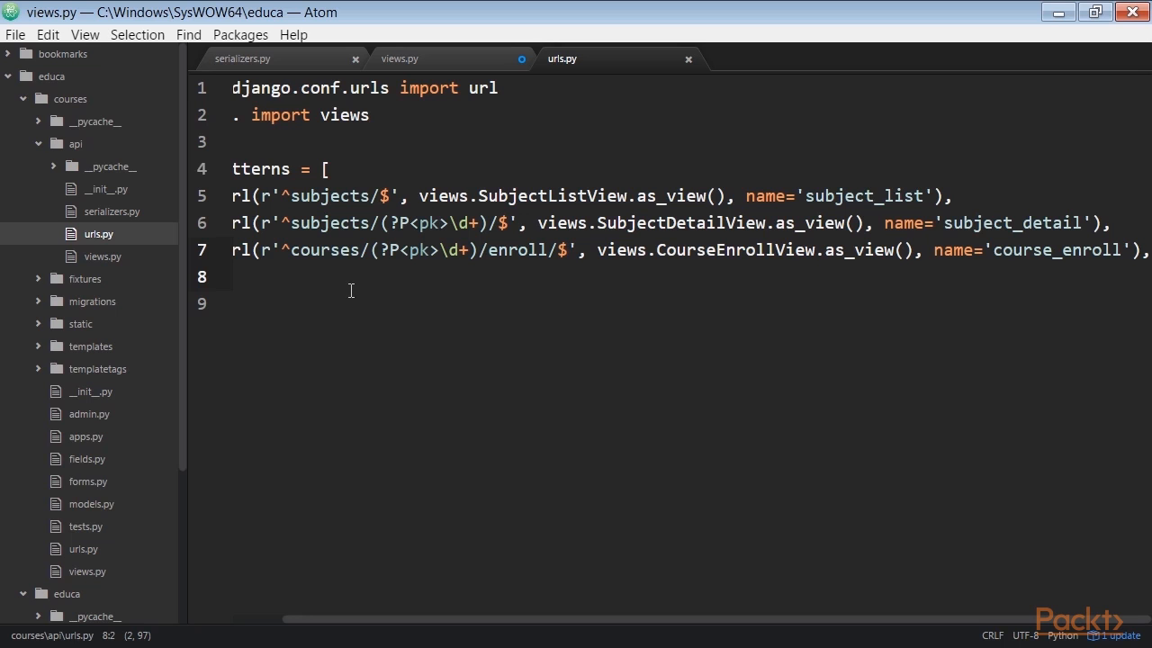